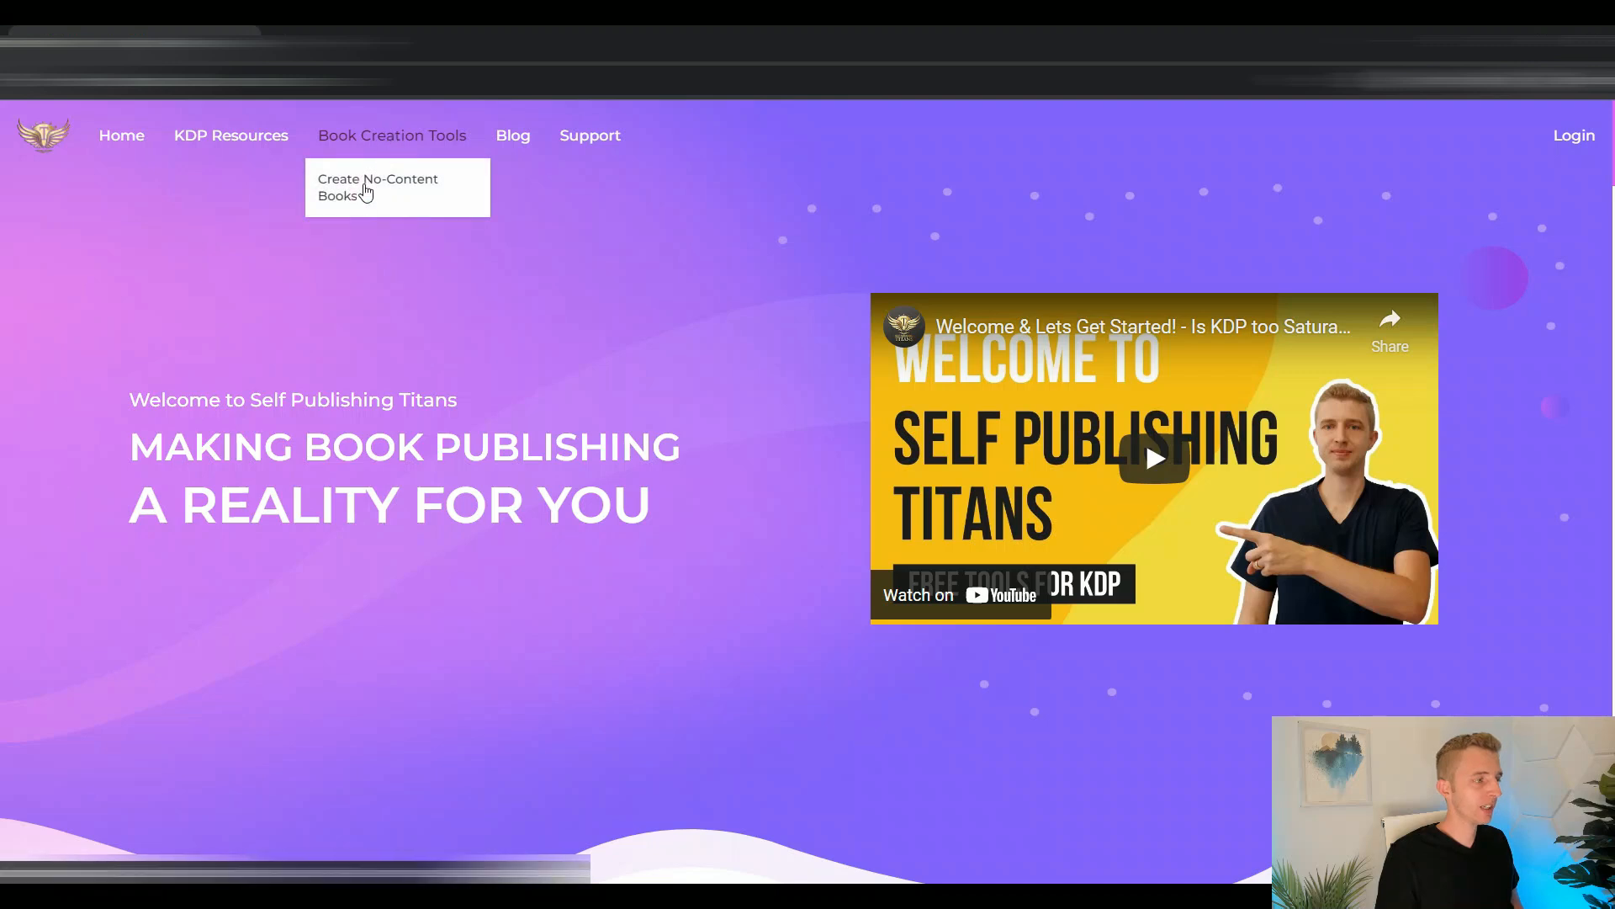
{"action": "mouse_move", "coordinate": [417, 191]}
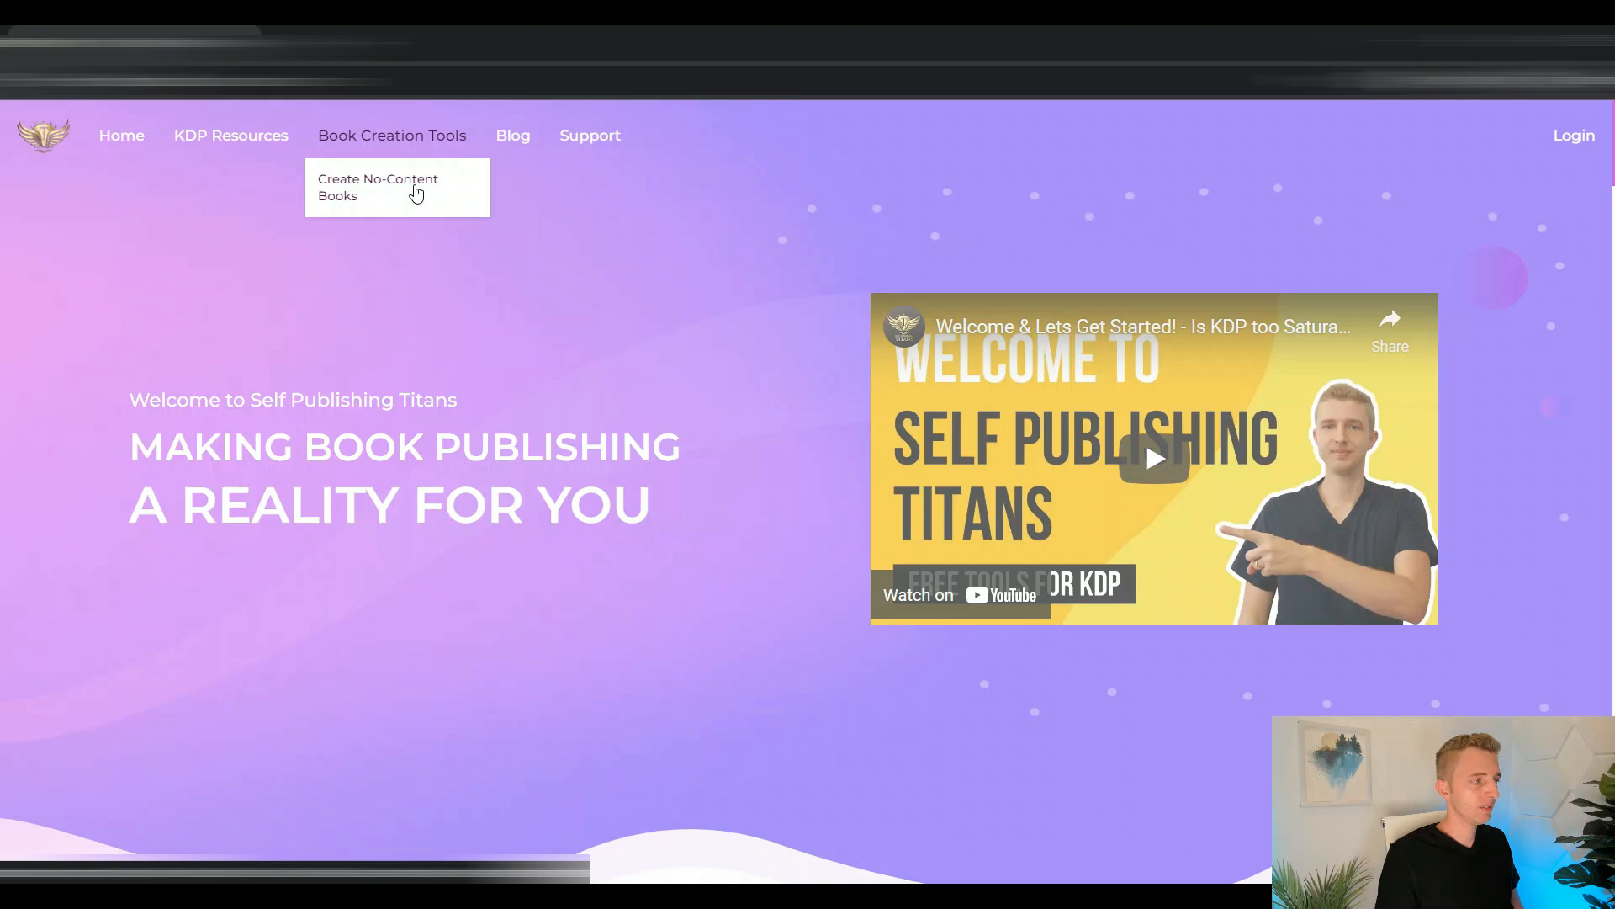
- Launch Create No-Content Books from the home page, landing on the login page
{"action": "left_click", "coordinate": [1574, 135]}
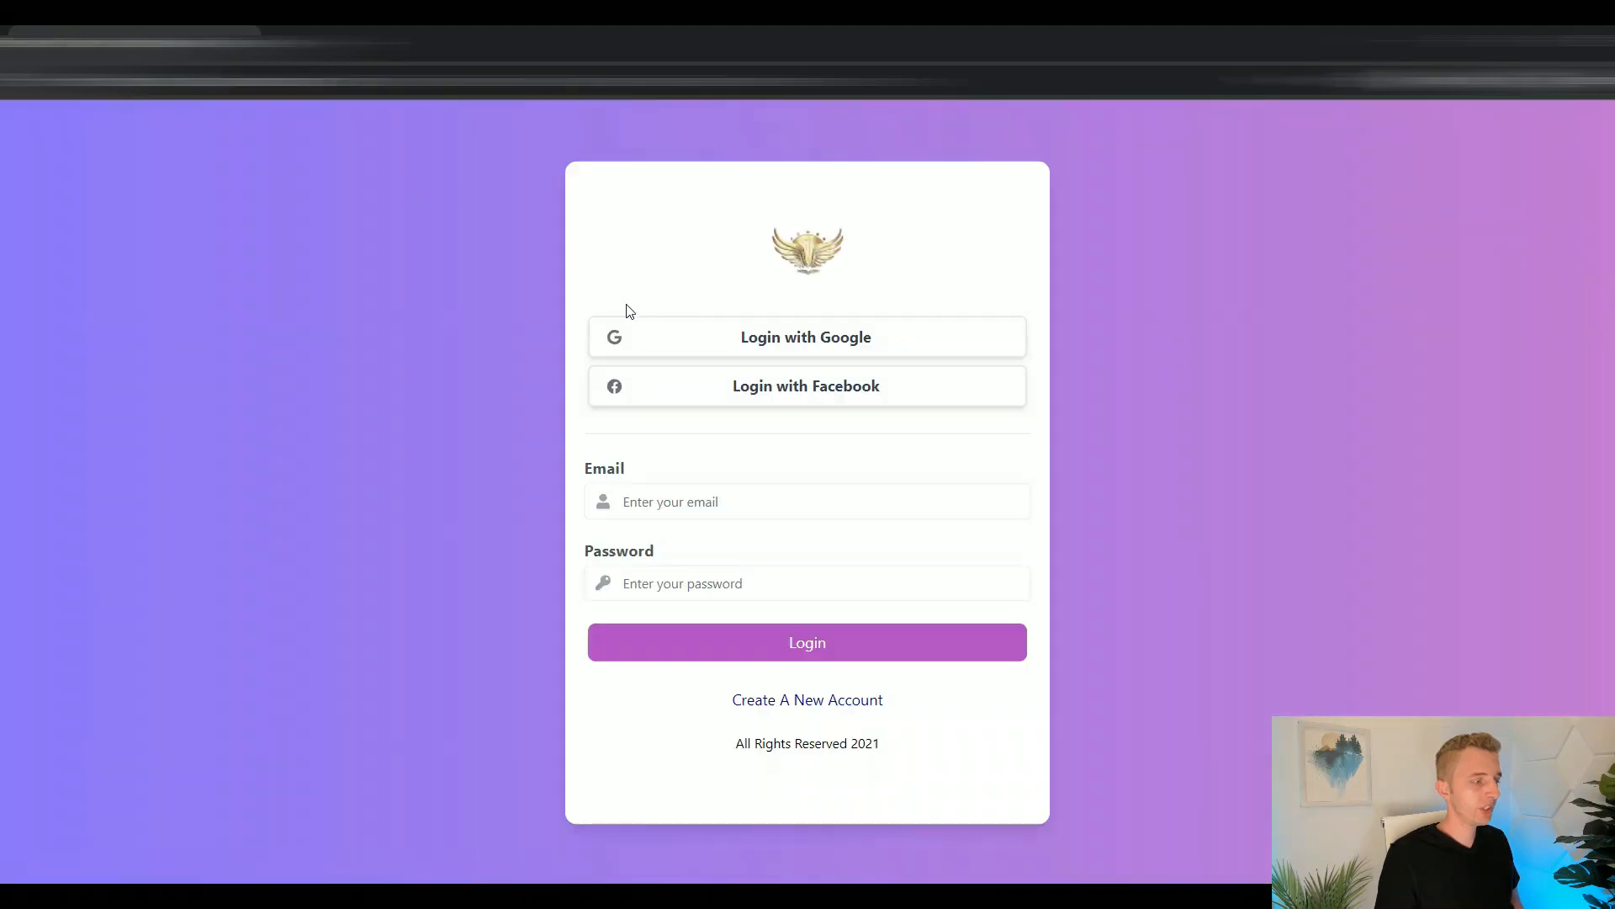
{"action": "mouse_move", "coordinate": [799, 699]}
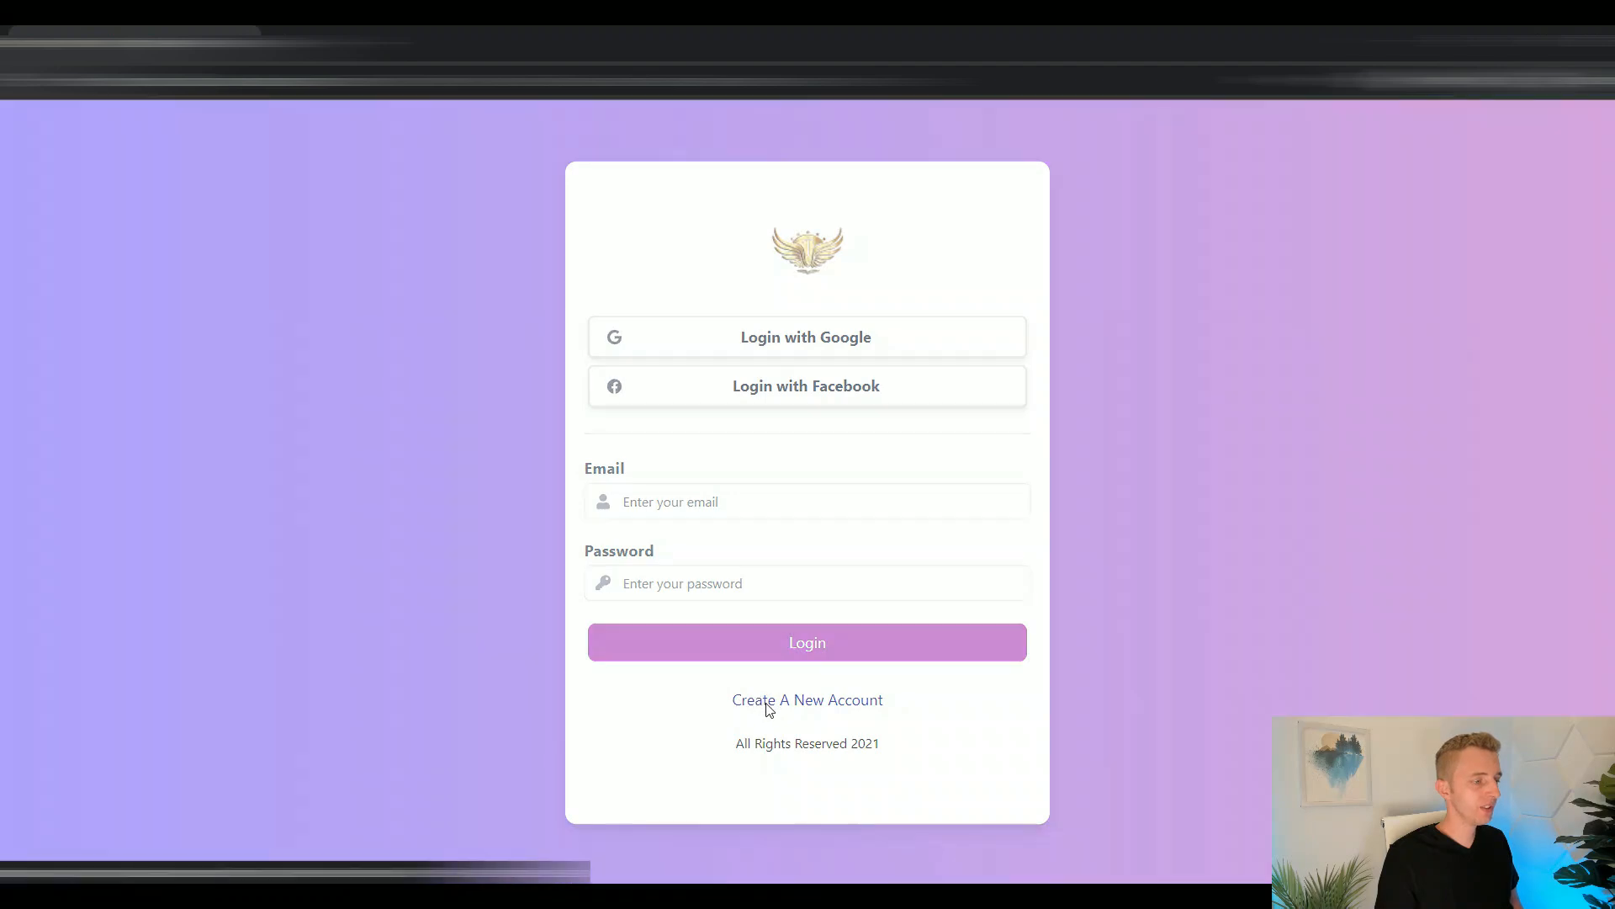
{"action": "left_click", "coordinate": [807, 699]}
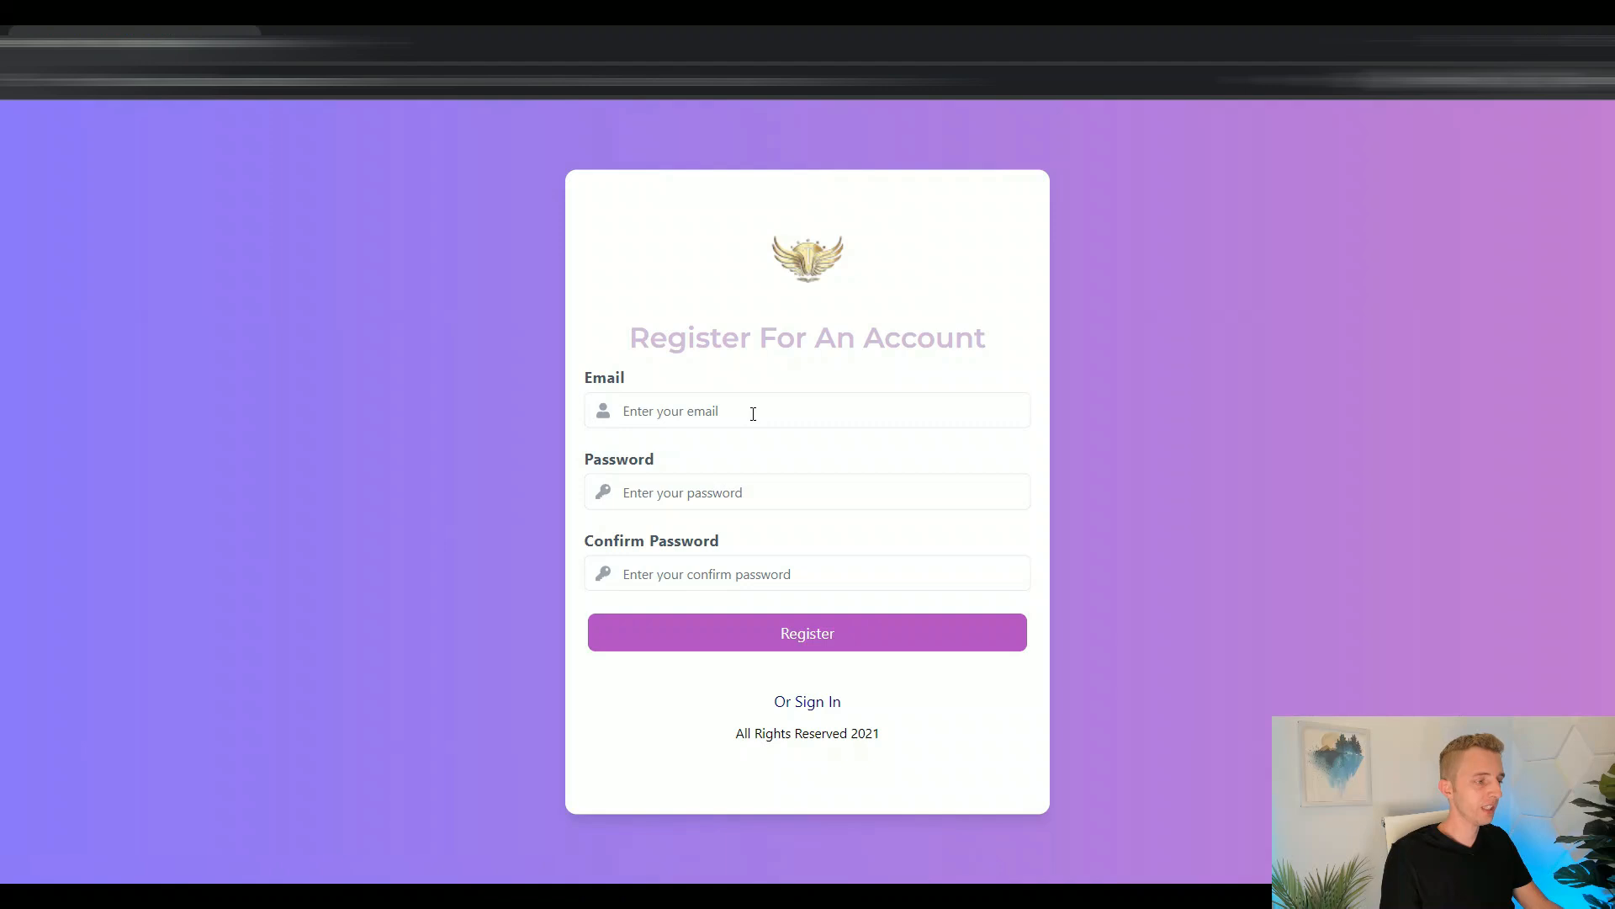
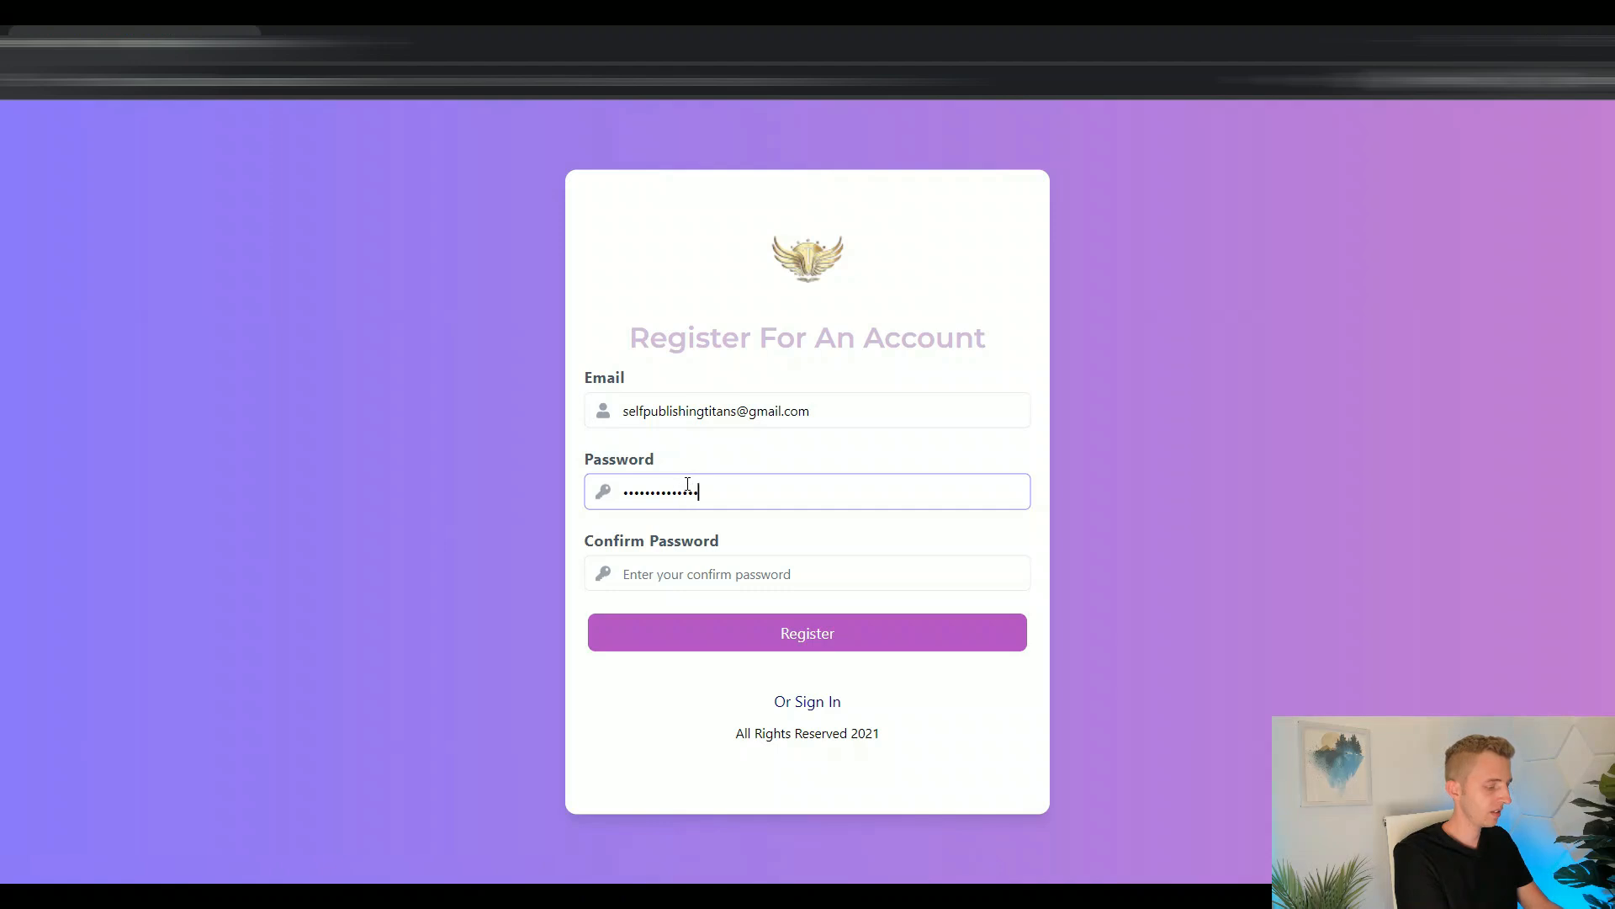
{"action": "type", "text": "•••••"}
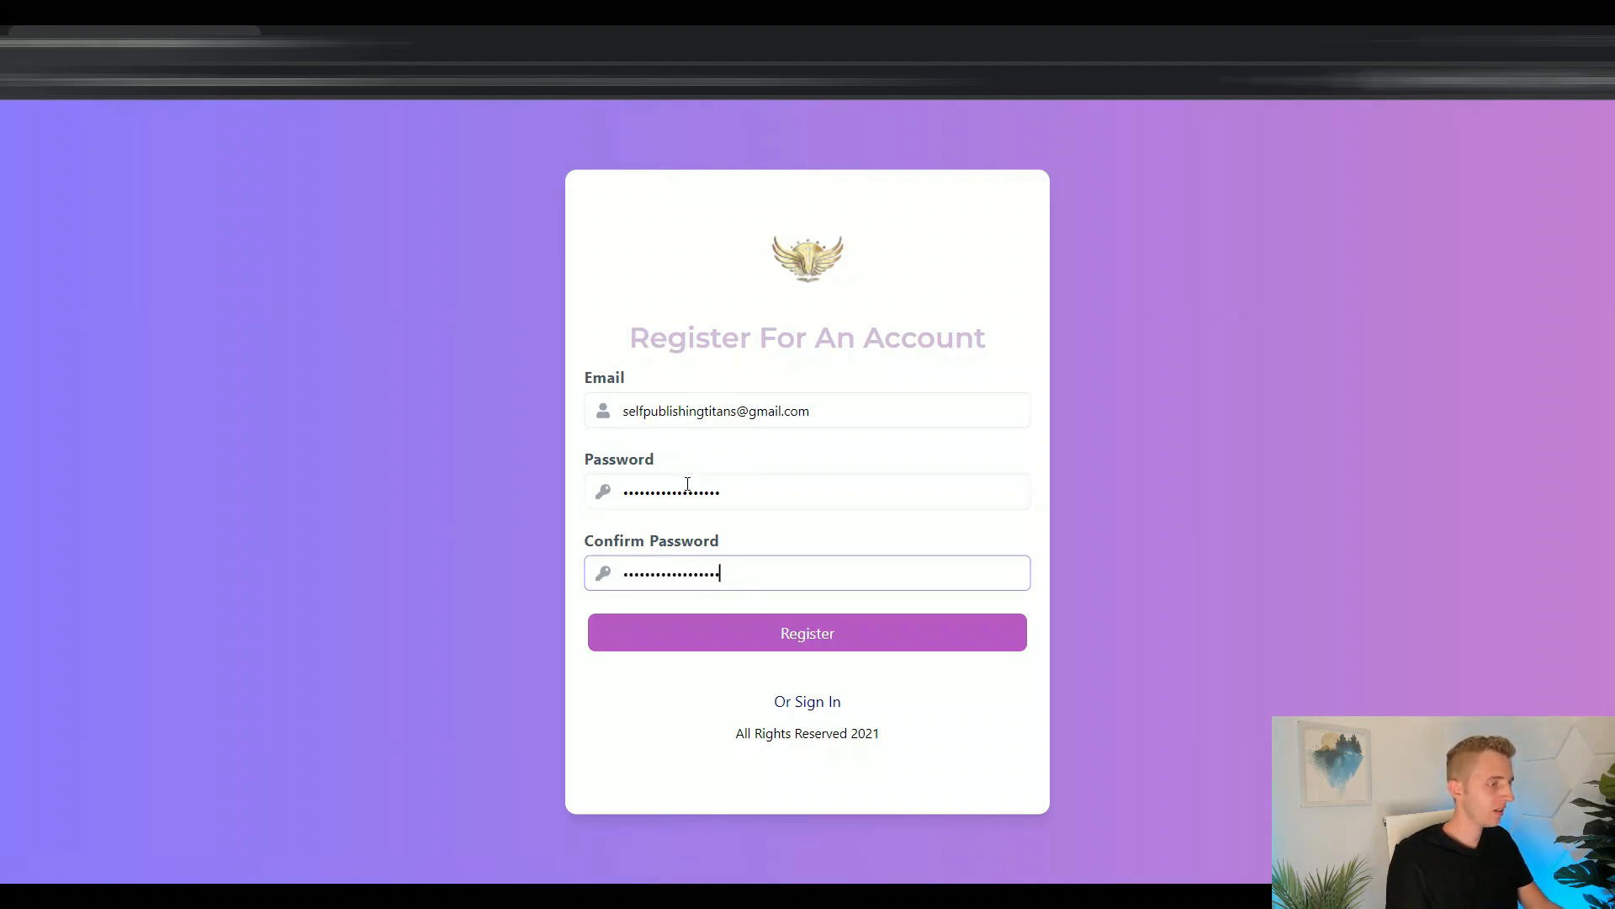
{"action": "left_click", "coordinate": [807, 632]}
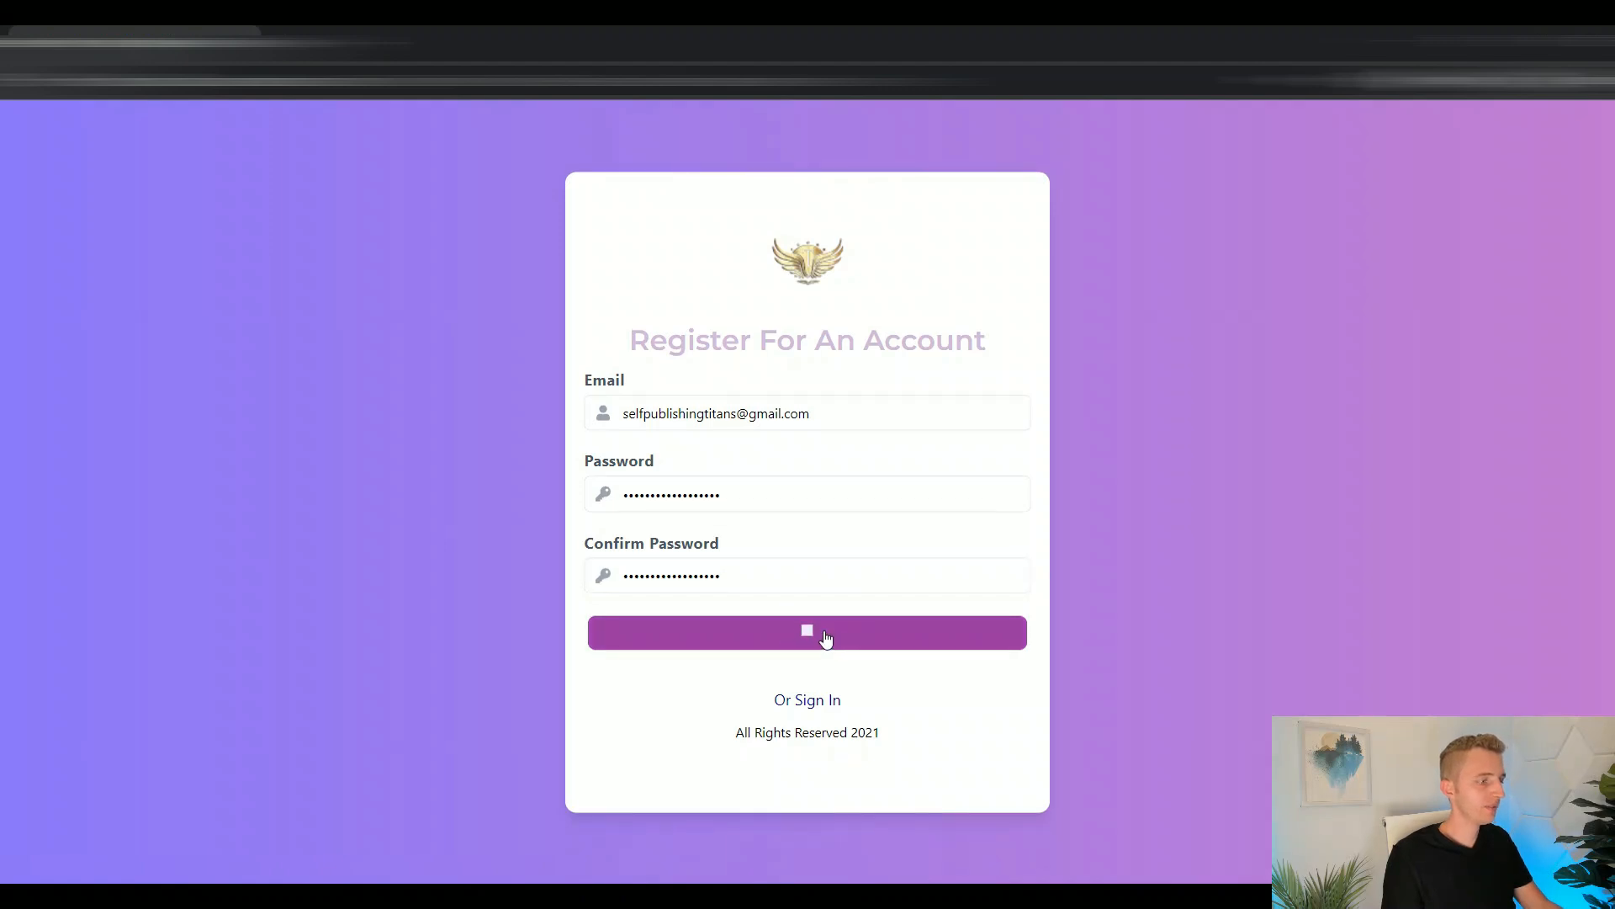
{"action": "left_click", "coordinate": [807, 632]}
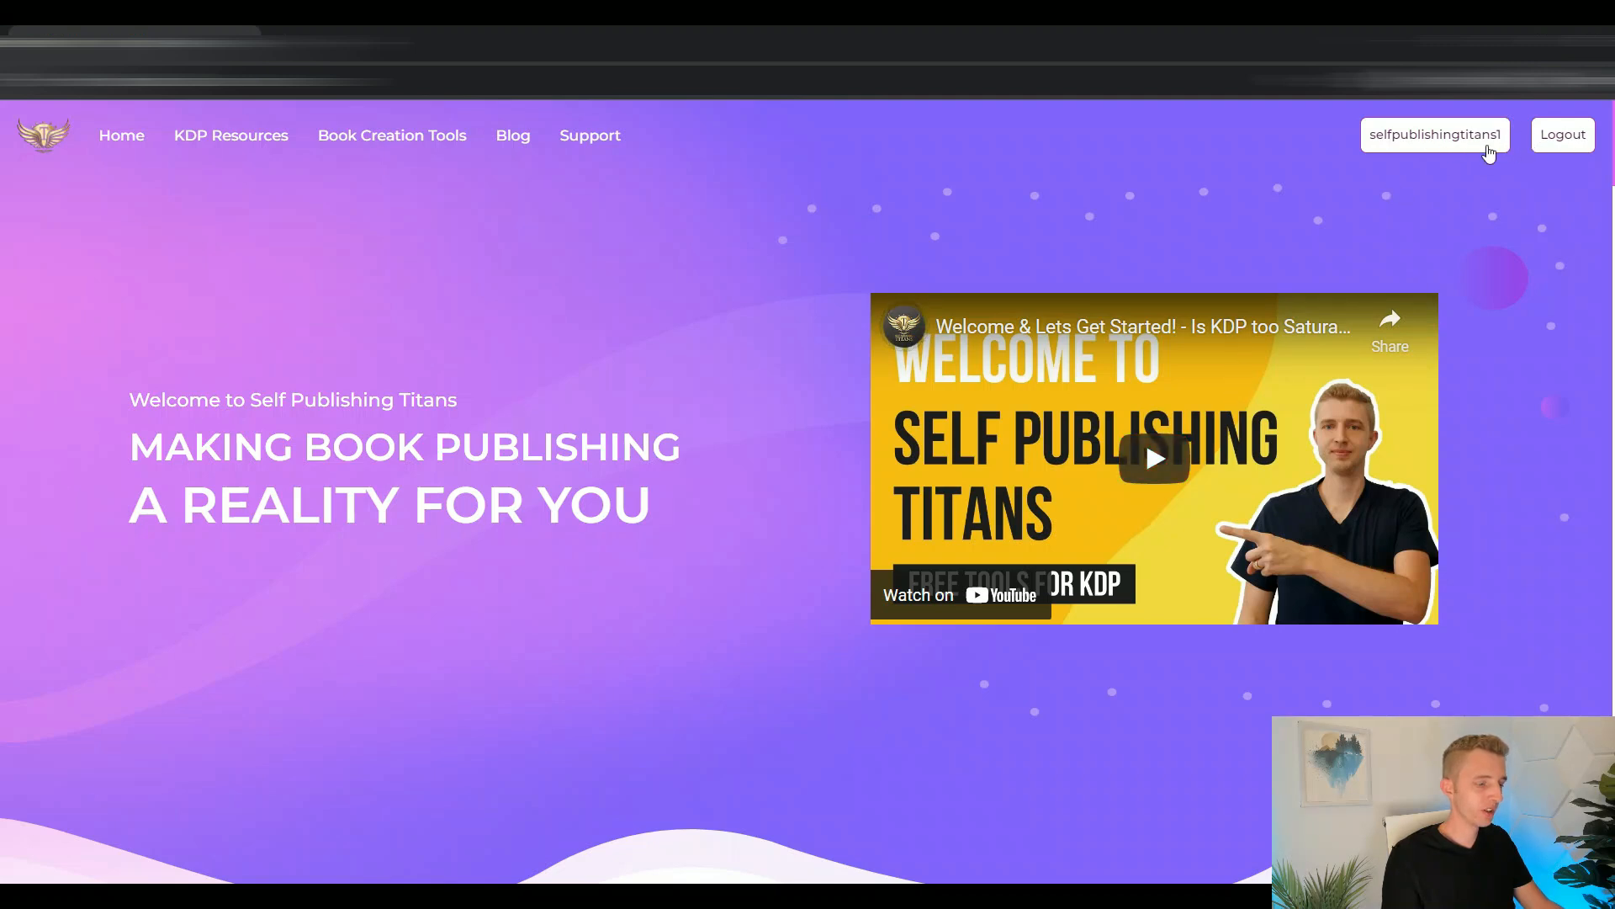
- Choose Create No-Content Books under Book Creation Tools, opening the 8.5" x 11" page-size step
{"action": "left_click", "coordinate": [391, 135]}
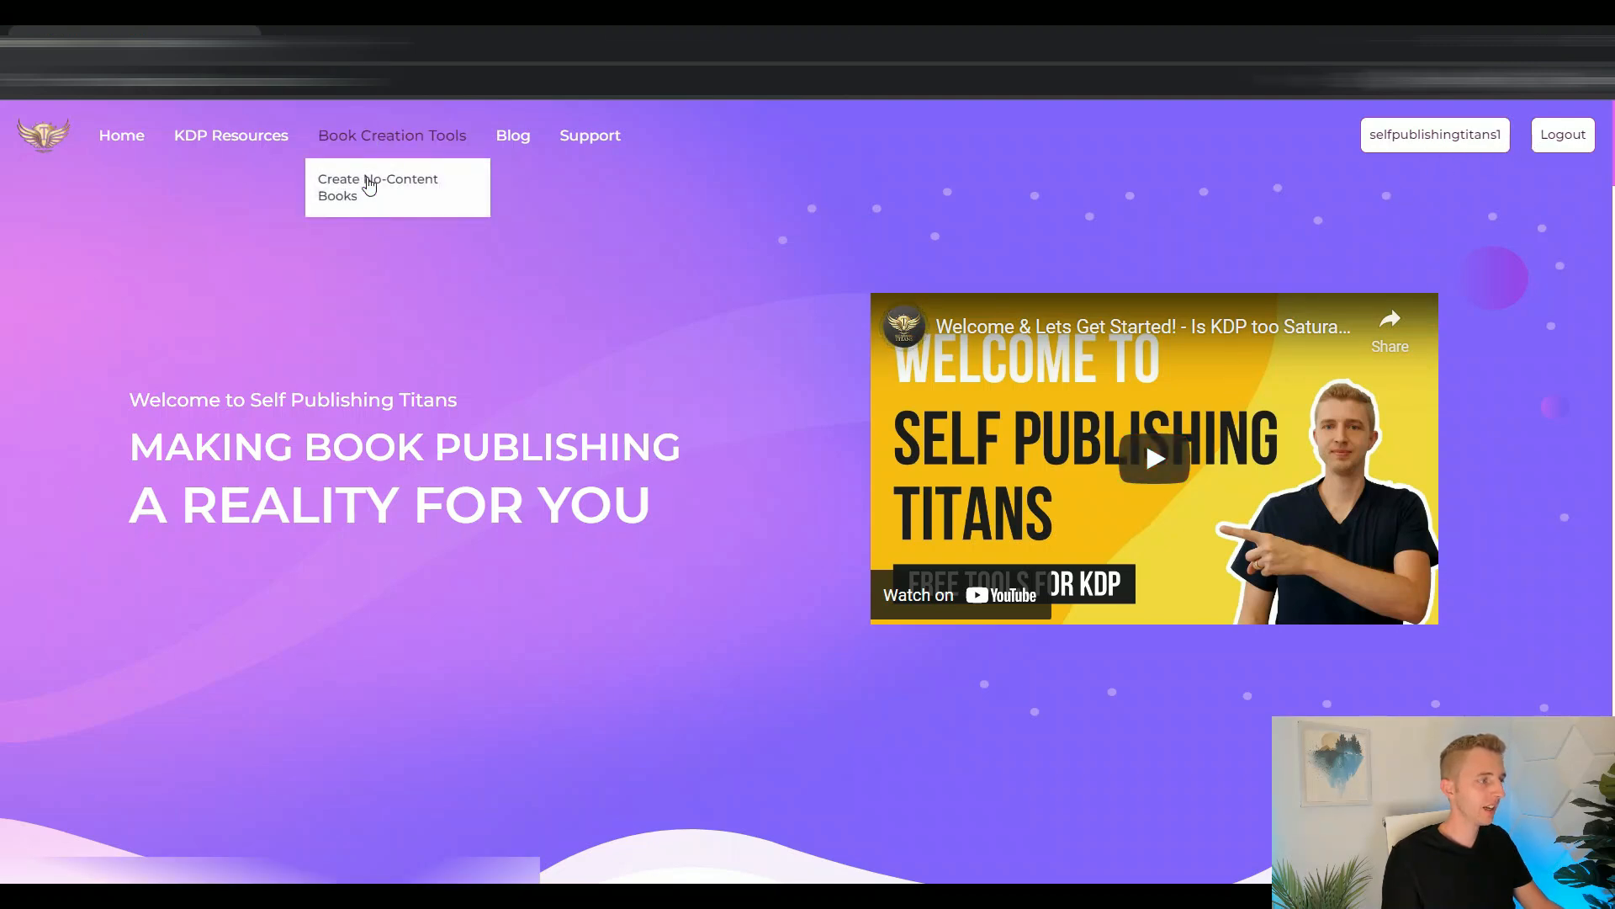
{"action": "mouse_move", "coordinate": [531, 276]}
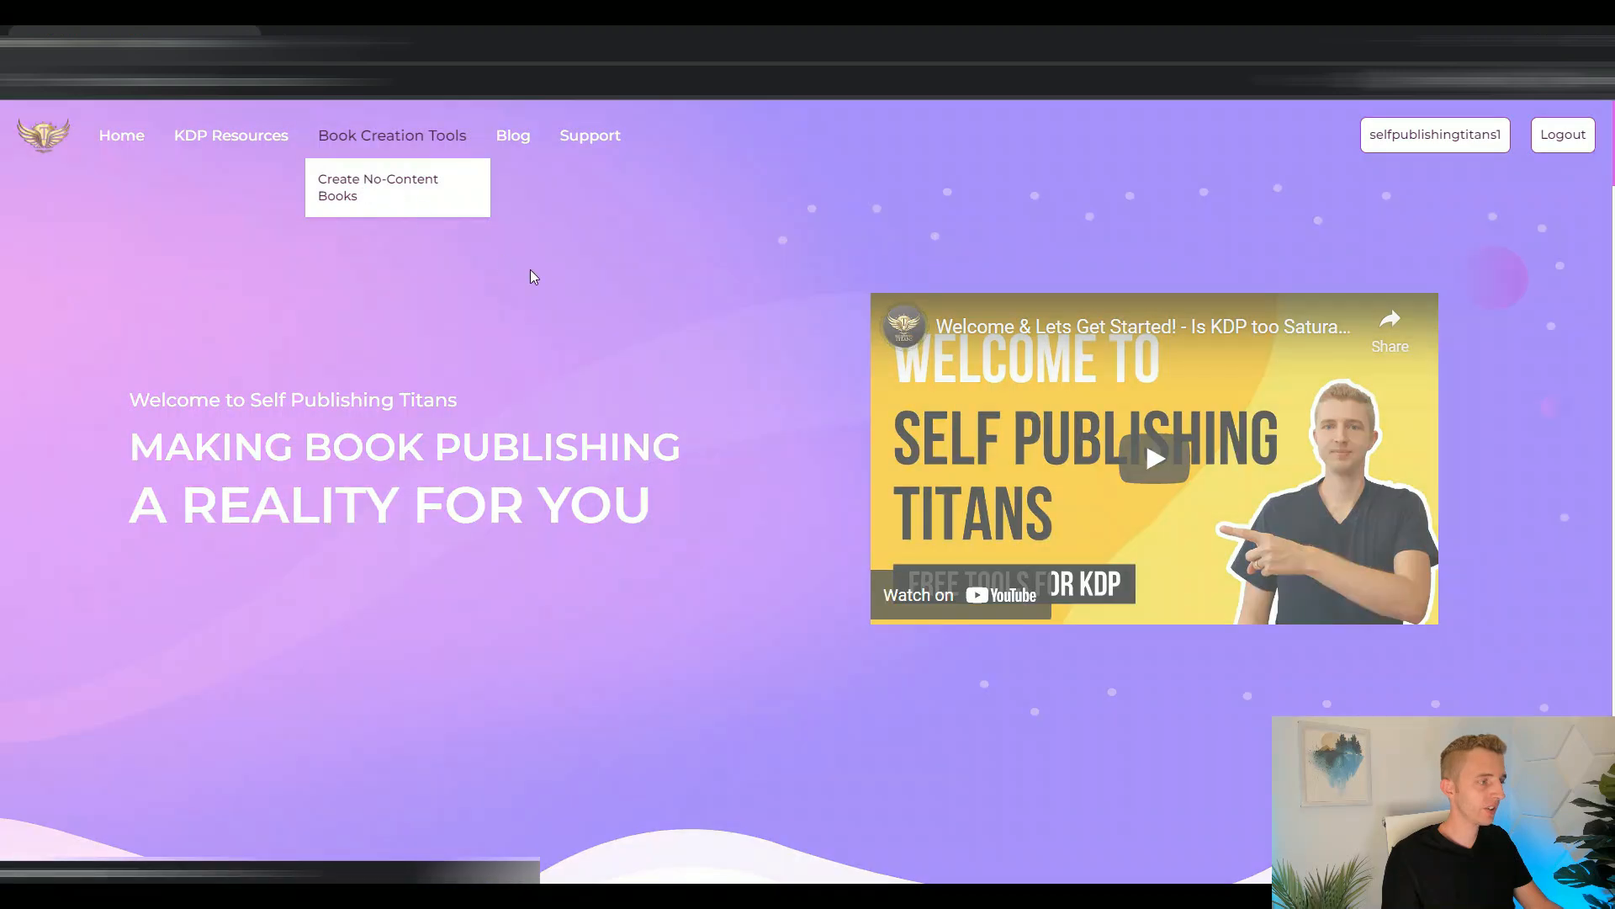
{"action": "left_click", "coordinate": [378, 186]}
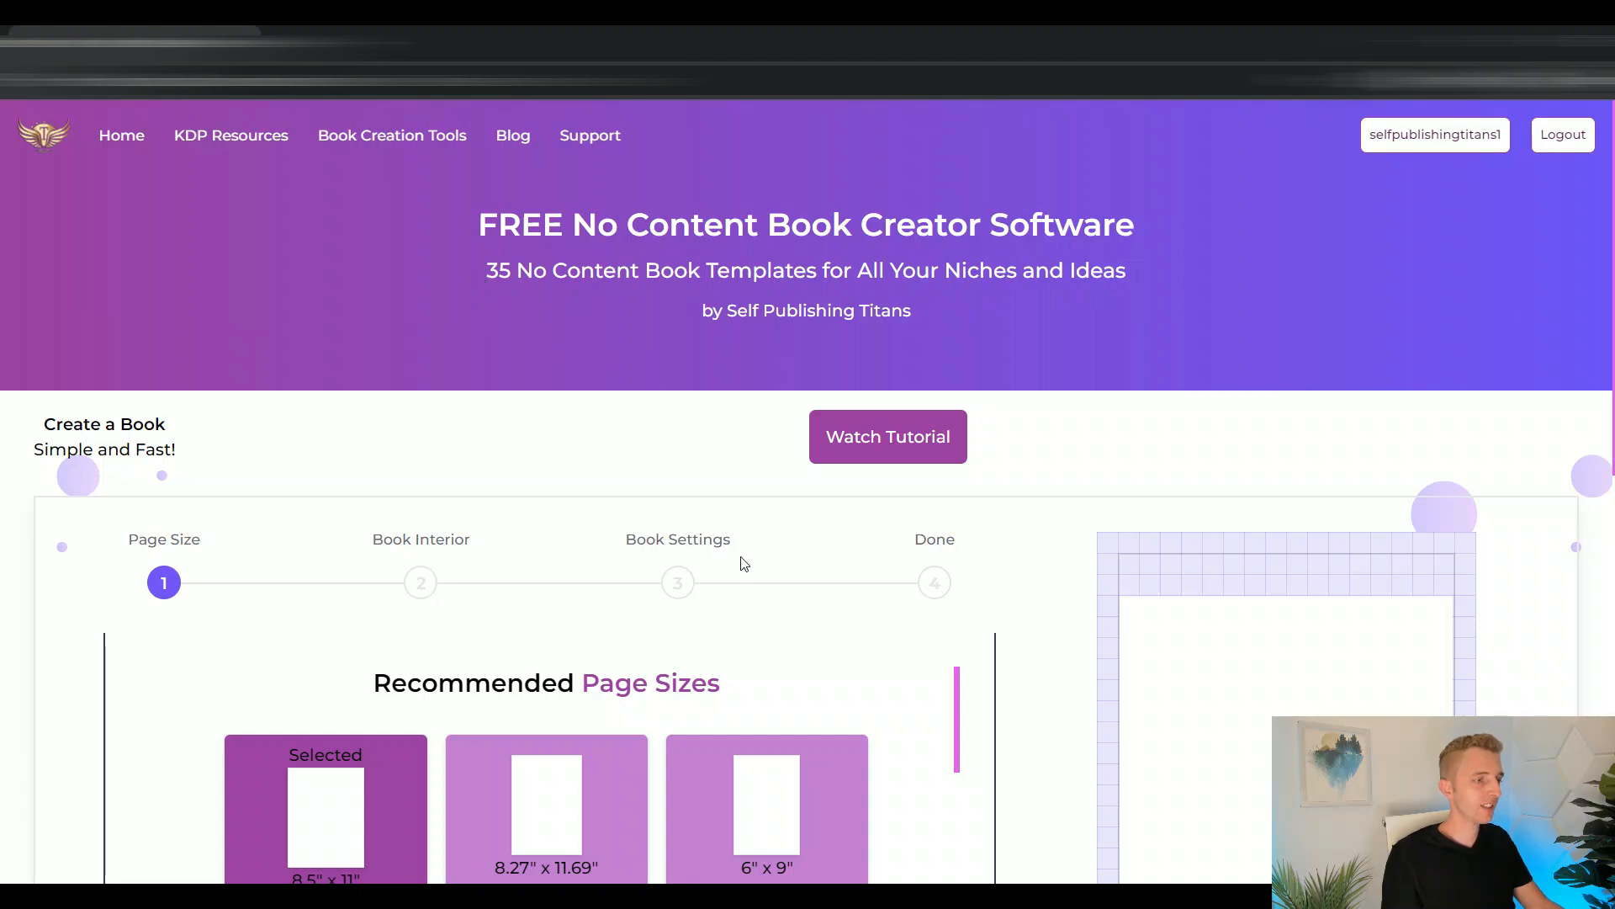
{"action": "scroll", "scroll_direction": "down", "scroll_amount": 3}
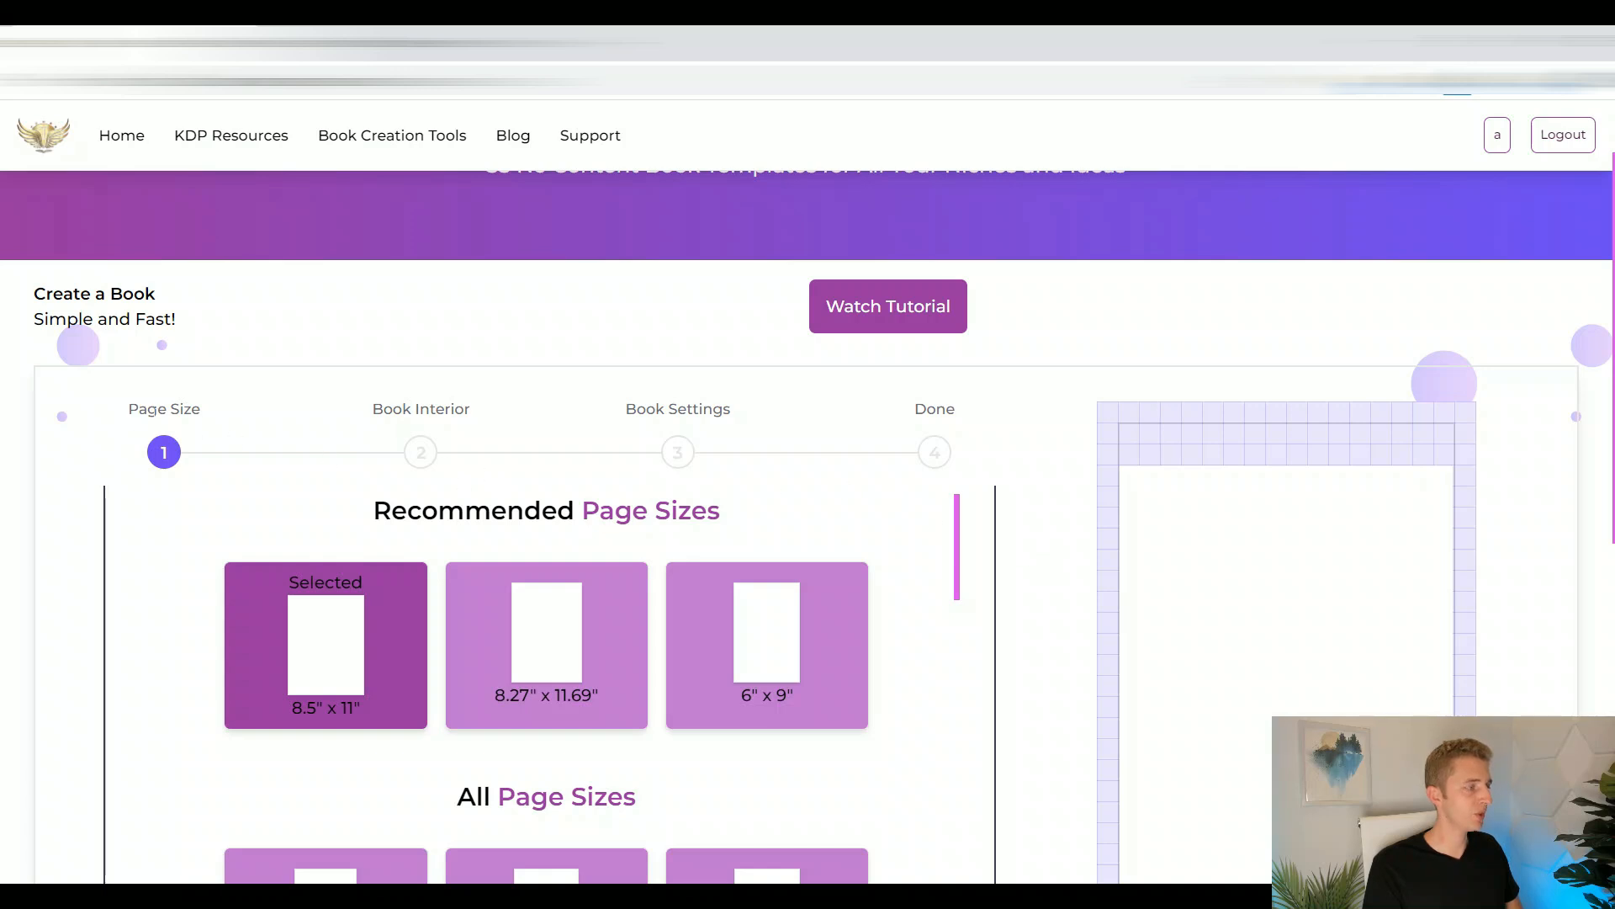
{"action": "mouse_move", "coordinate": [503, 449]}
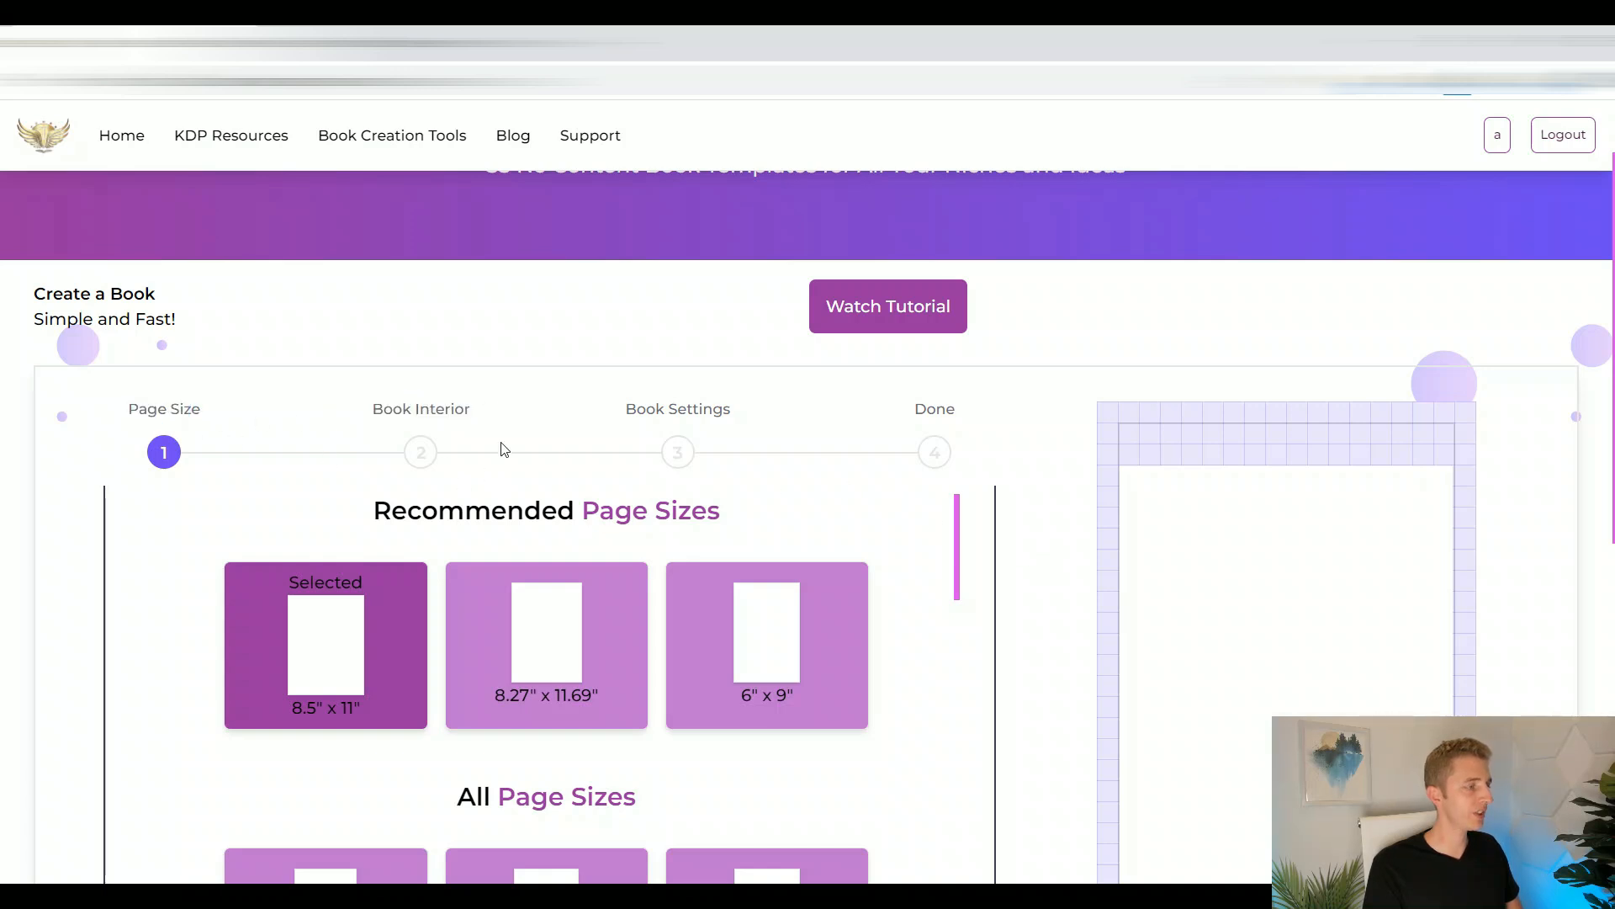
{"action": "mouse_move", "coordinate": [958, 415]}
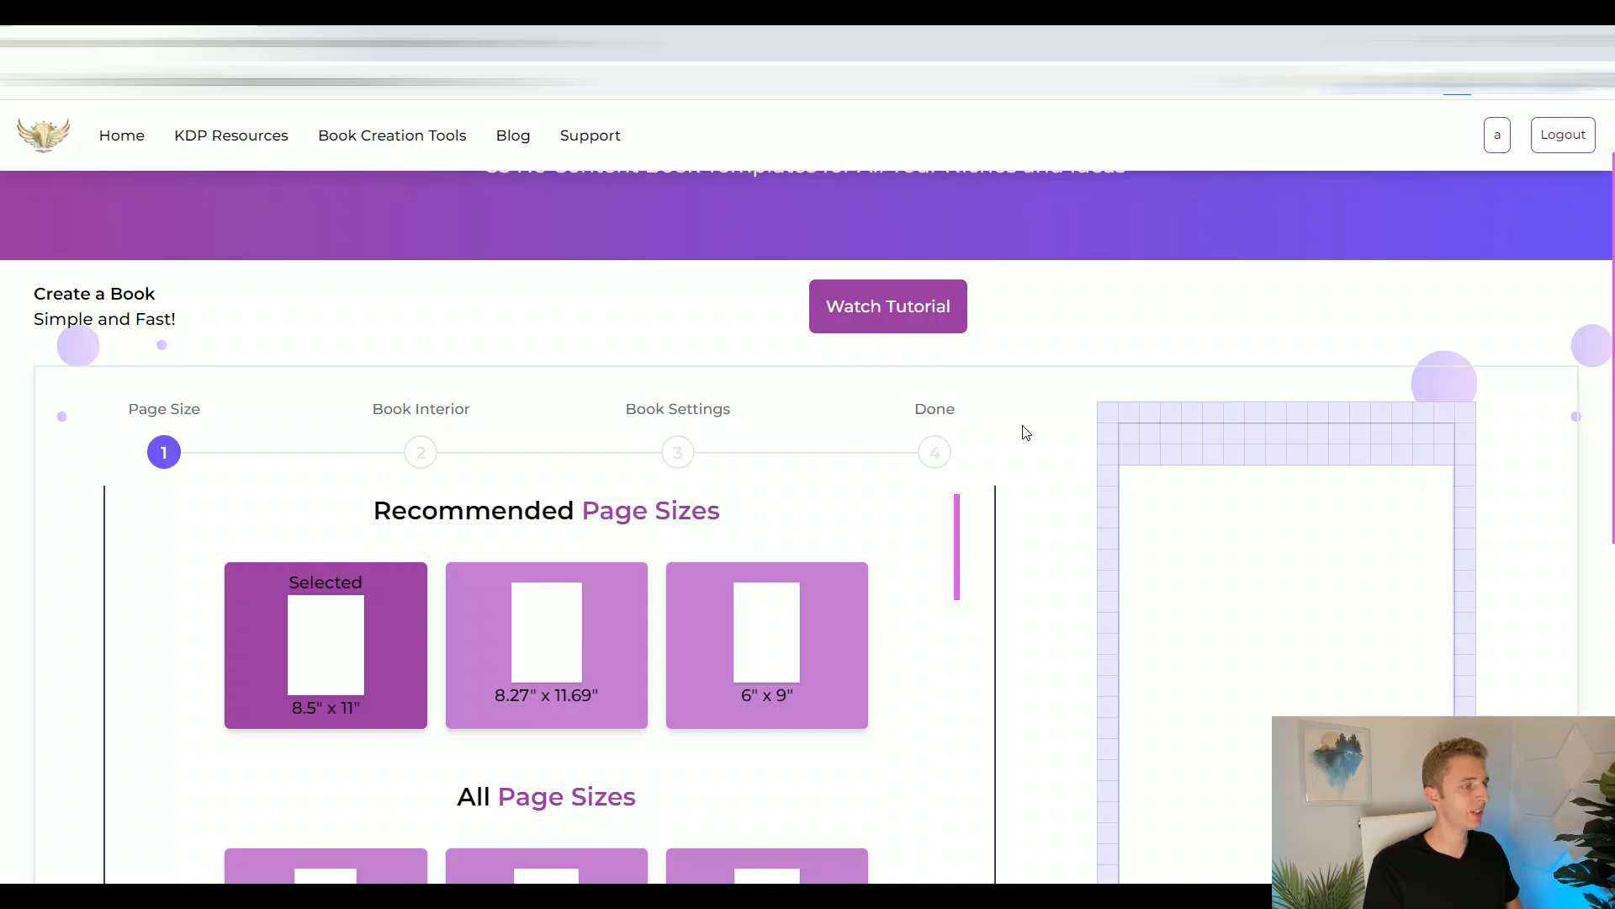
{"action": "mouse_move", "coordinate": [1036, 624]}
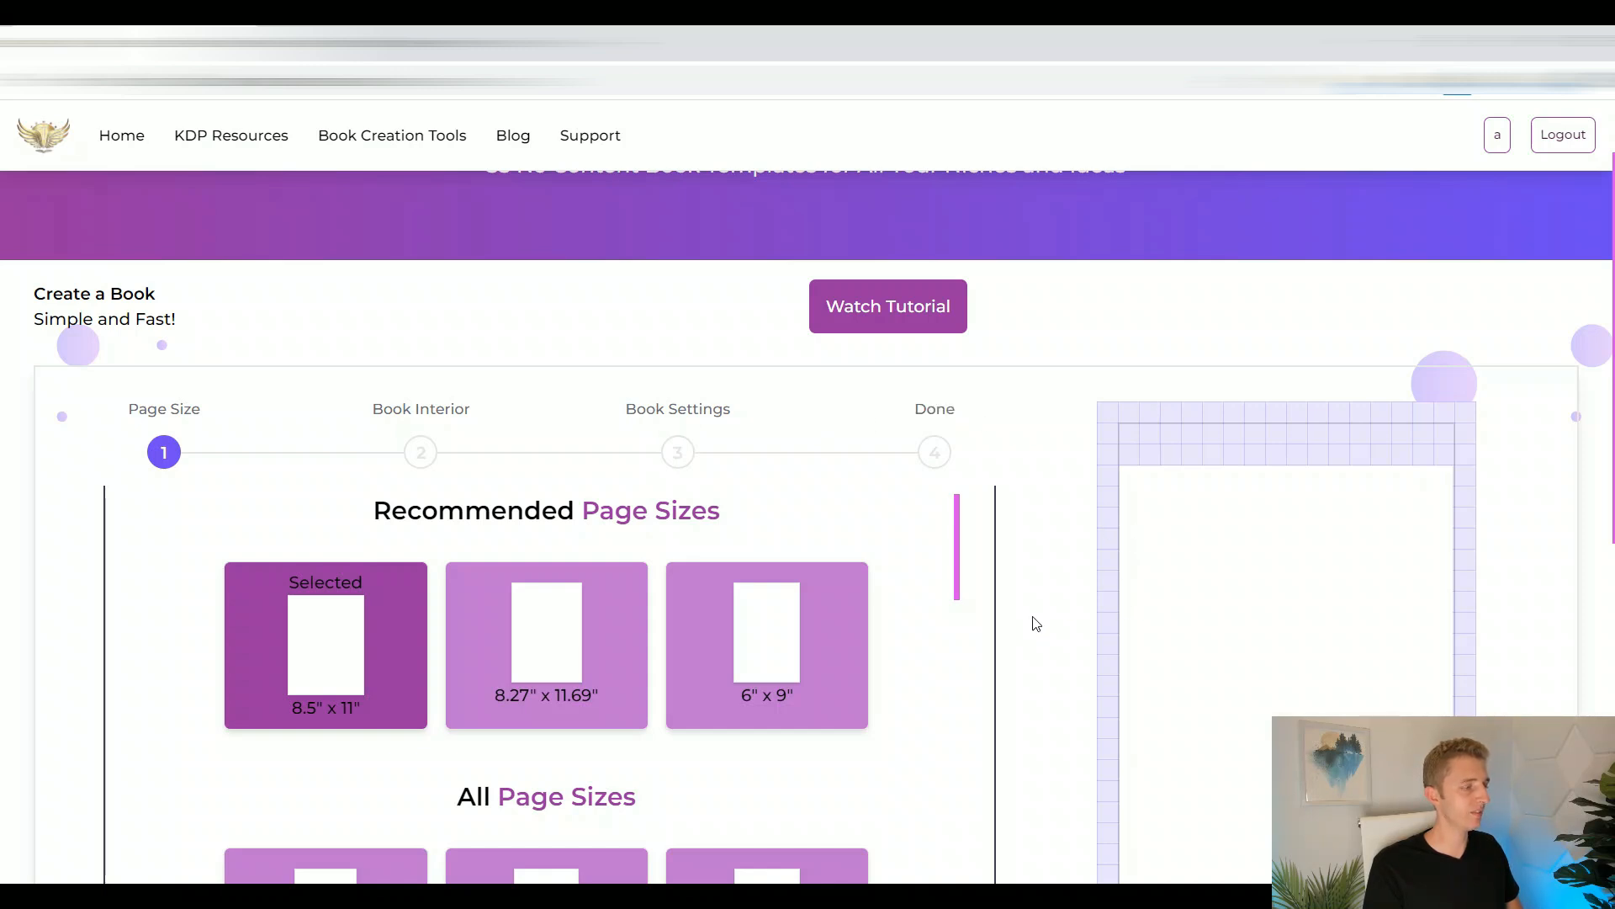
{"action": "scroll", "scroll_direction": "down", "scroll_amount": 3}
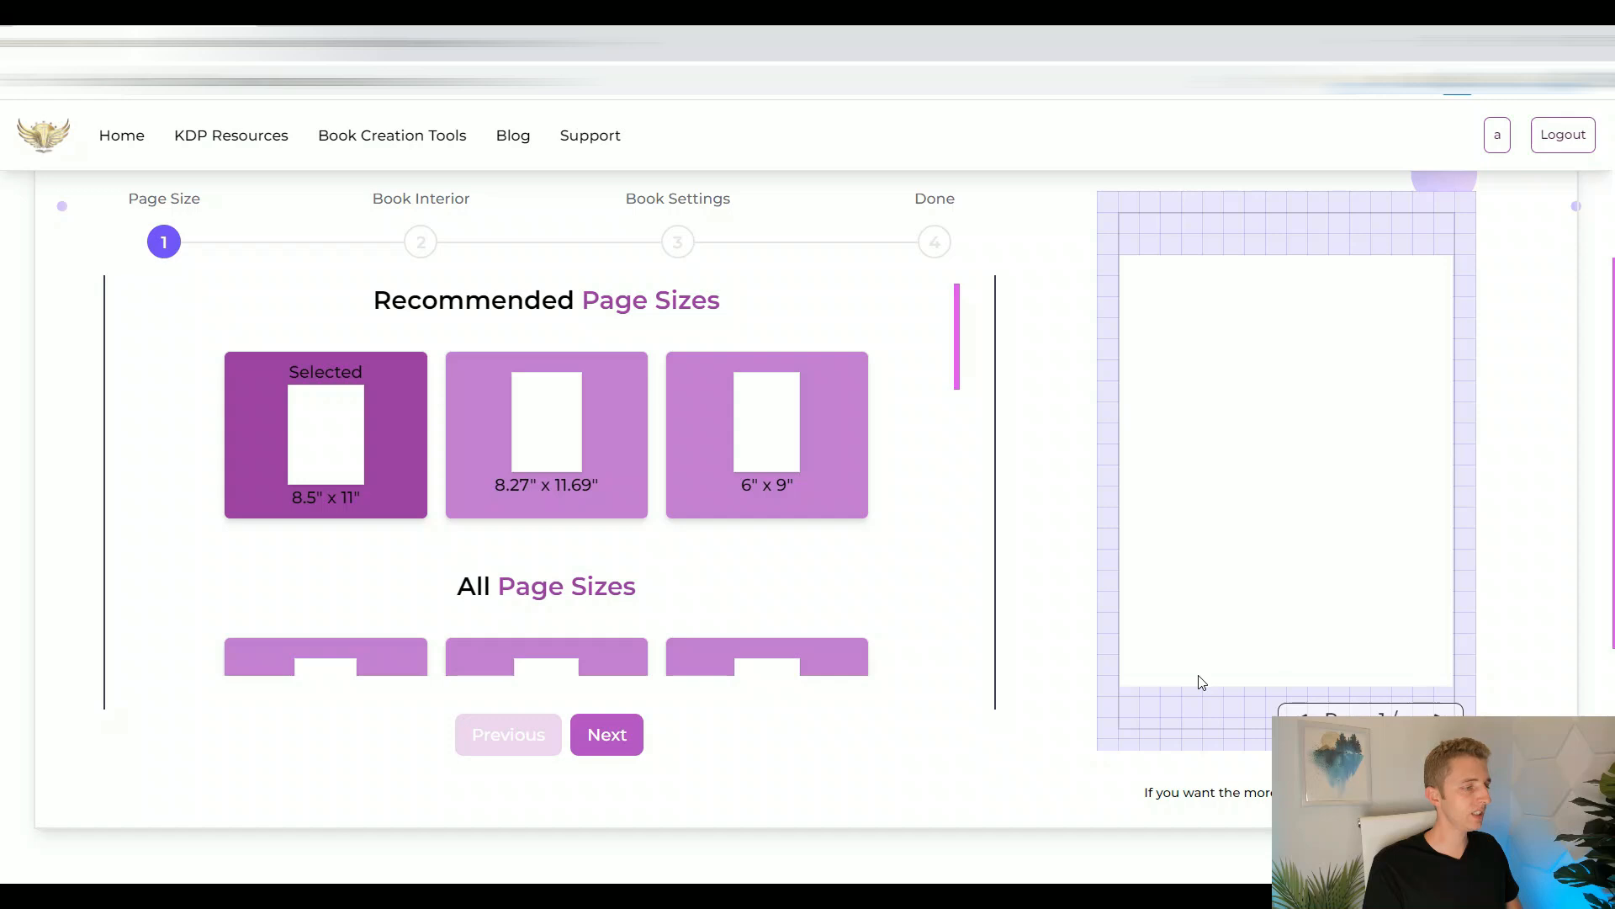
{"action": "mouse_move", "coordinate": [950, 601]}
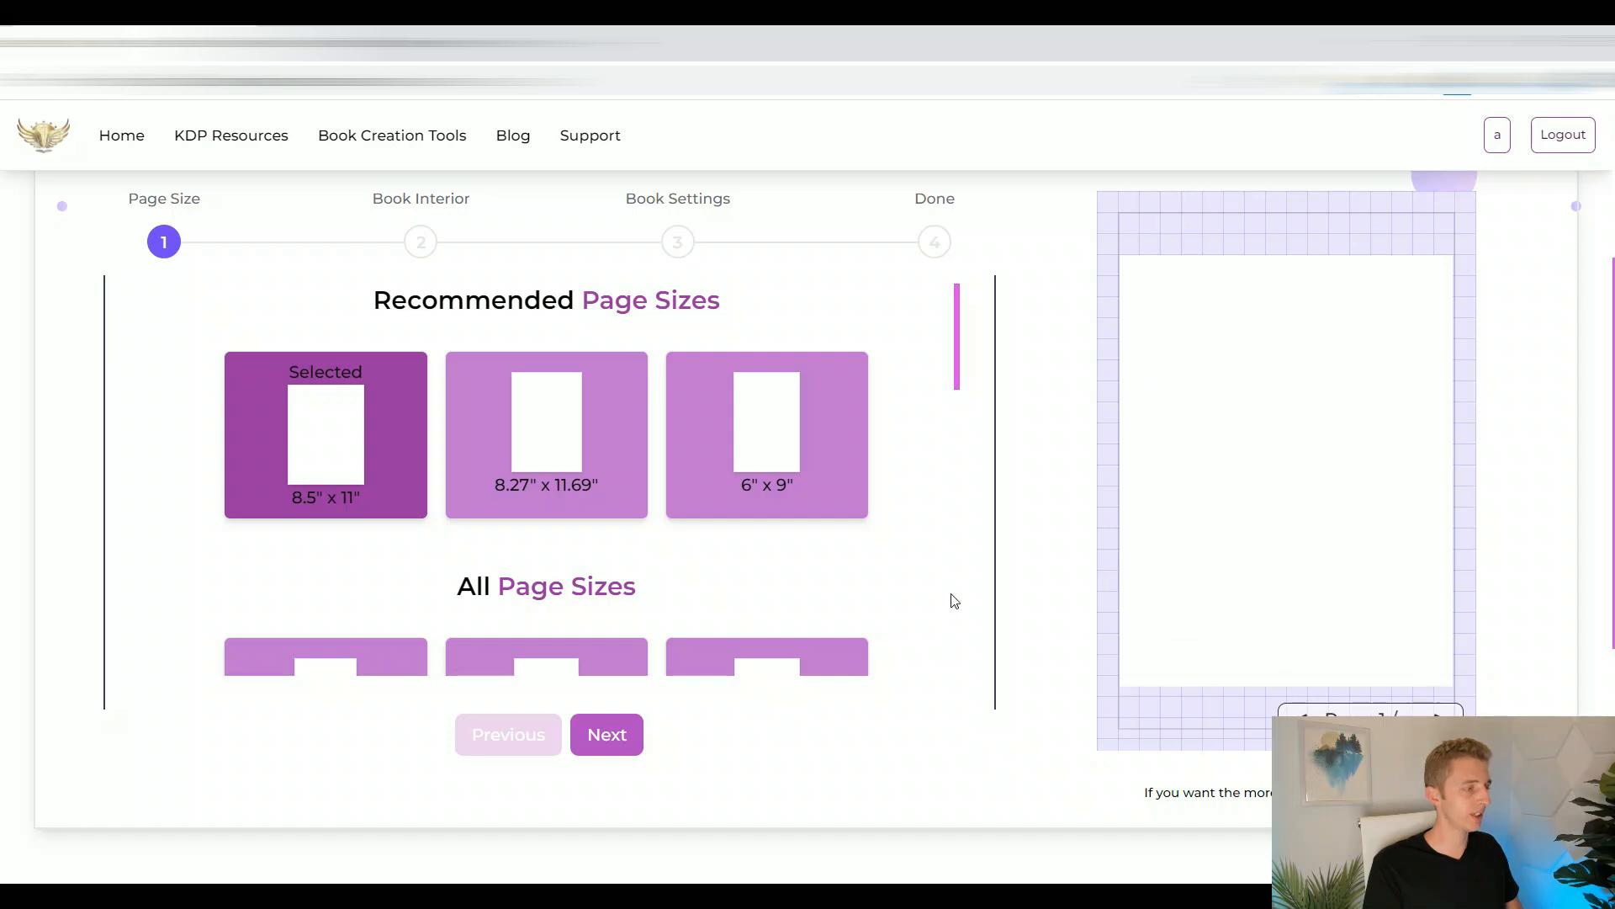
{"action": "mouse_move", "coordinate": [359, 499]}
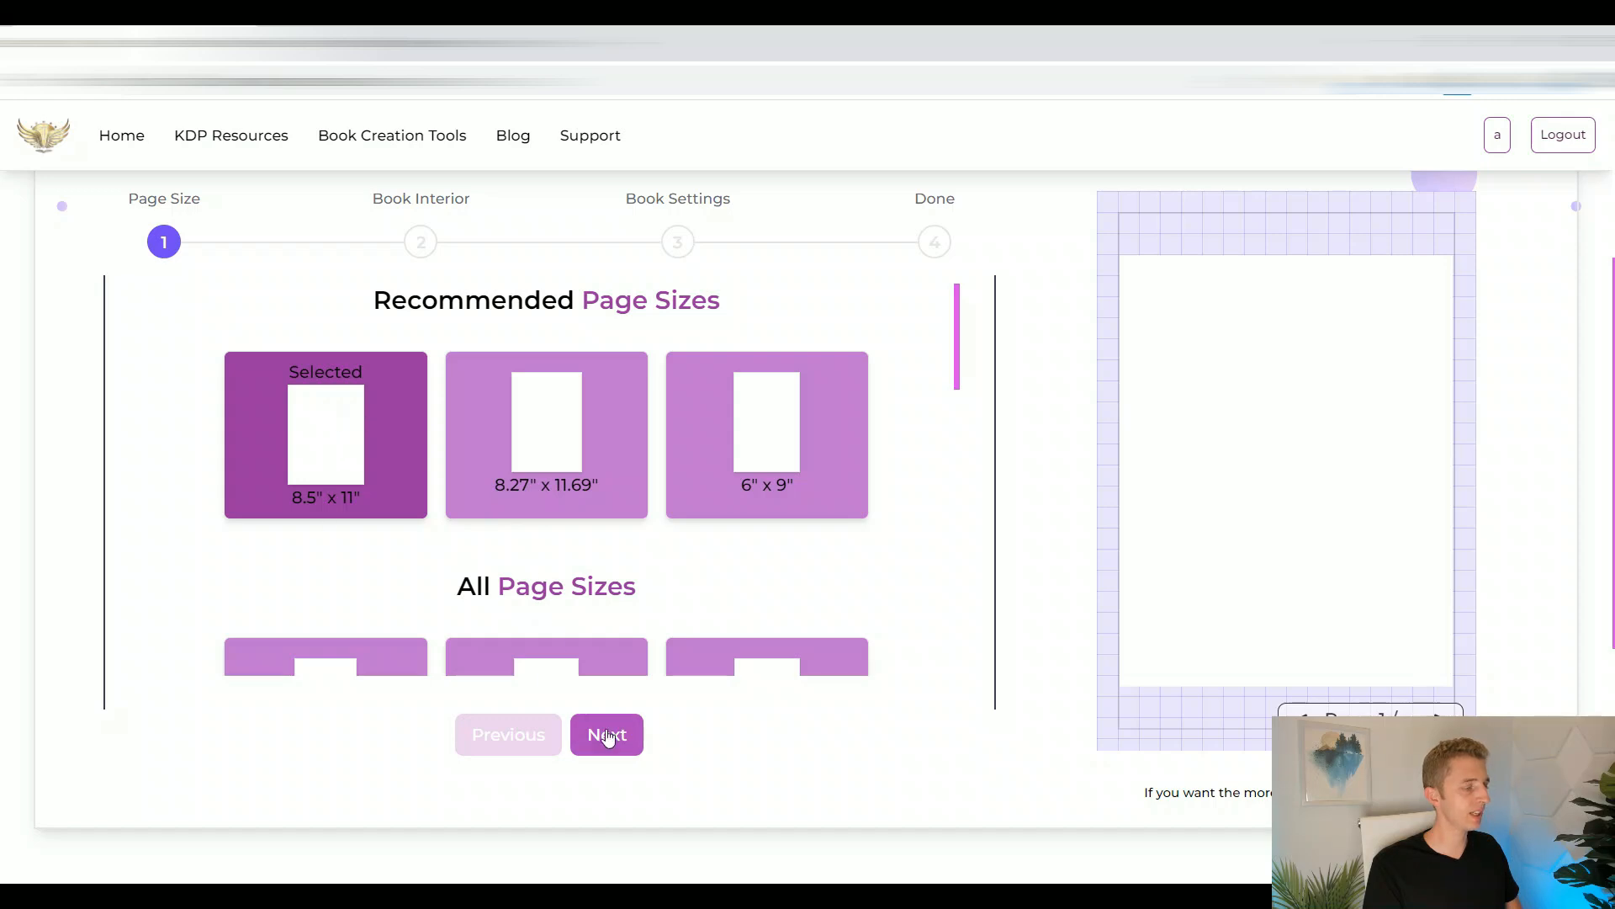
- Keep the page size, delete the Blank Page, and add Graphing, Comics and Sketch pages
{"action": "left_click", "coordinate": [606, 734]}
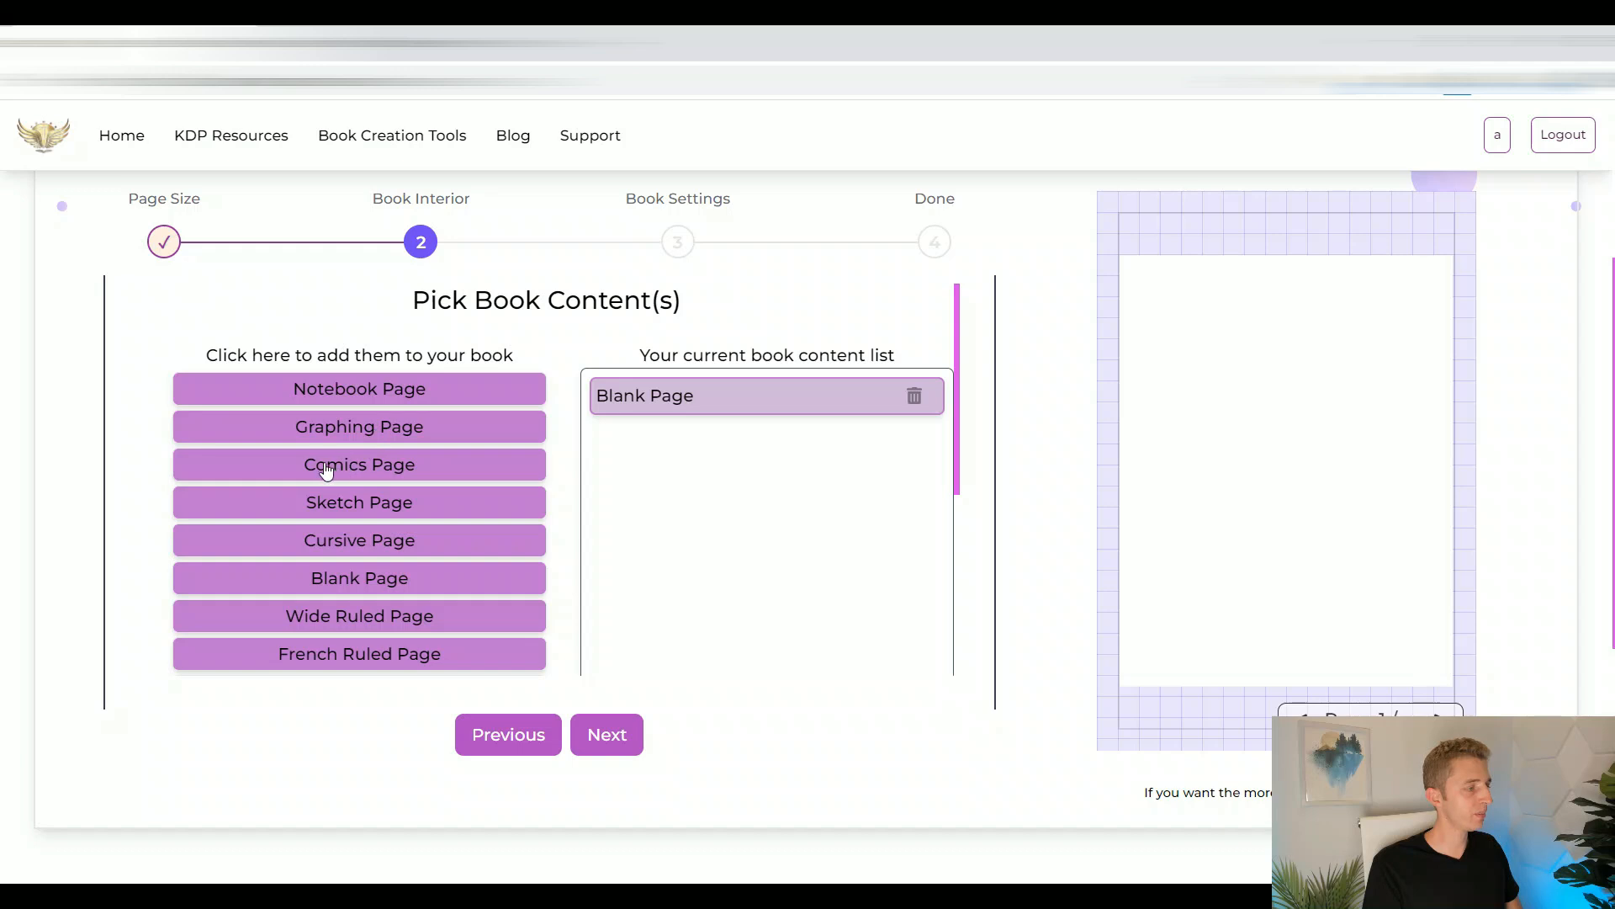
{"action": "mouse_move", "coordinate": [321, 546]}
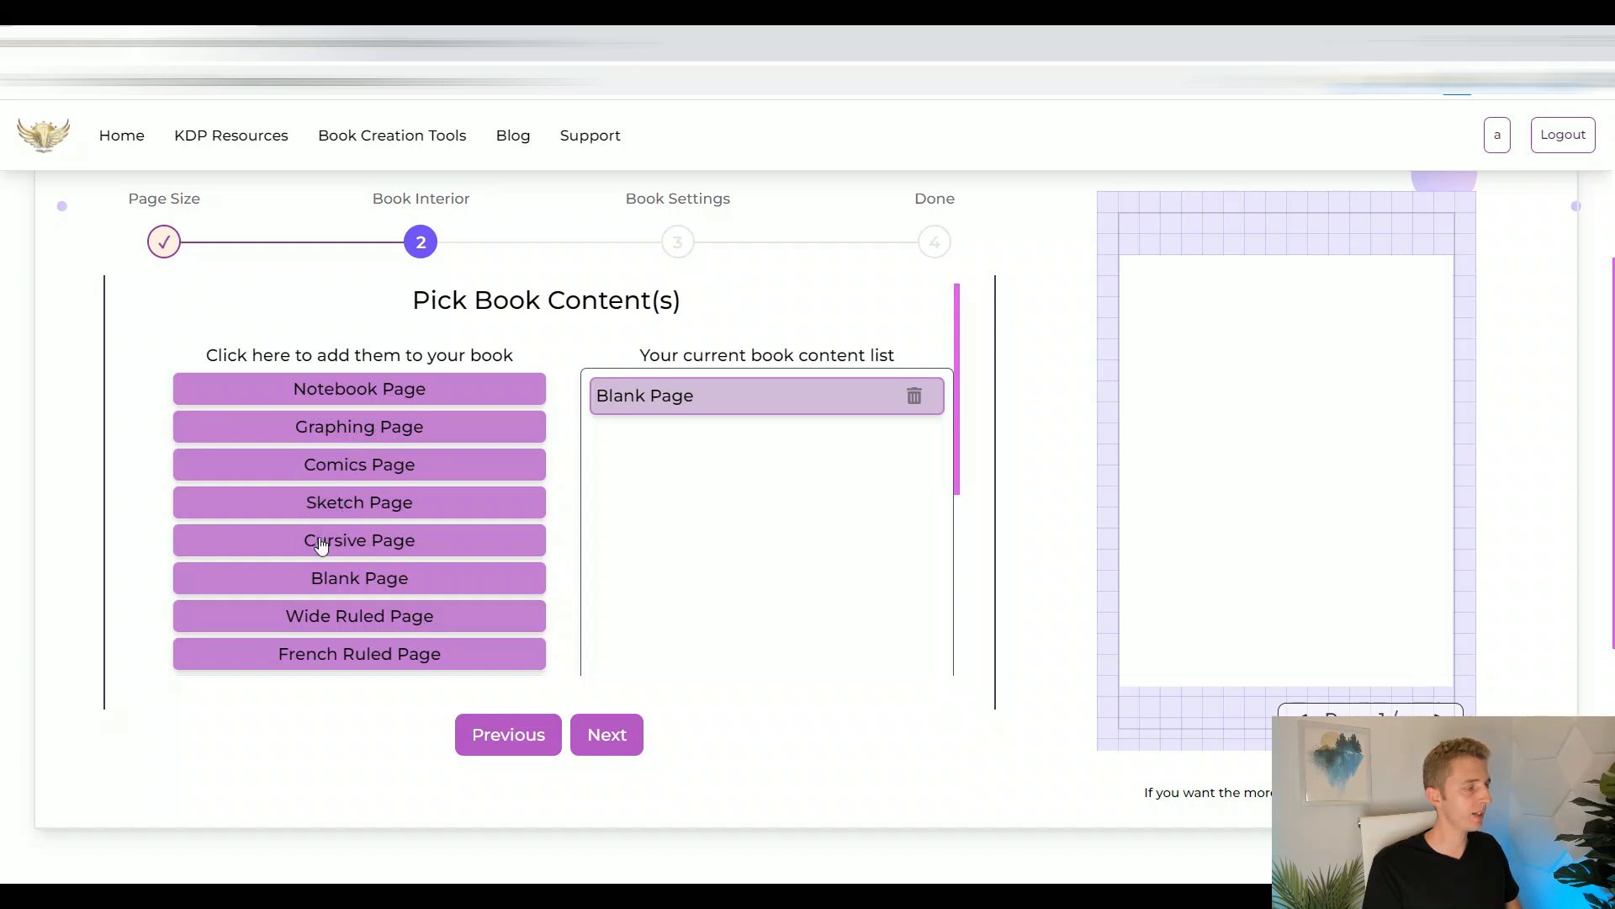
{"action": "mouse_move", "coordinate": [376, 628]}
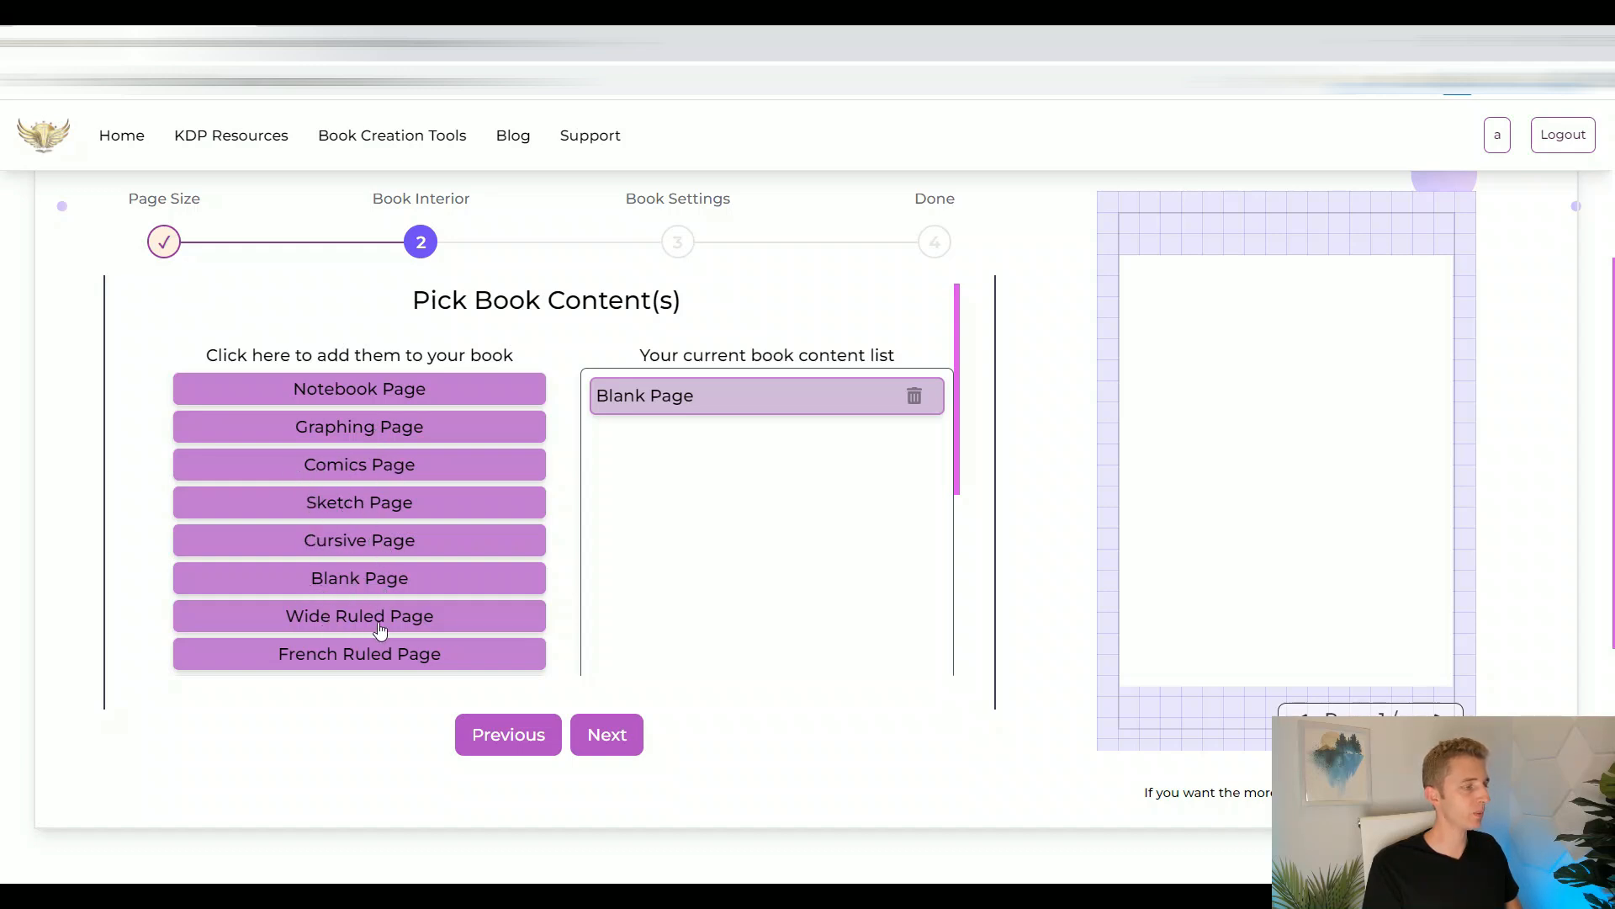
{"action": "scroll", "scroll_direction": "down", "scroll_amount": 3}
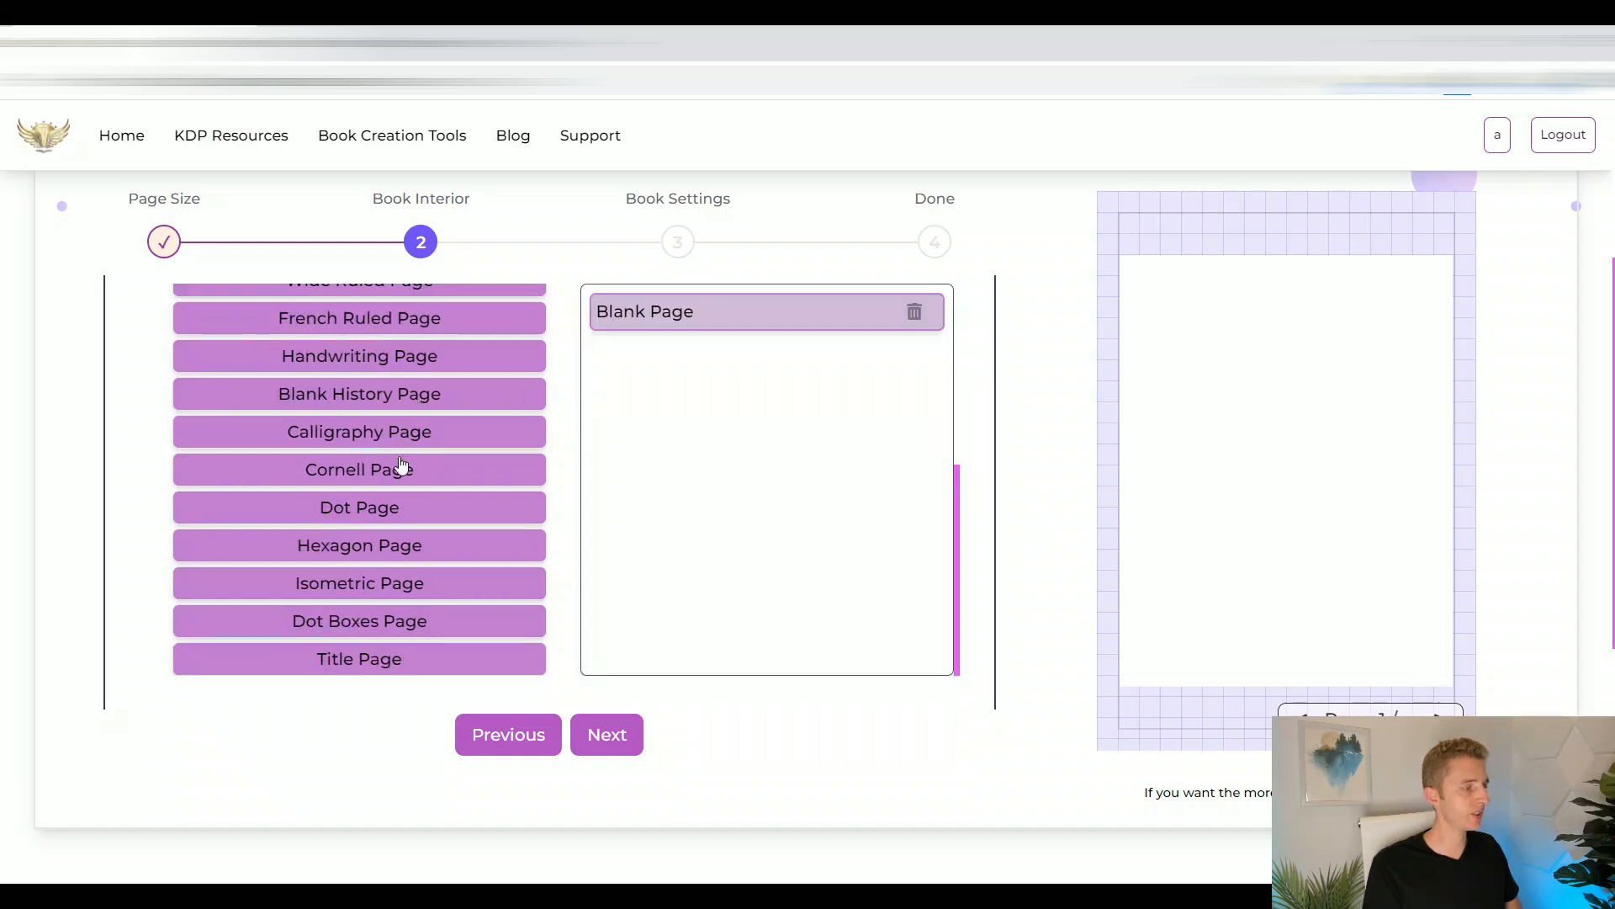
{"action": "mouse_move", "coordinate": [382, 507]}
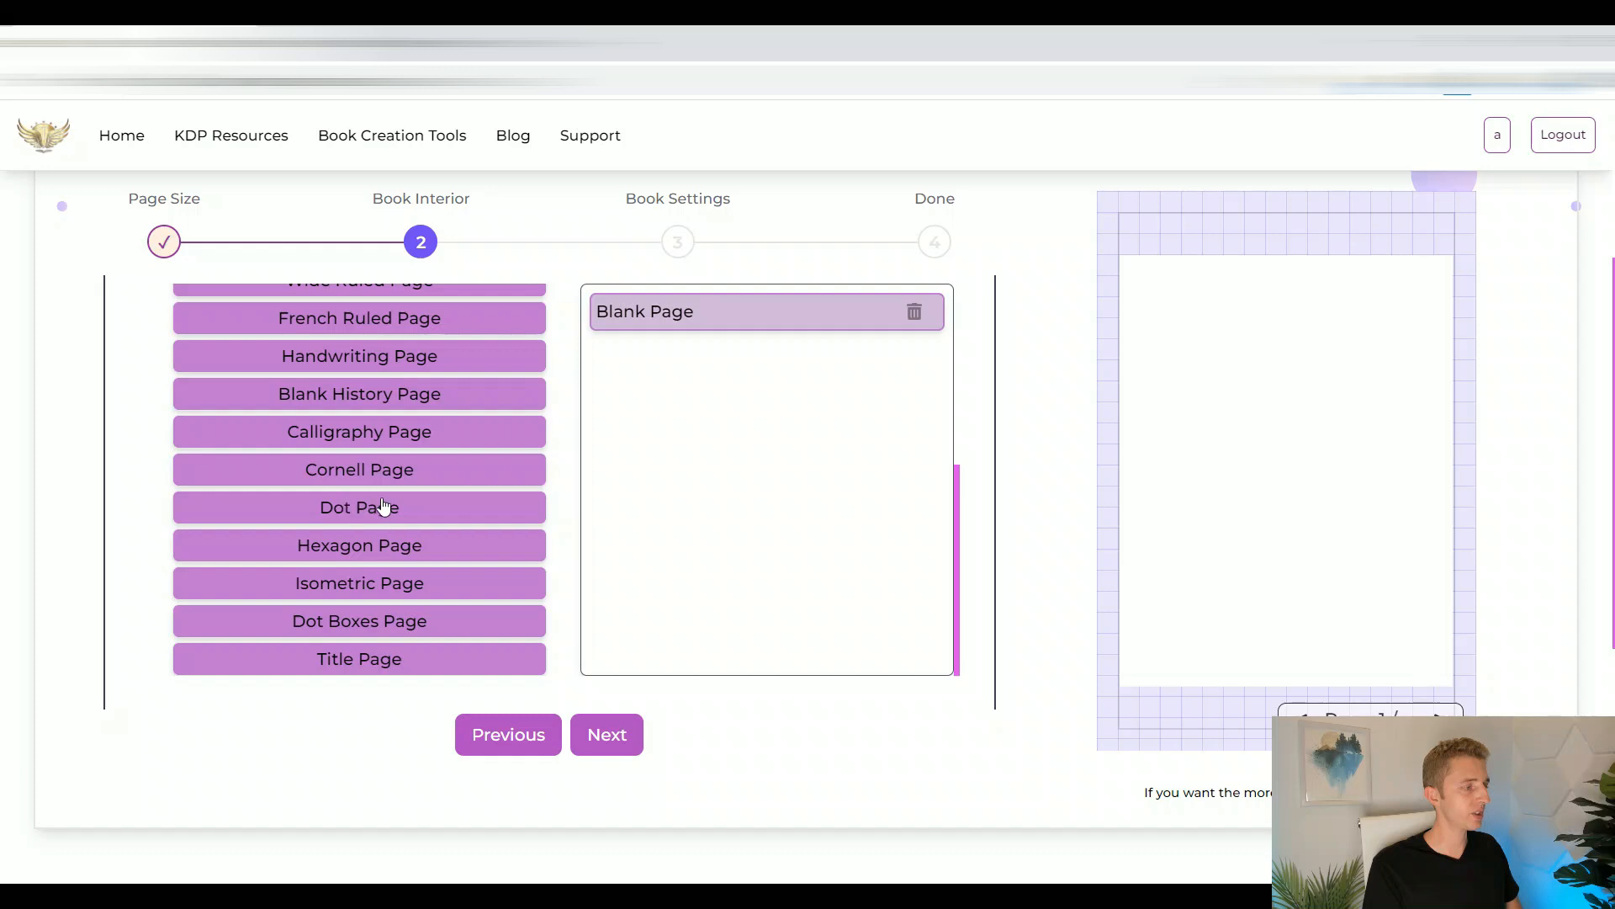
{"action": "mouse_move", "coordinate": [295, 584]}
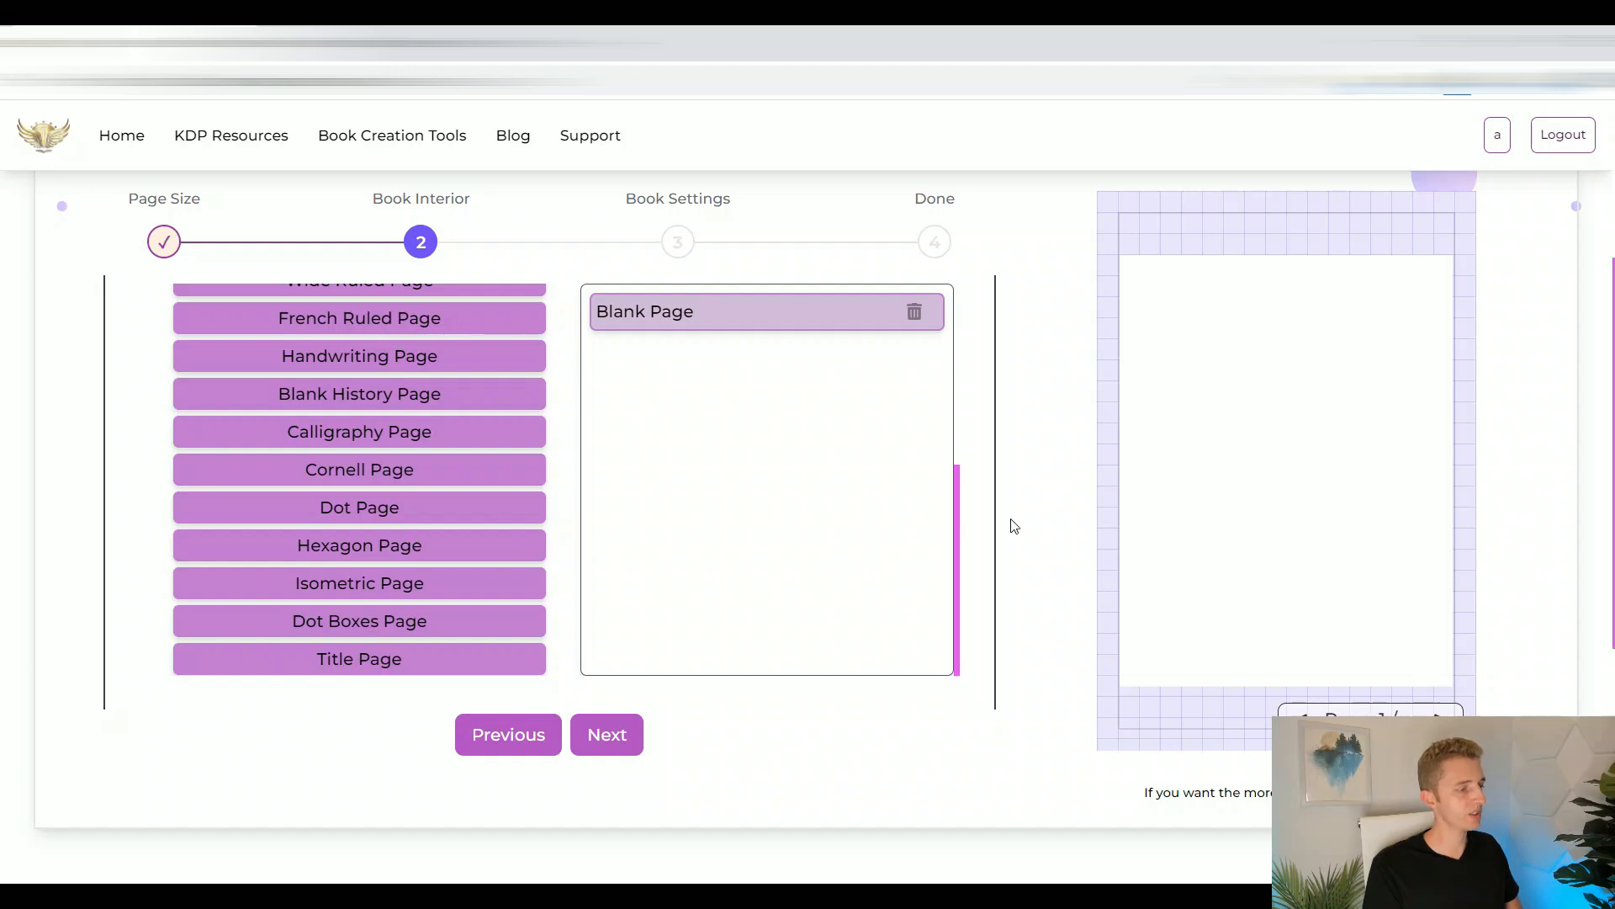
{"action": "left_click", "coordinate": [358, 389]}
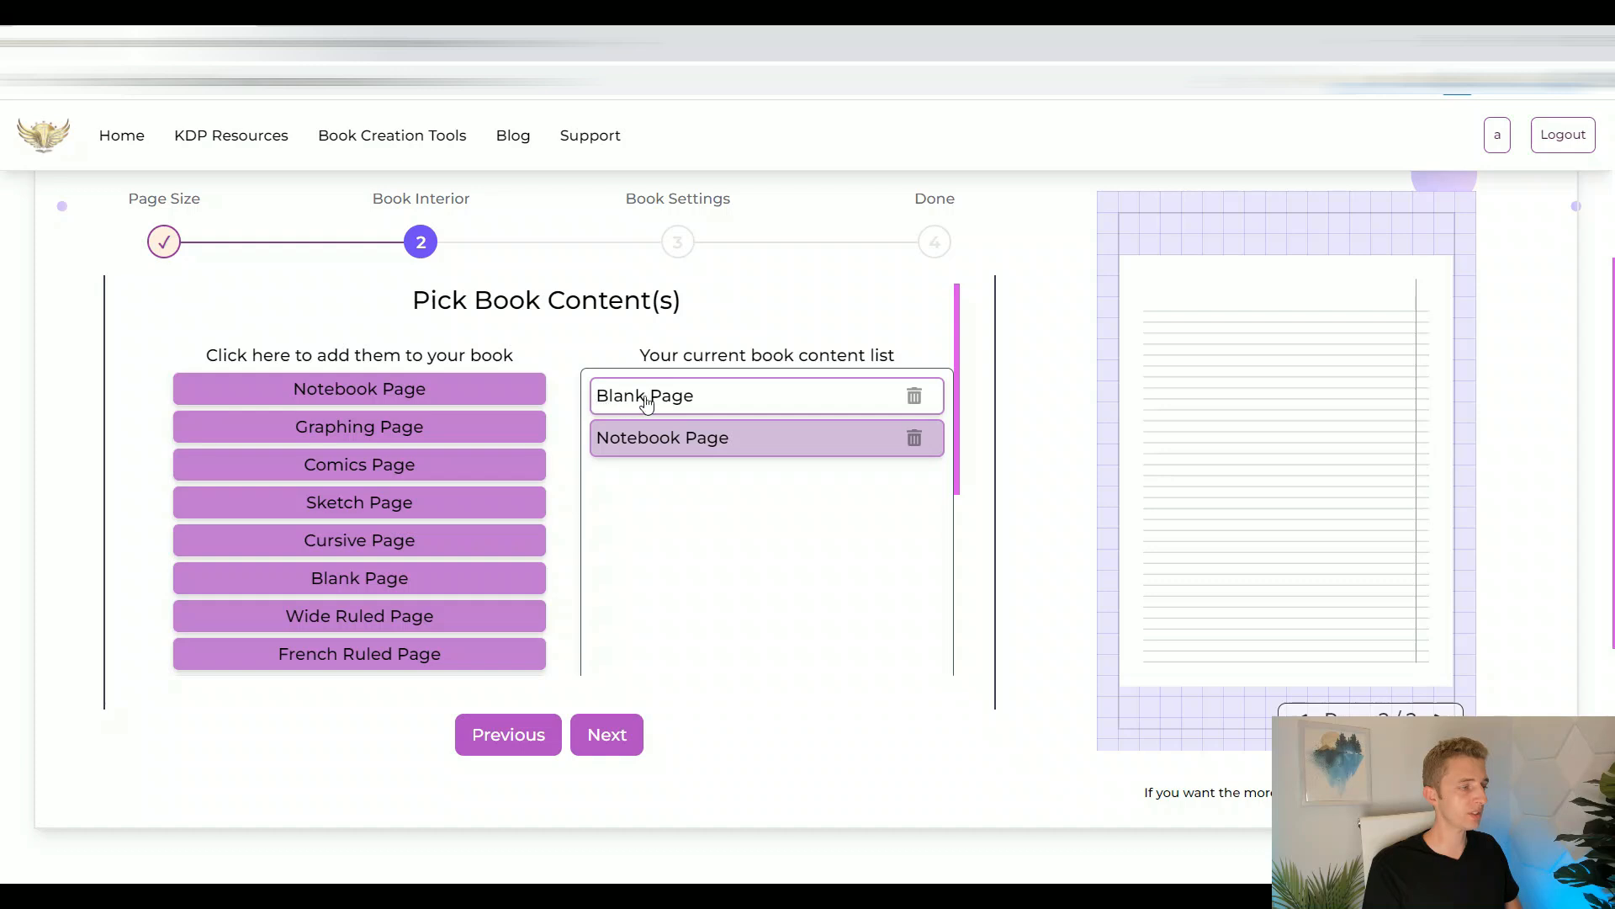
{"action": "left_click", "coordinate": [914, 396]}
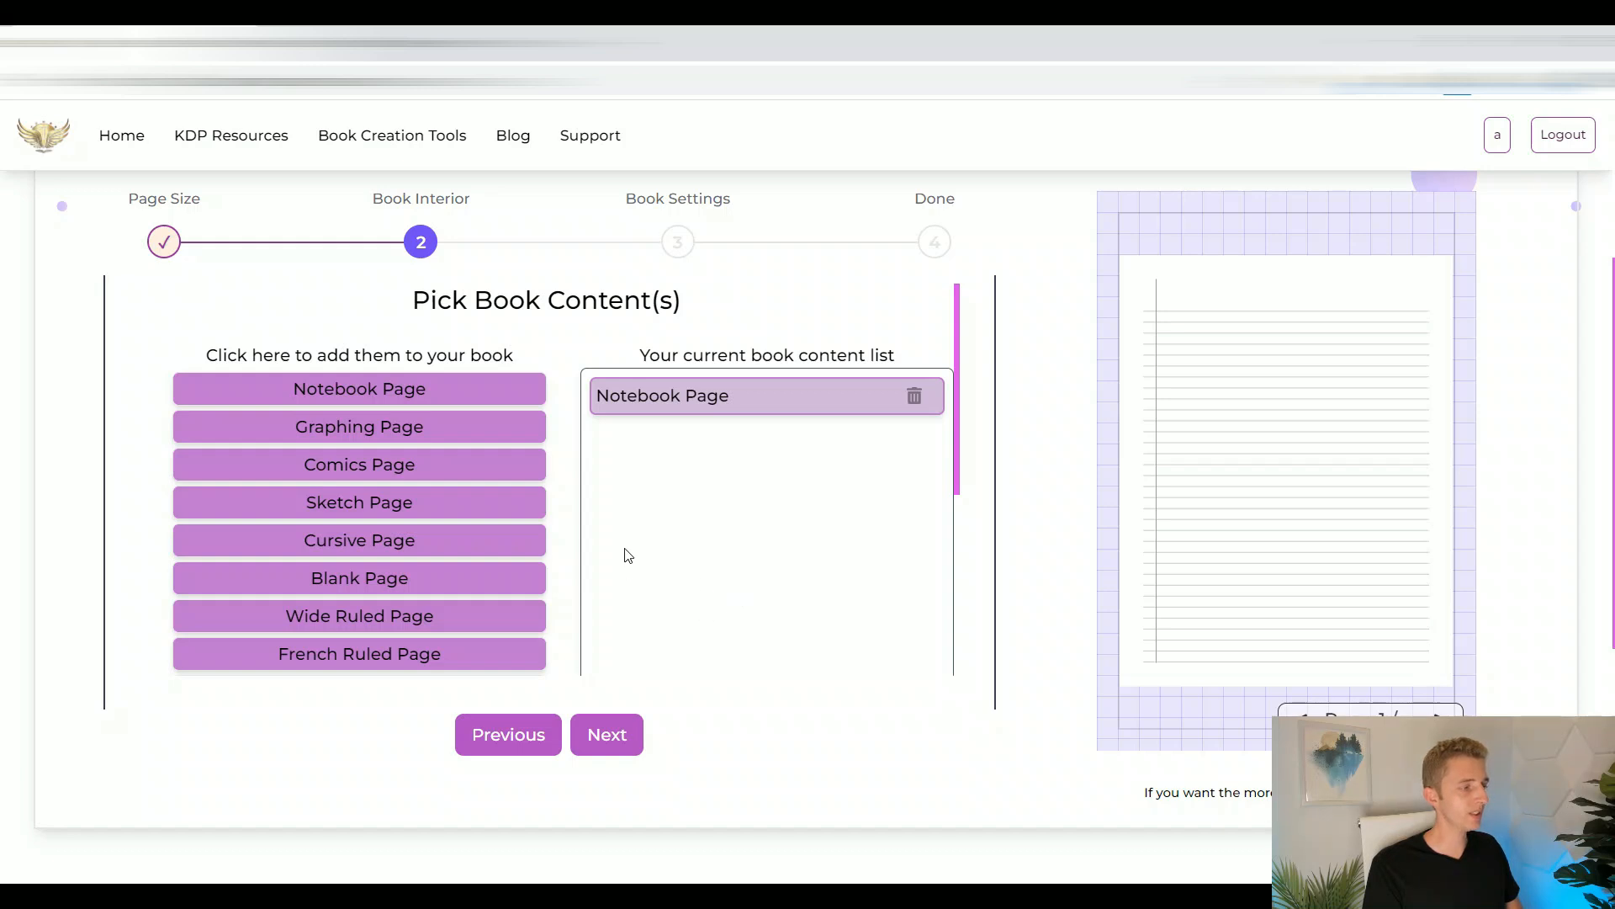
{"action": "left_click", "coordinate": [358, 427]}
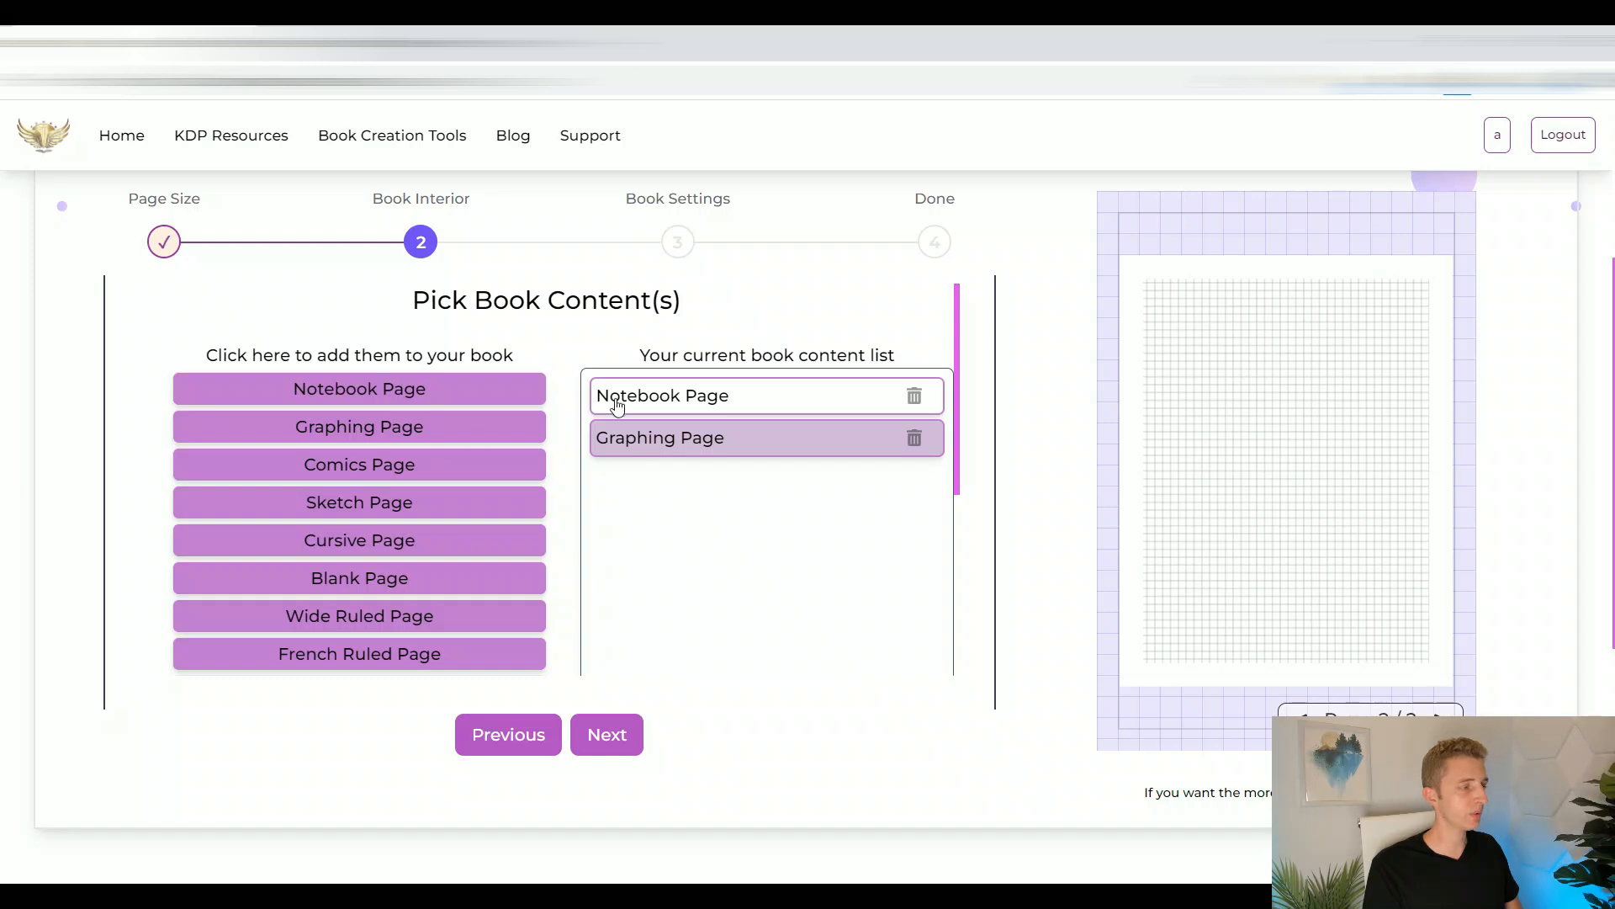
{"action": "mouse_move", "coordinate": [358, 464]}
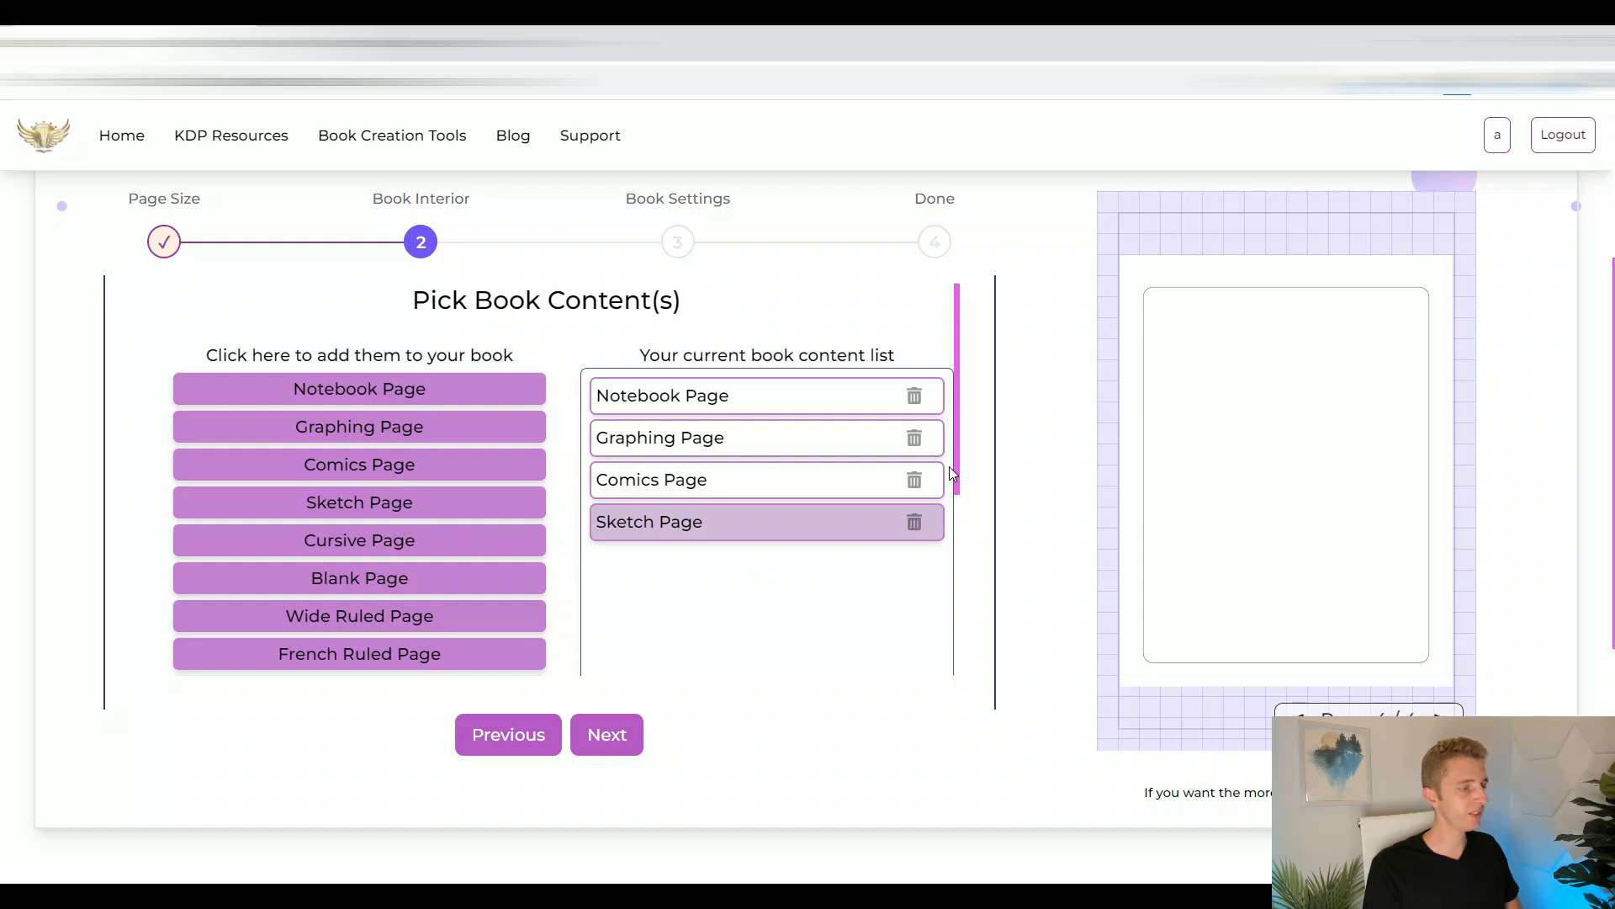
{"action": "left_click", "coordinate": [766, 437]}
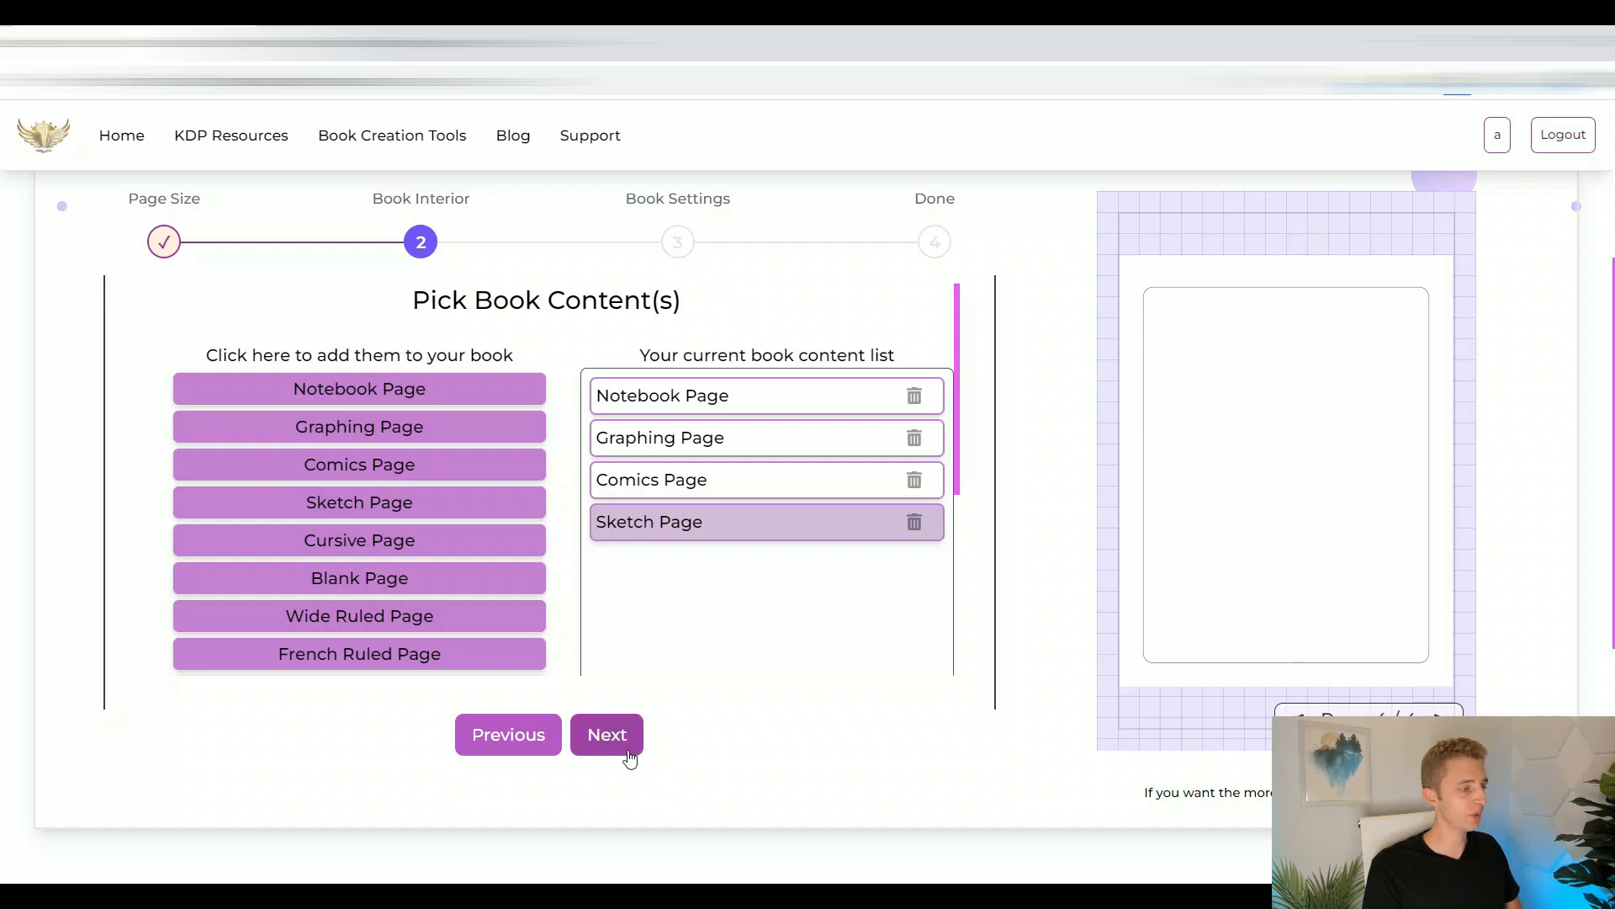
{"action": "mouse_move", "coordinate": [721, 775]}
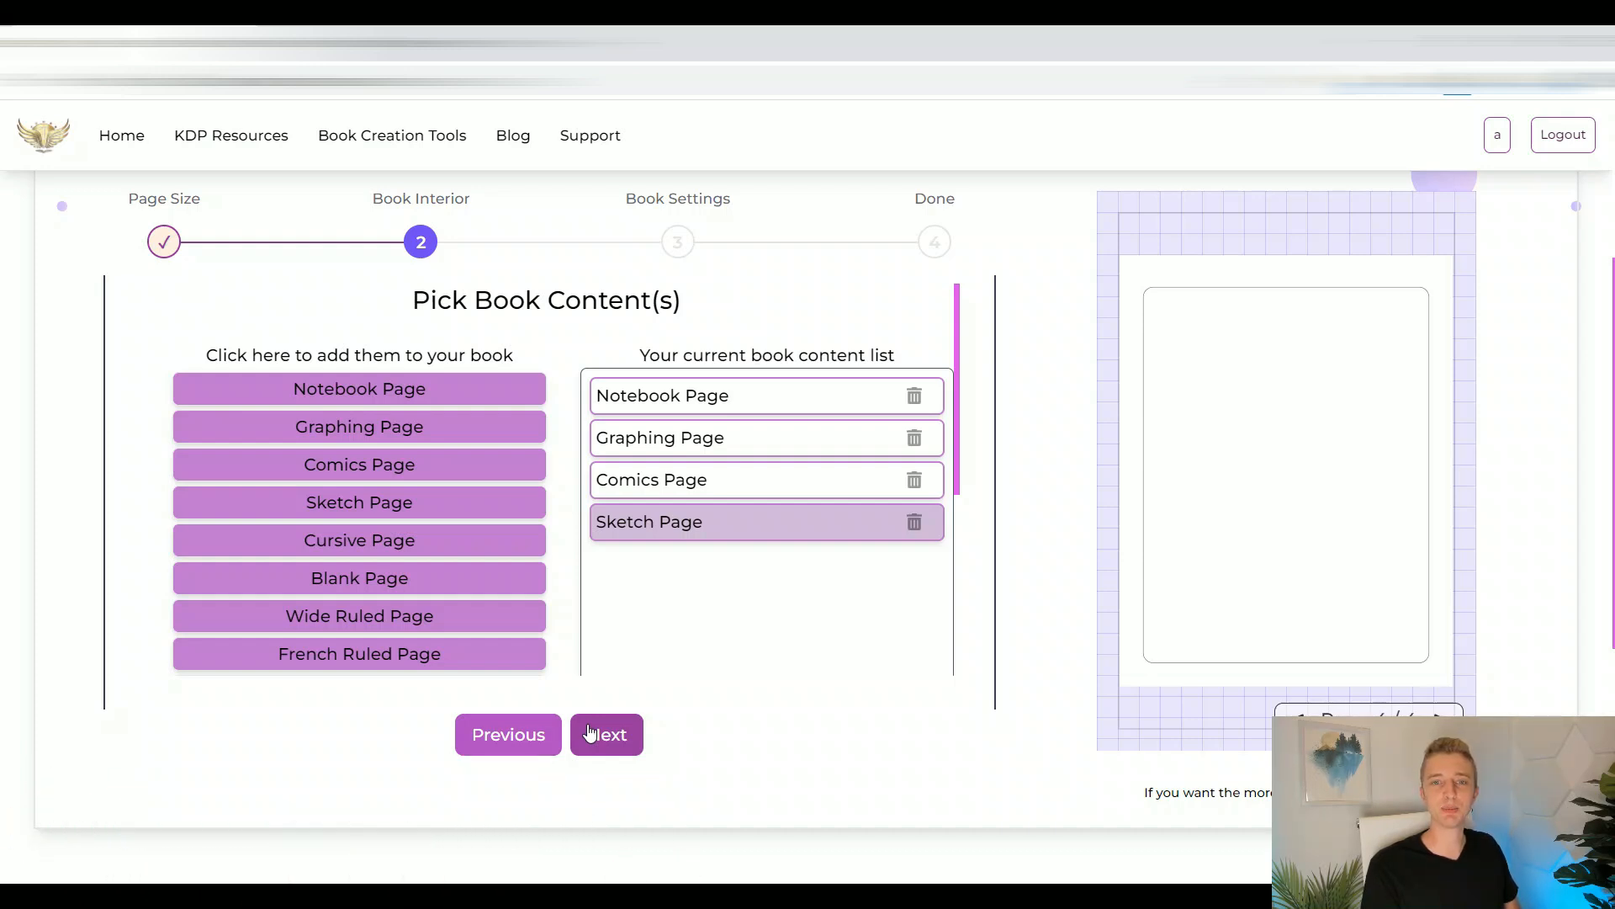
- Enter Book Settings and try widening the sketch page margin, then restore it
{"action": "left_click", "coordinate": [606, 734]}
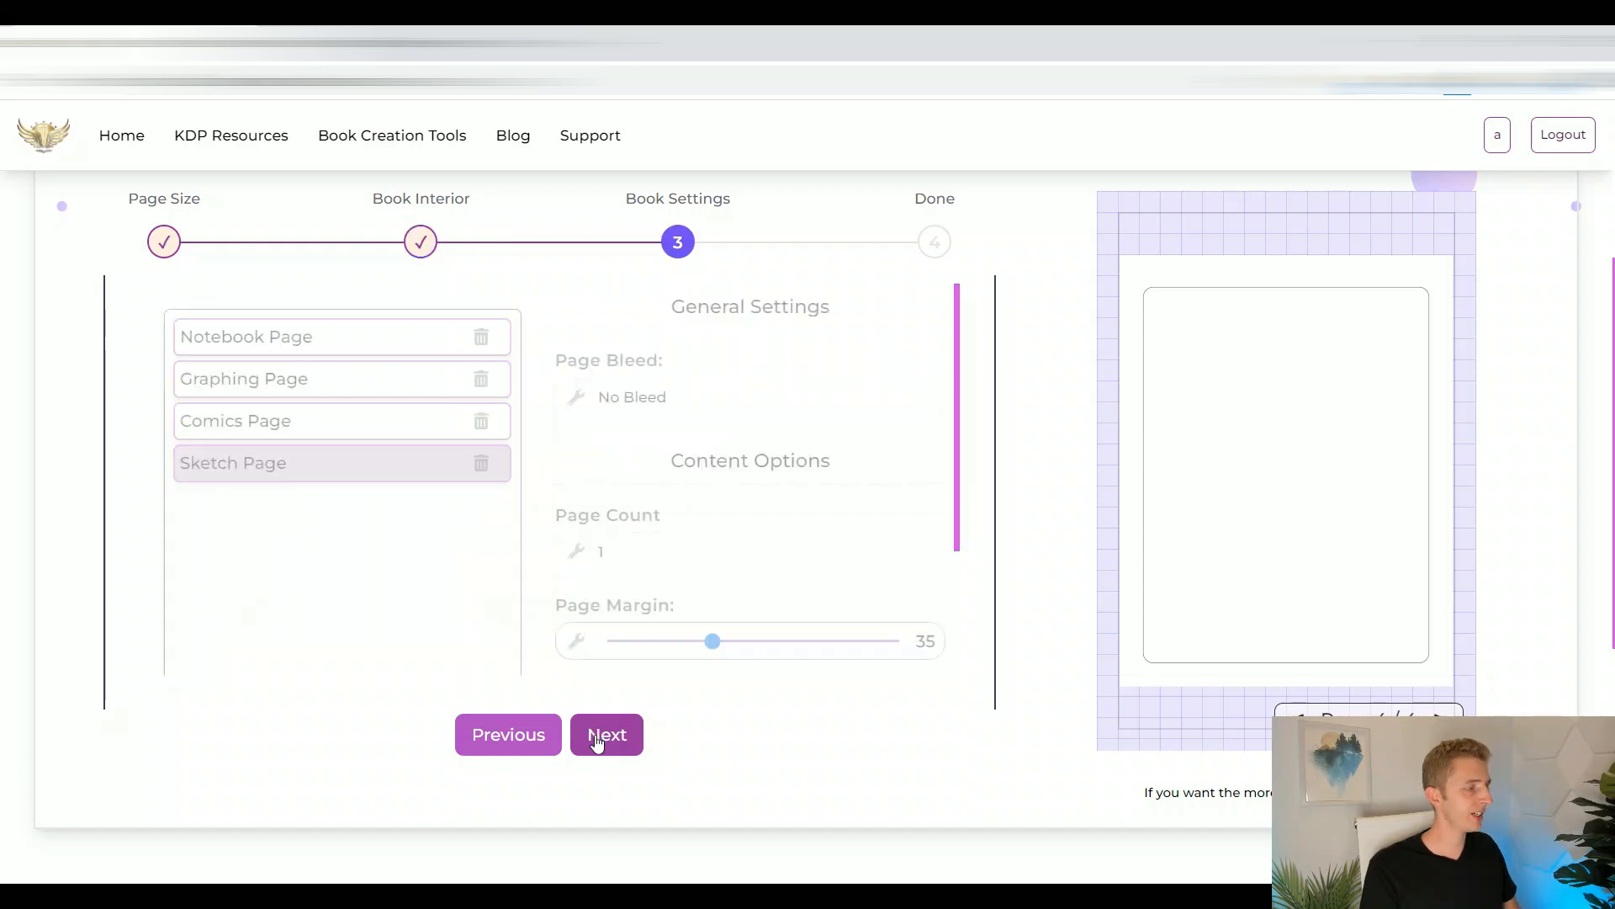
{"action": "left_click", "coordinate": [749, 397]}
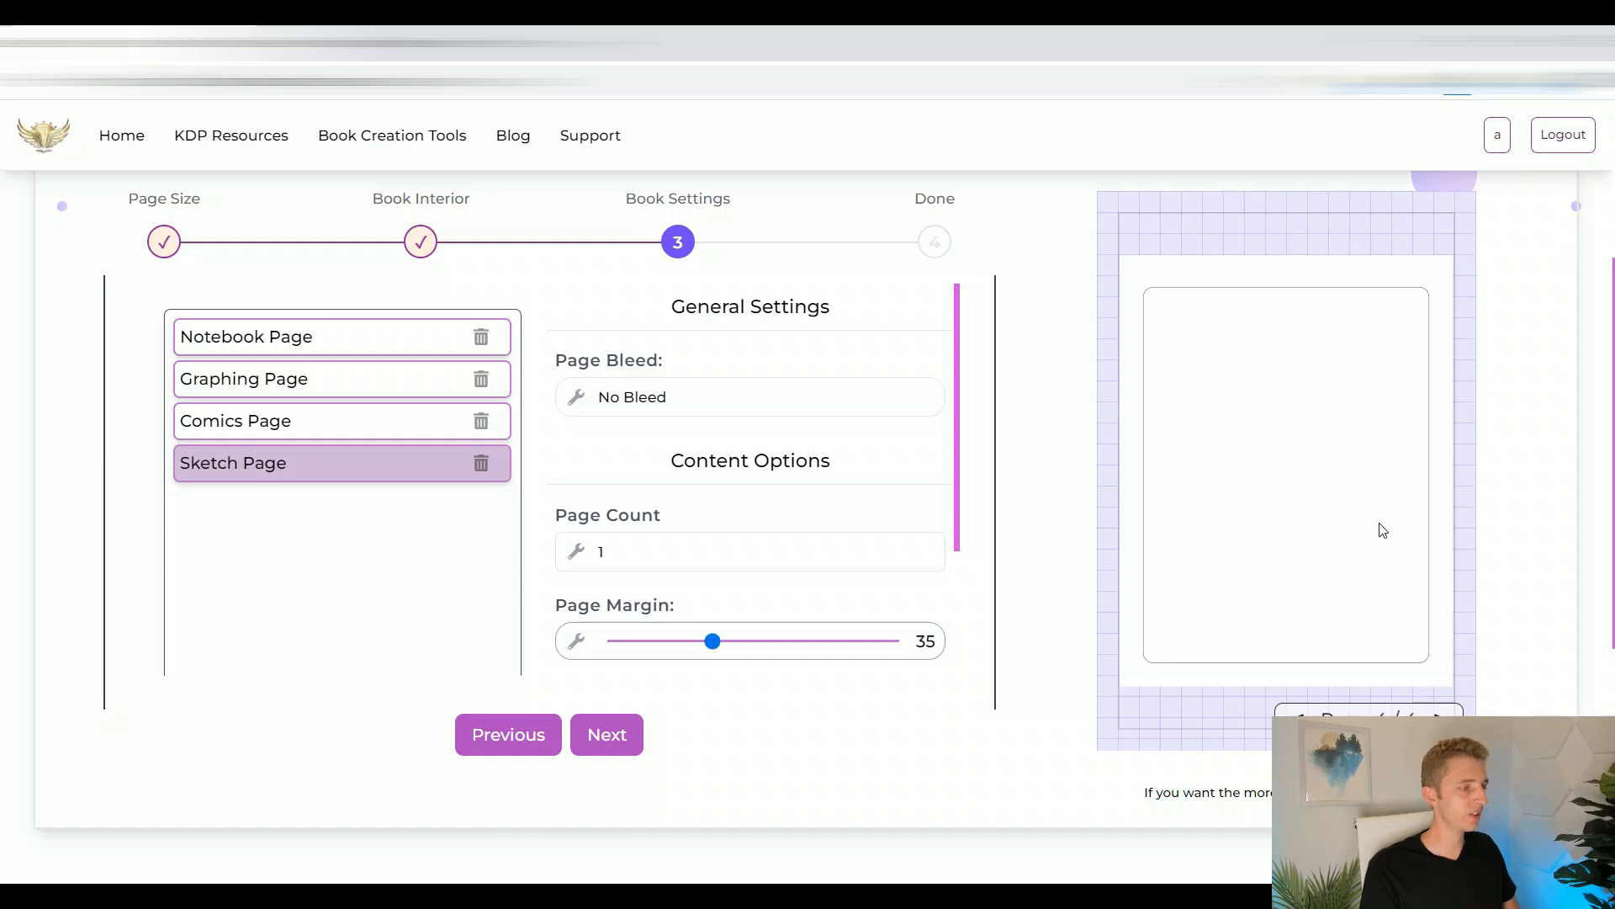
{"action": "left_click_drag", "start_coordinate": [712, 641], "coordinate": [869, 641]}
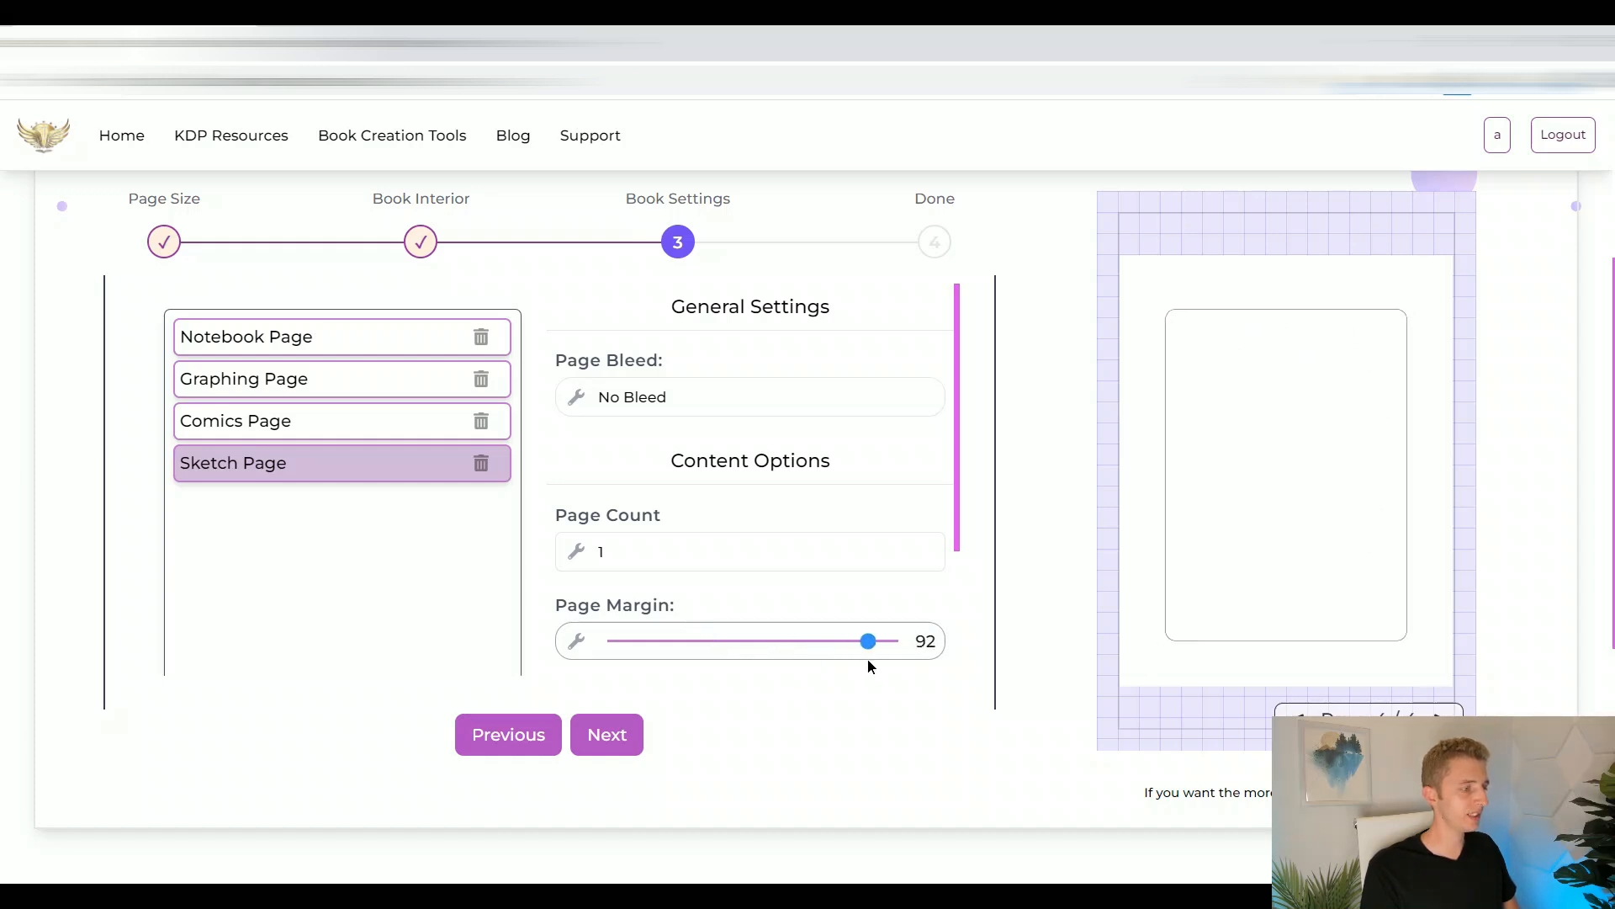
{"action": "left_click_drag", "start_coordinate": [869, 642], "coordinate": [716, 641]}
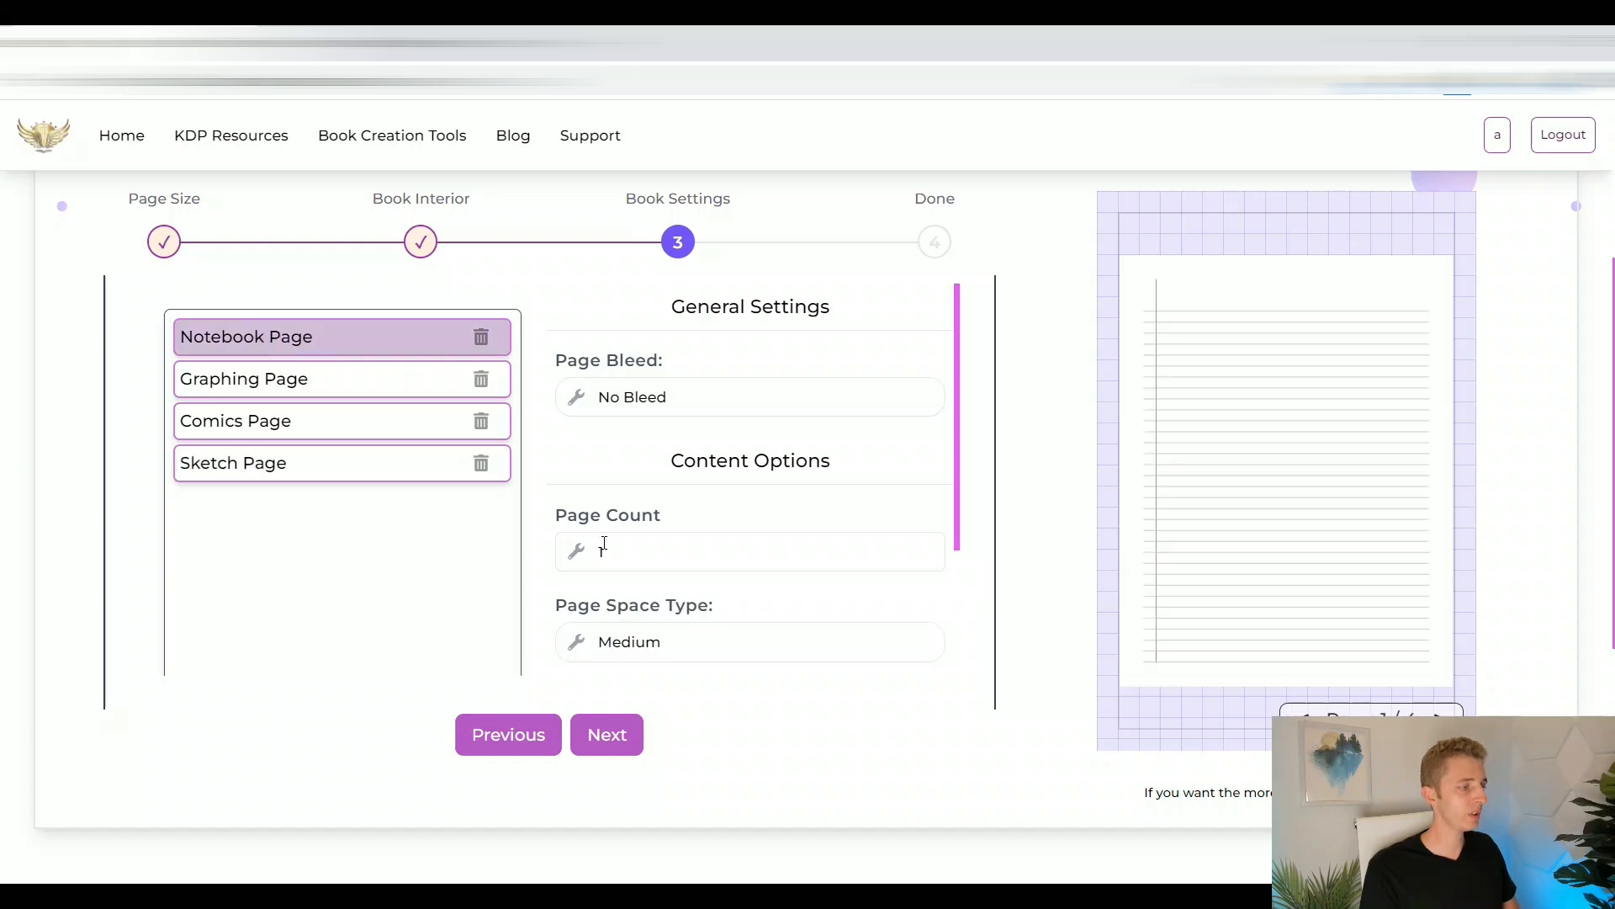
- Set the notebook page count to 5, keeping Medium line spacing
{"action": "type", "text": "1"}
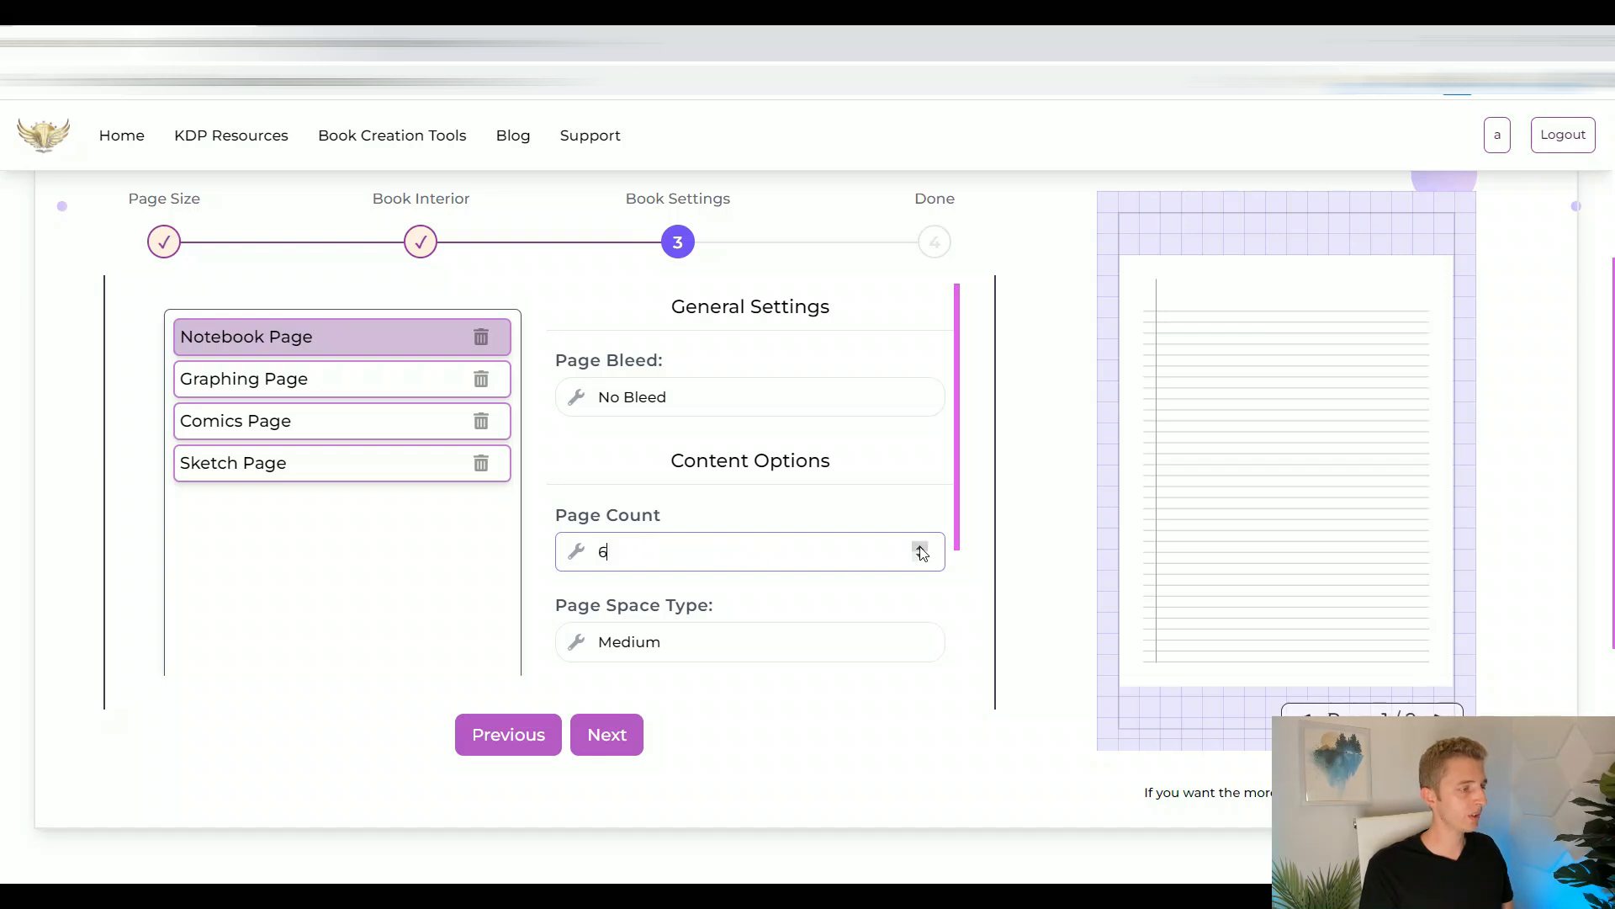
{"action": "left_click", "coordinate": [919, 559]}
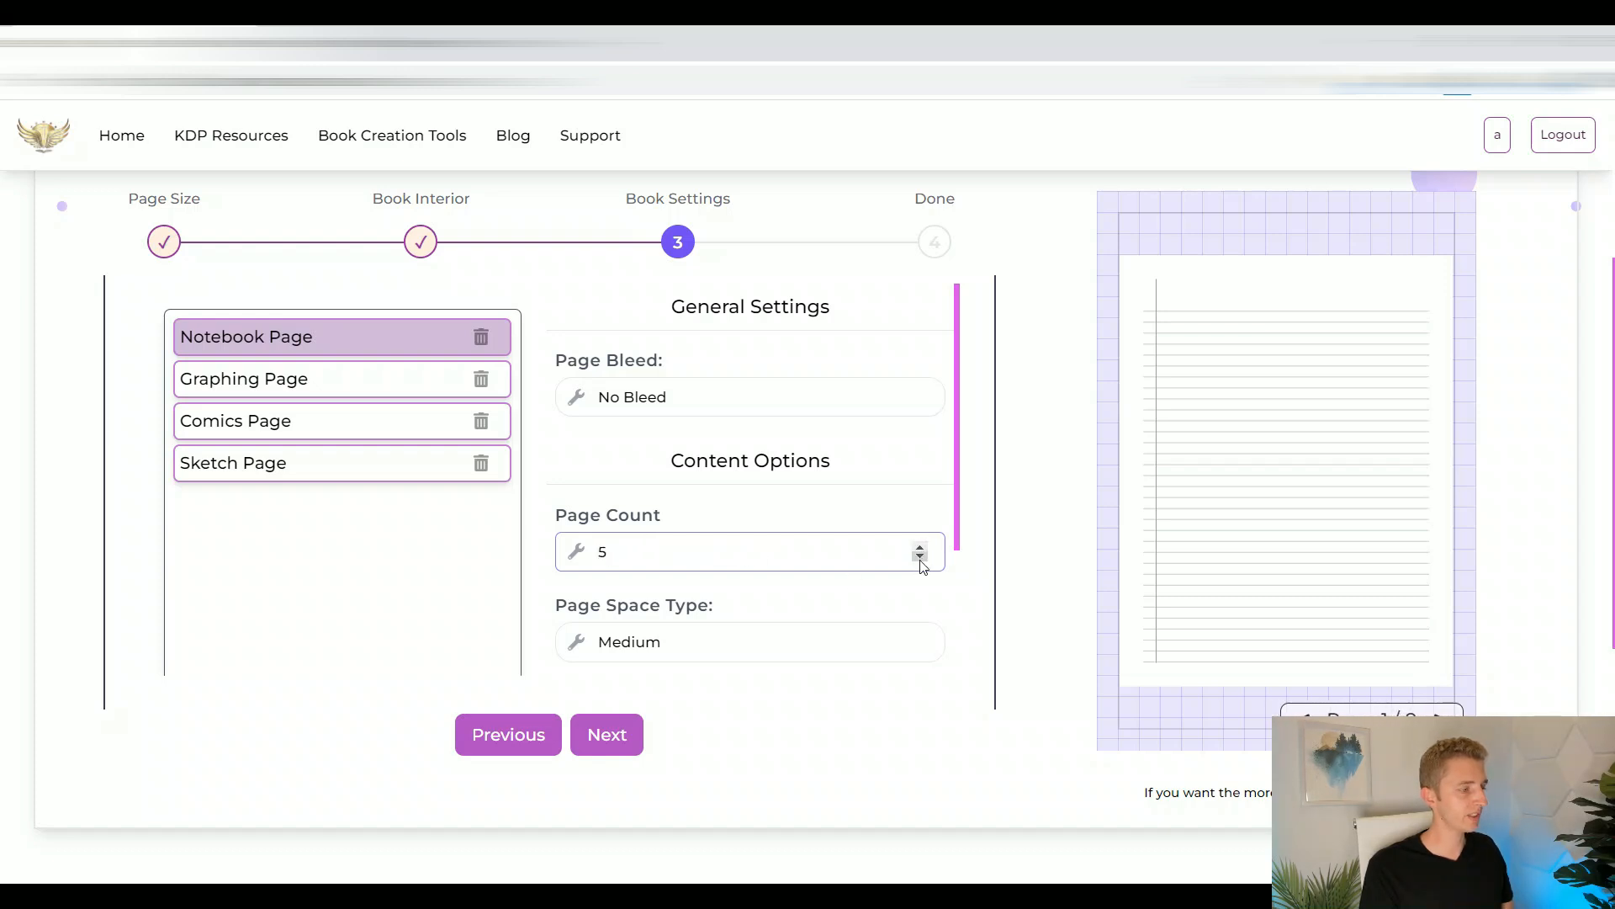
{"action": "left_click", "coordinate": [750, 642]}
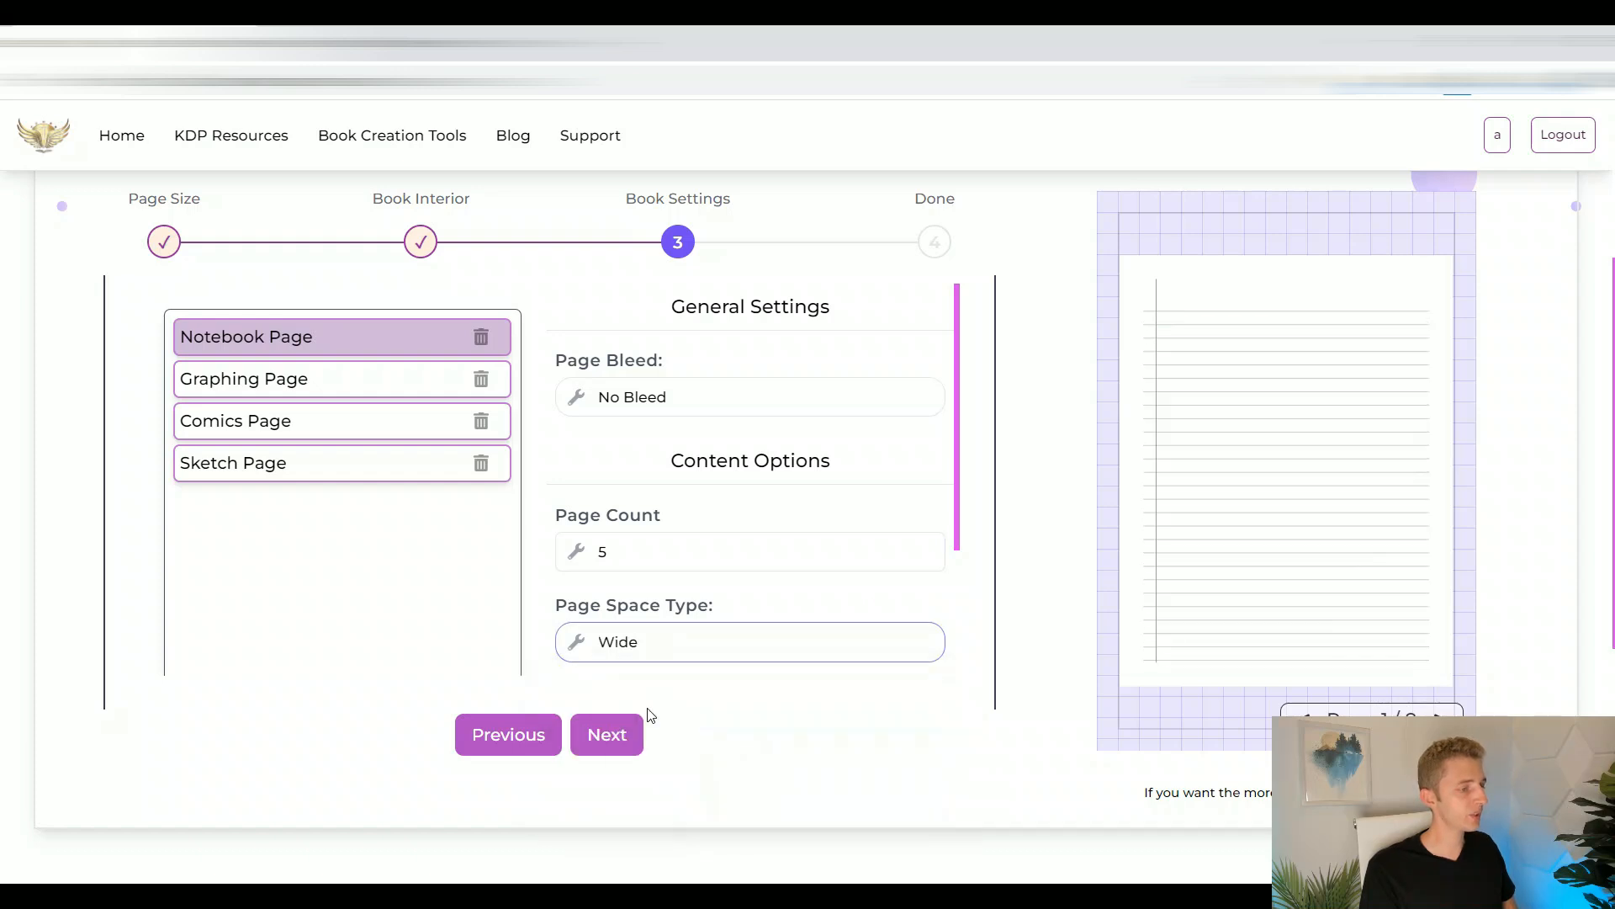
{"action": "left_click", "coordinate": [749, 641]}
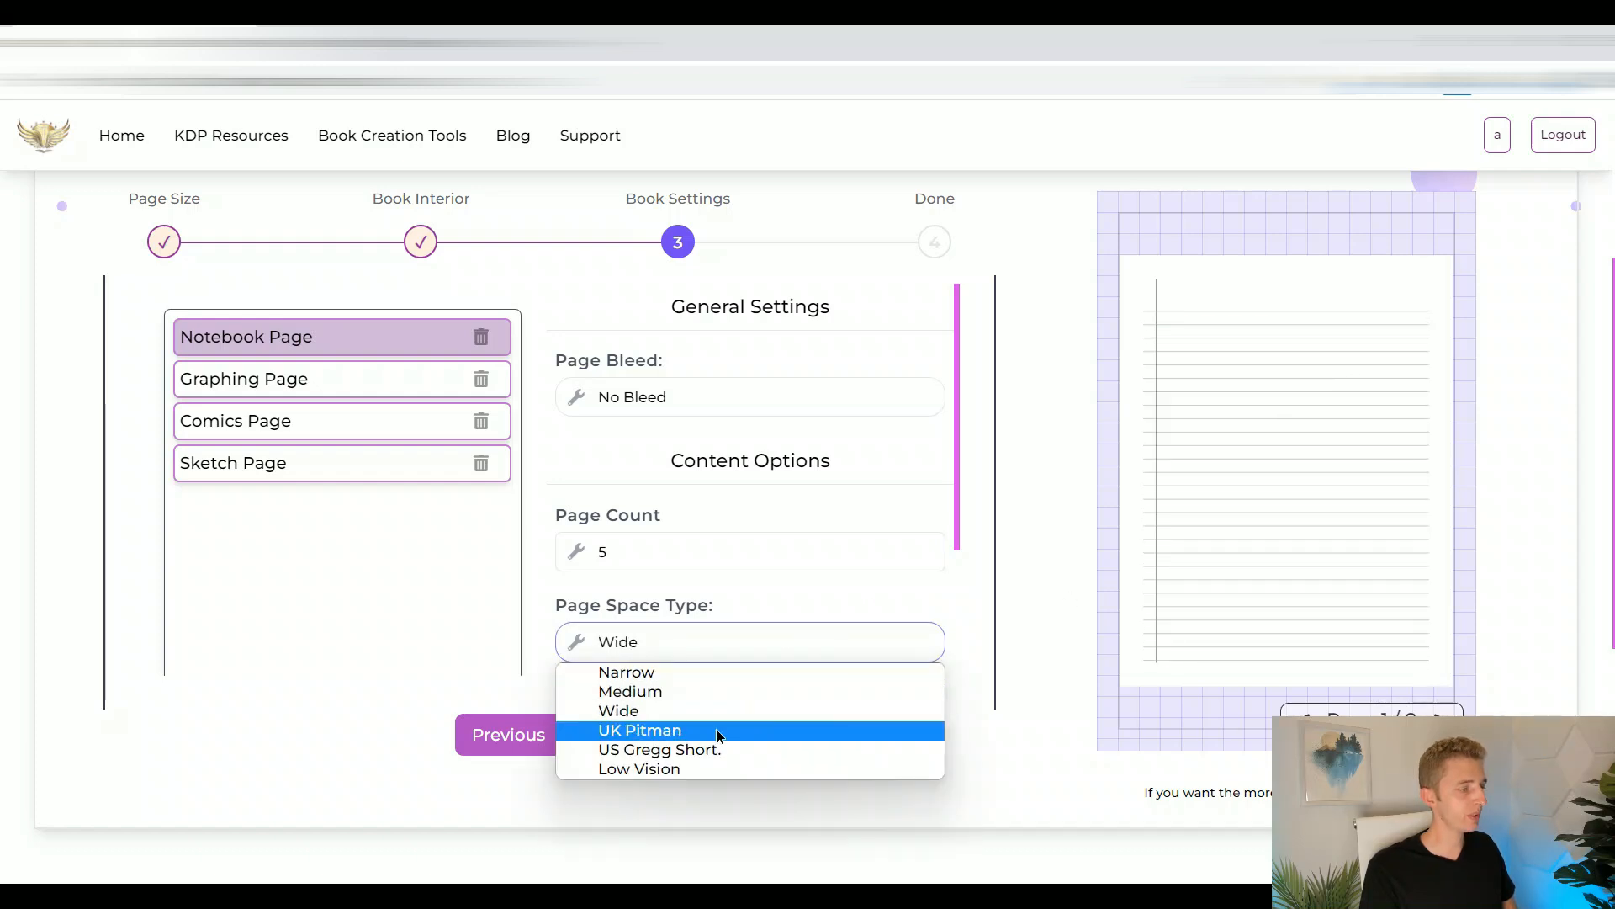
{"action": "left_click", "coordinate": [638, 769]}
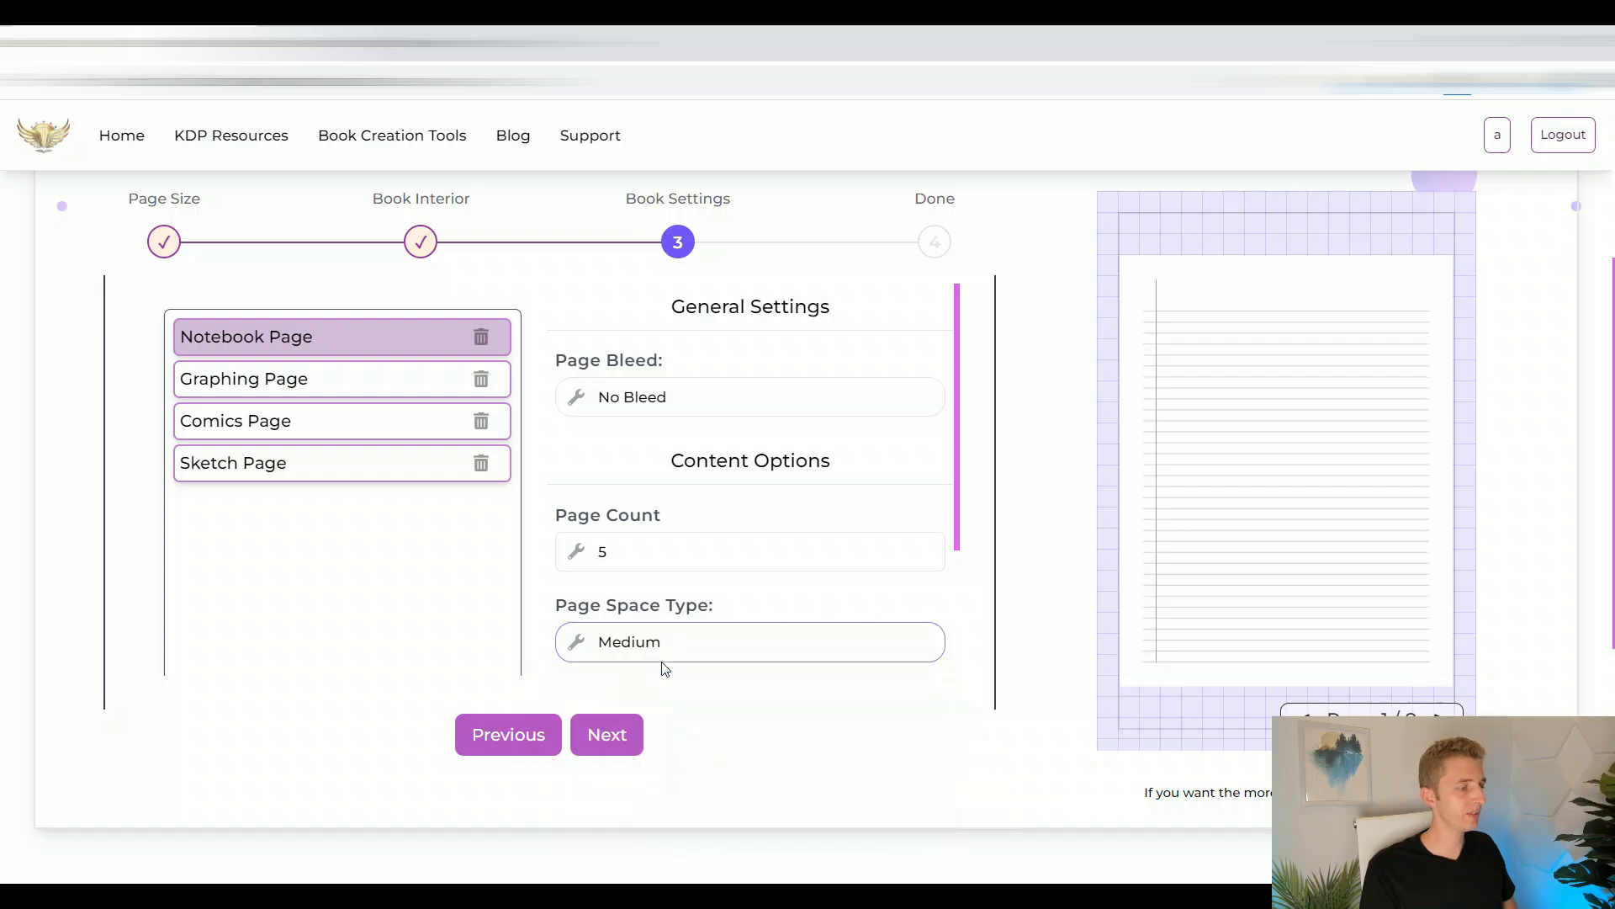
- Set the graphing page count to 5 and complete the settings step
{"action": "left_click", "coordinate": [244, 377]}
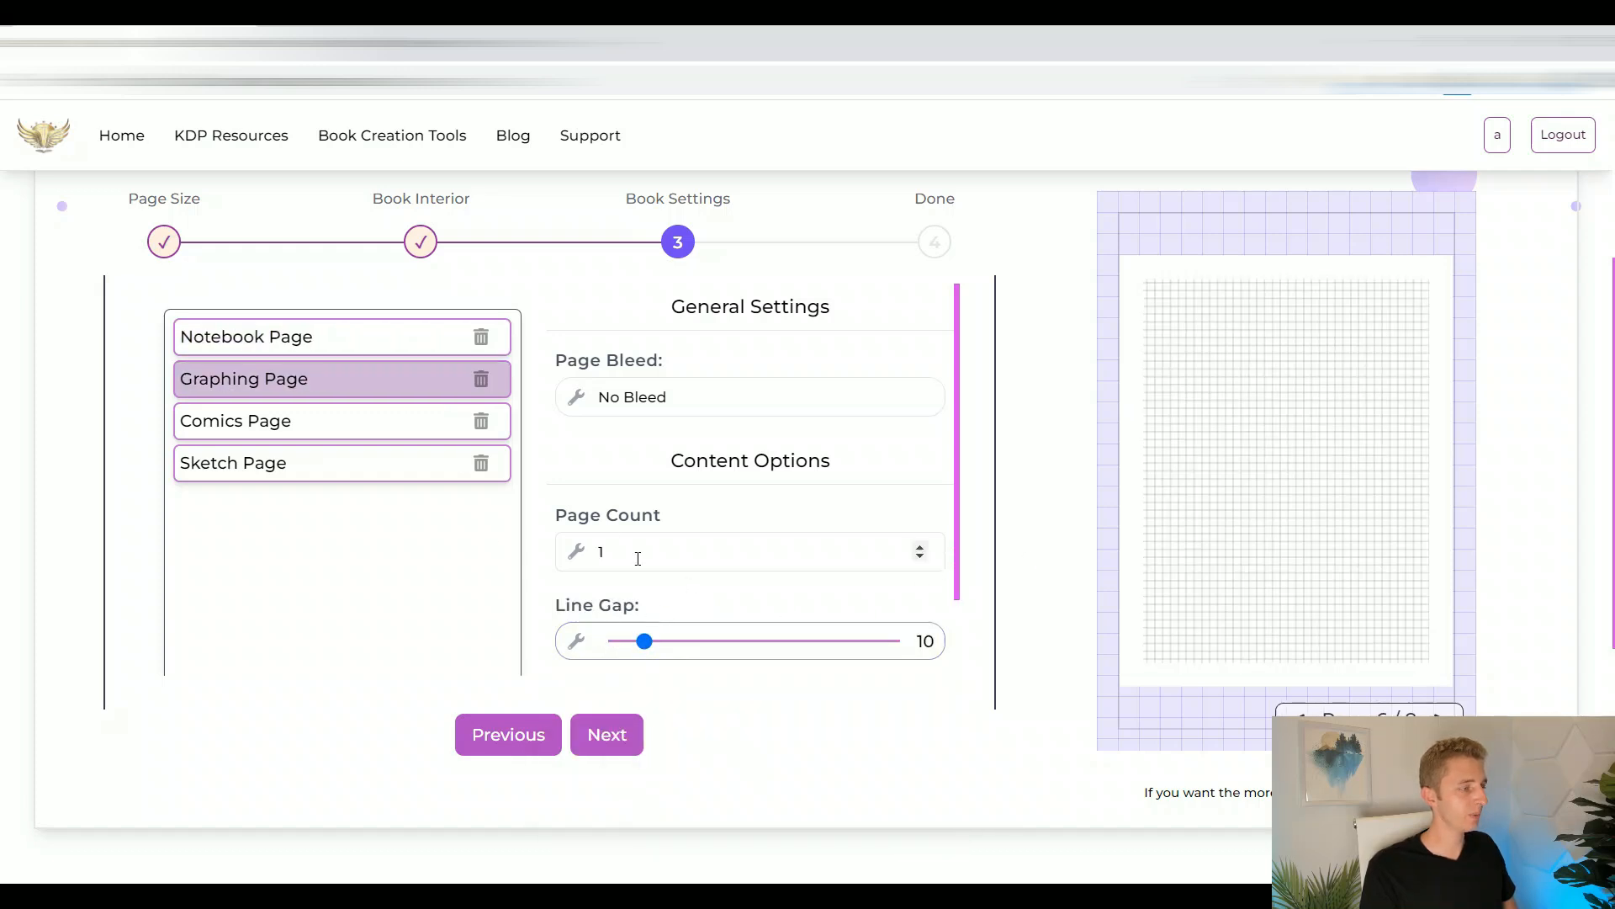
{"action": "type", "text": "5"}
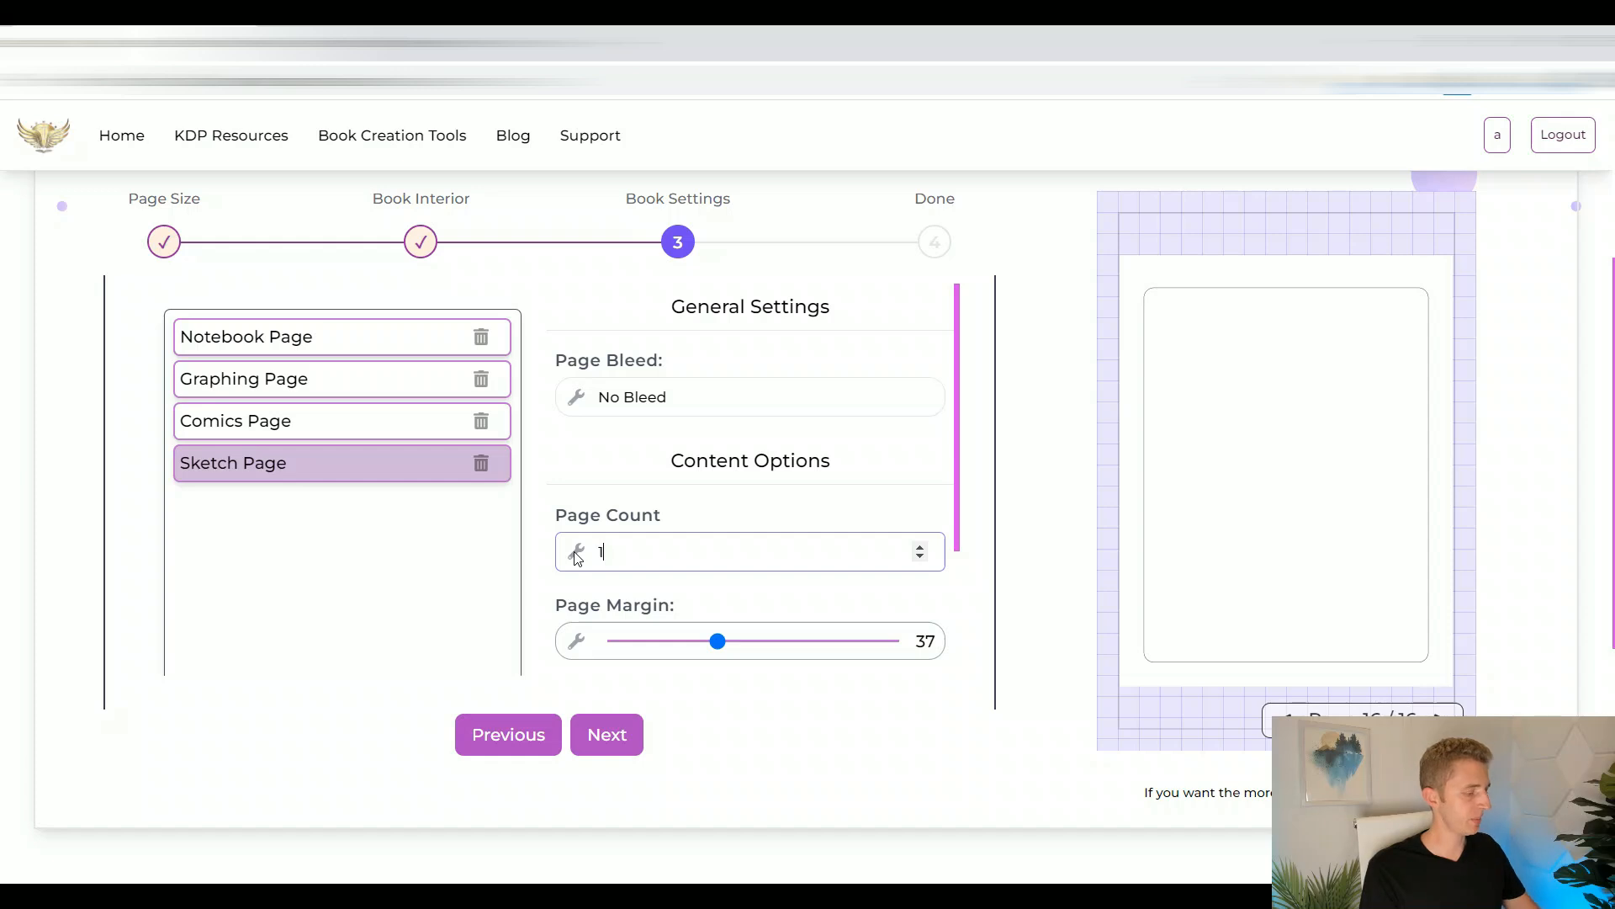
{"action": "left_click", "coordinate": [605, 733]}
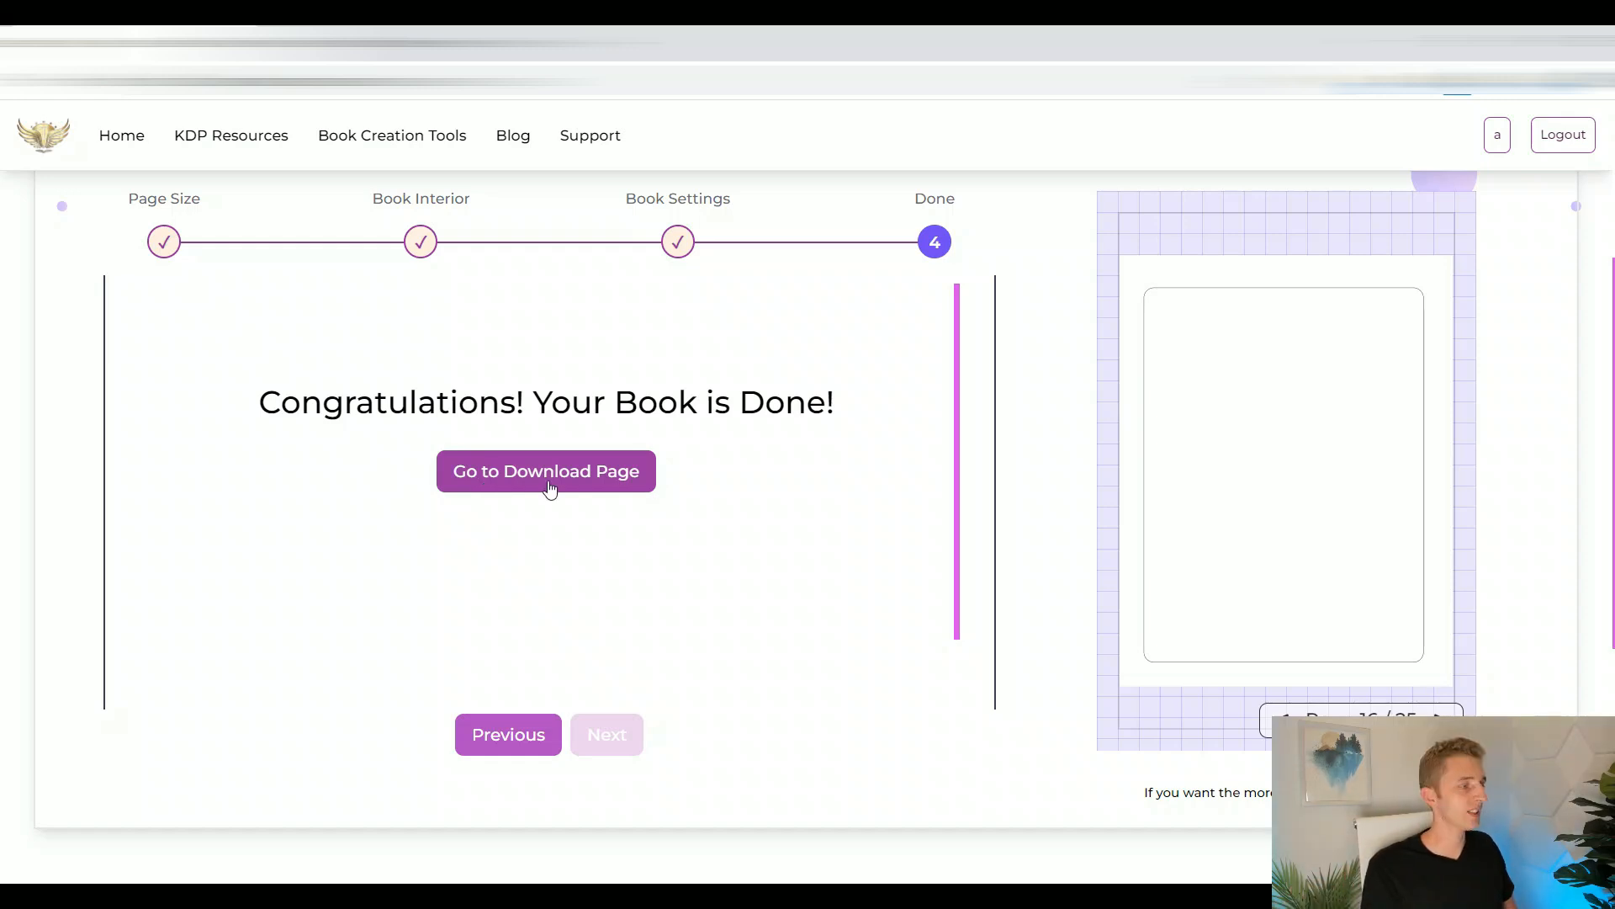
- On the download page, save the interior PDF as 'Self Publishing Titans Interior'
{"action": "left_click", "coordinate": [545, 471]}
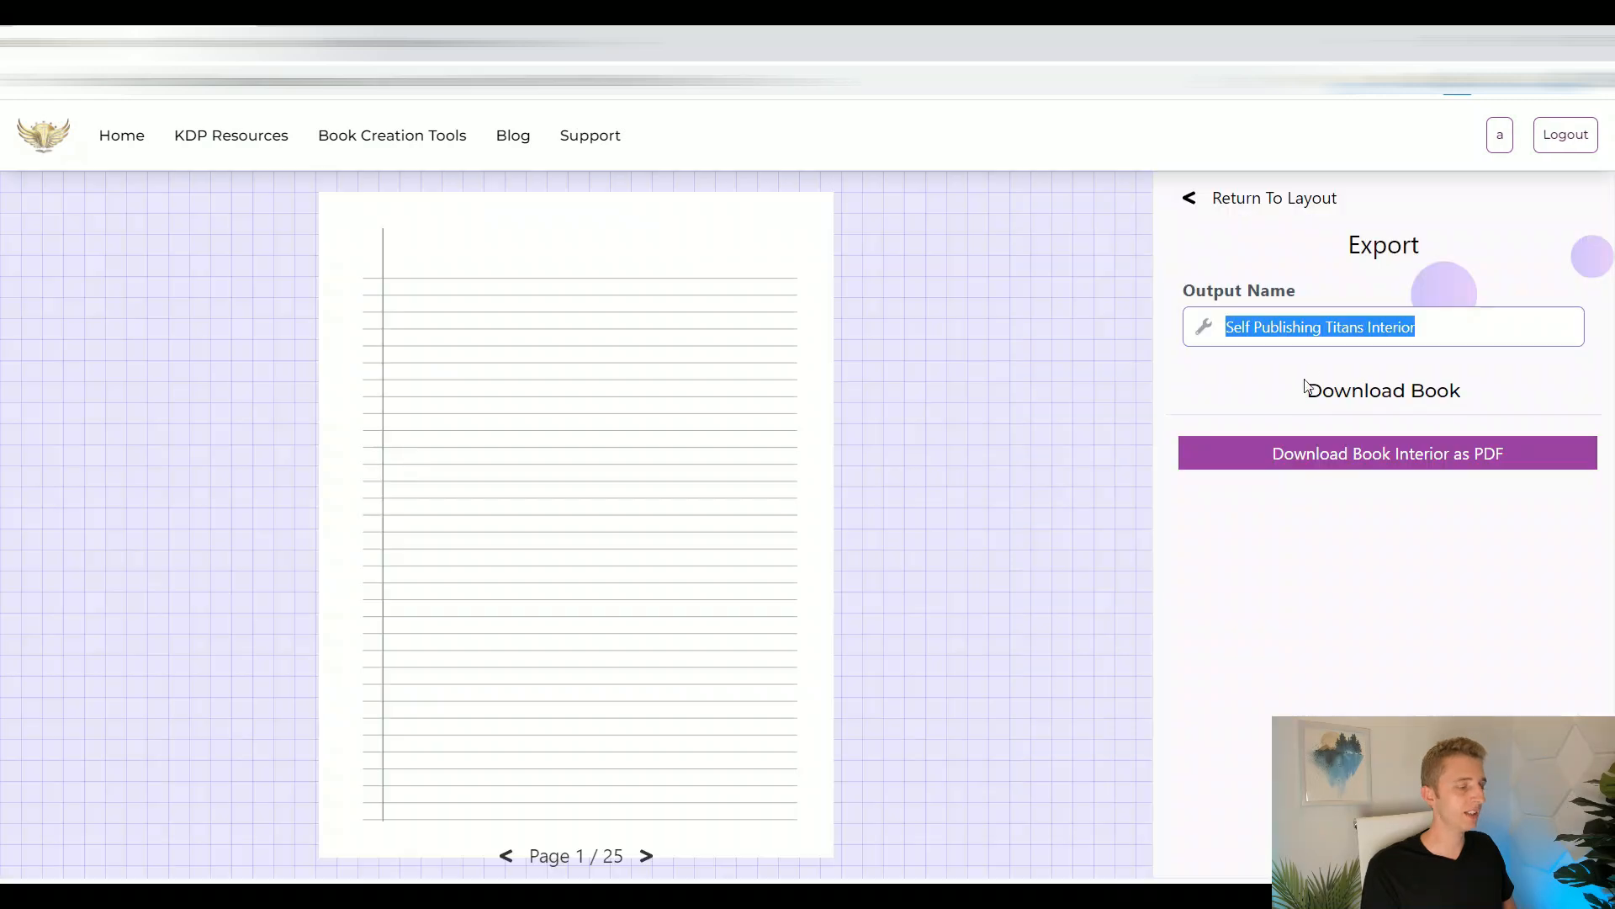
{"action": "left_click", "coordinate": [1445, 326]}
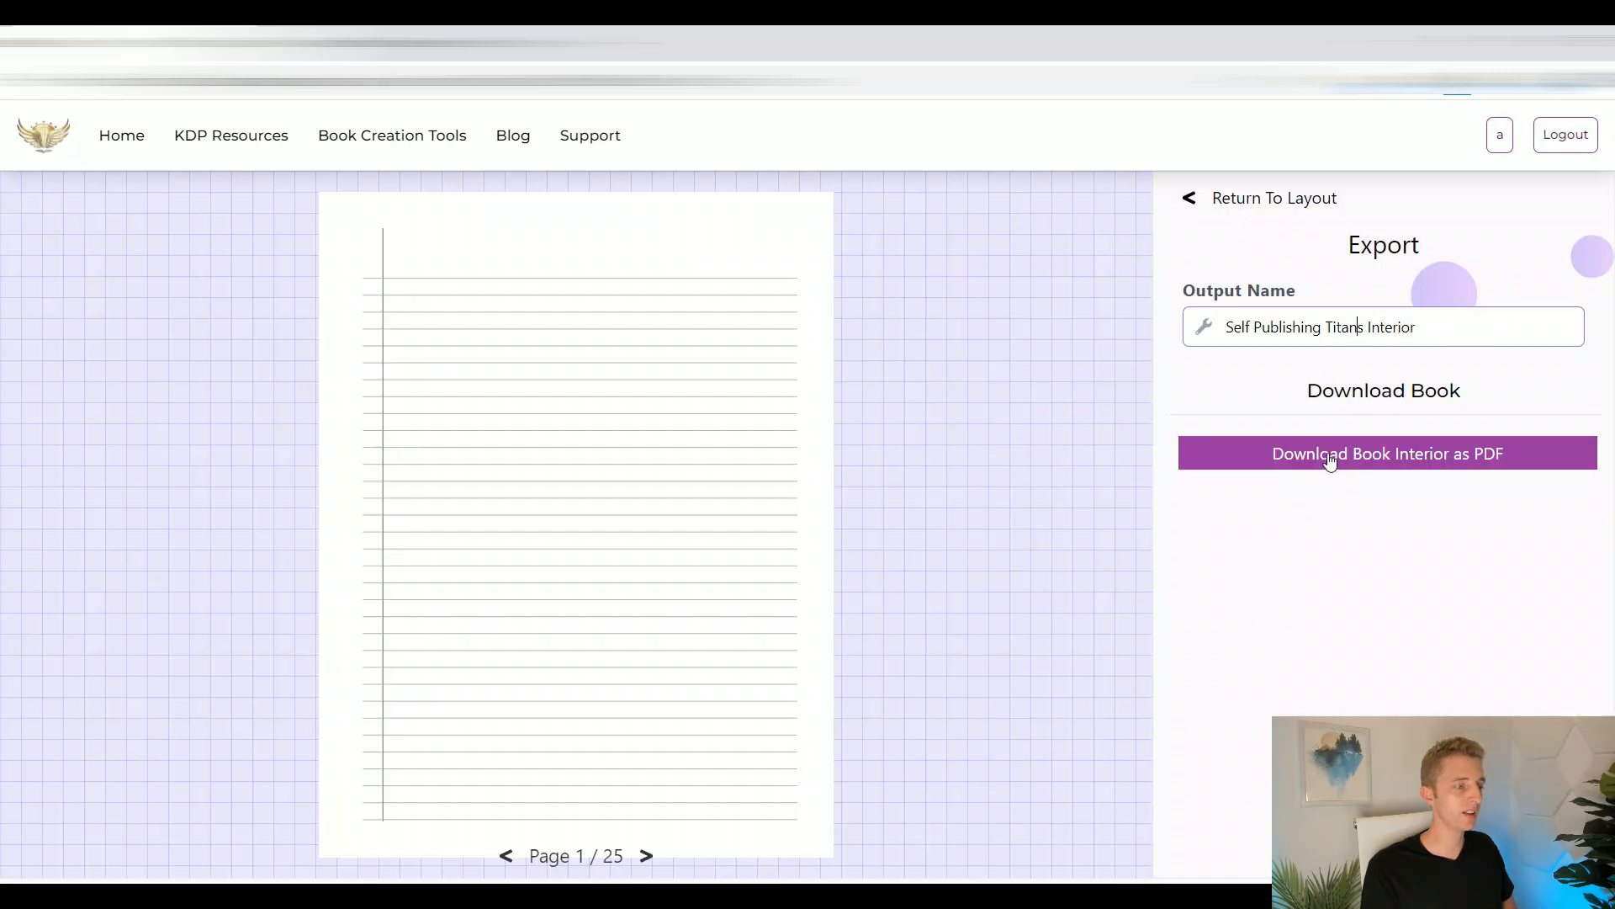
{"action": "left_click", "coordinate": [1387, 454]}
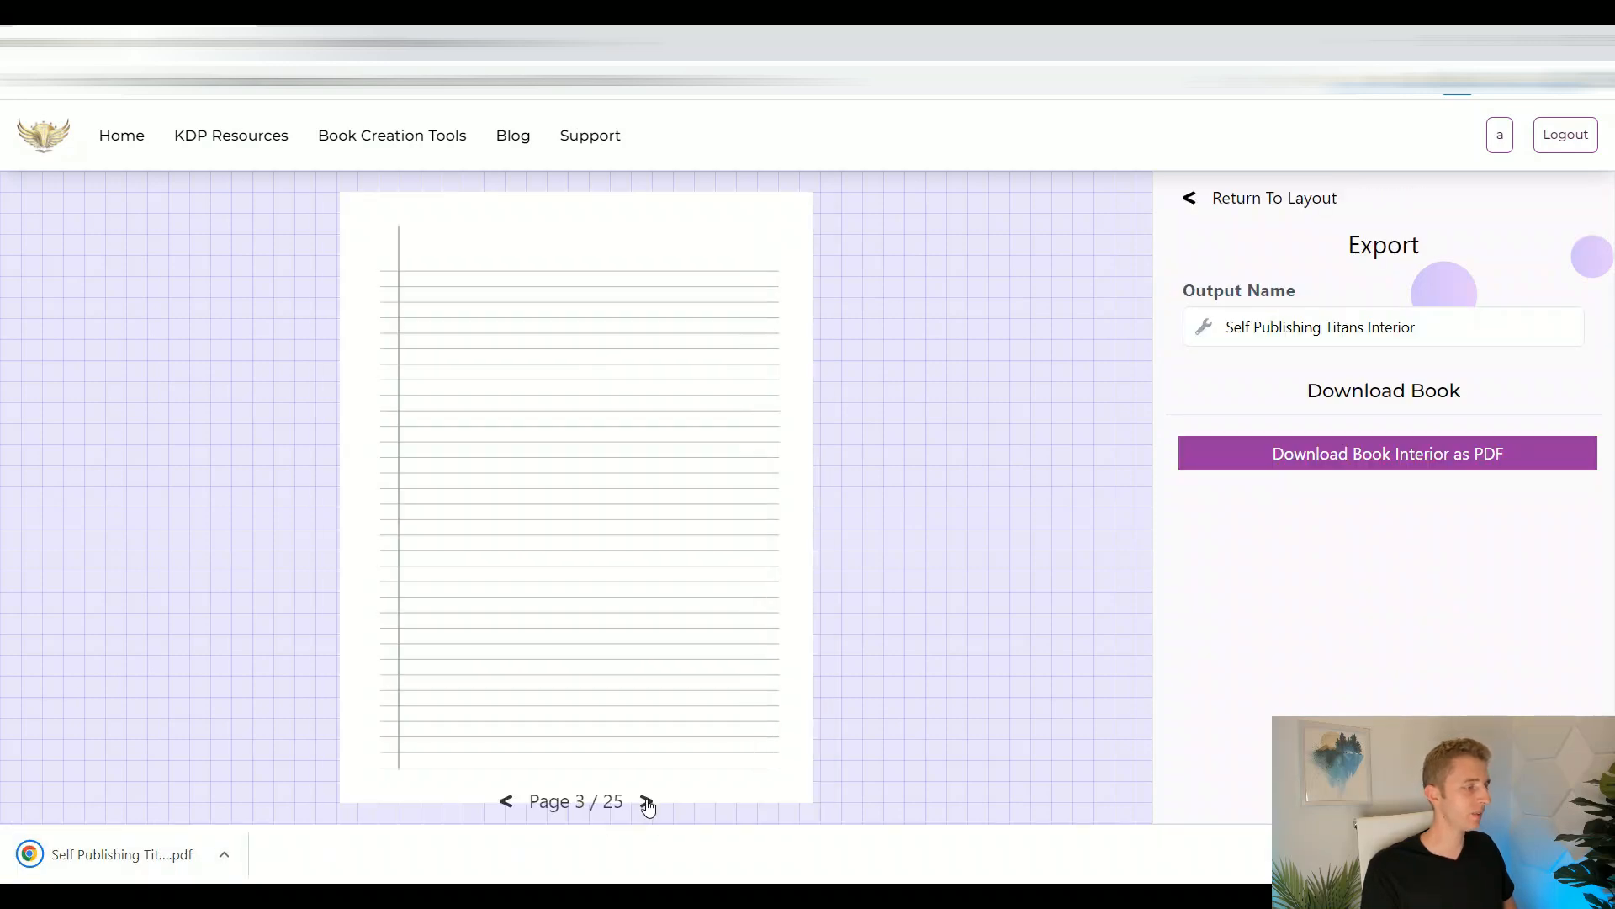
- Step the interior preview forward one page and back again
{"action": "left_click", "coordinate": [647, 802]}
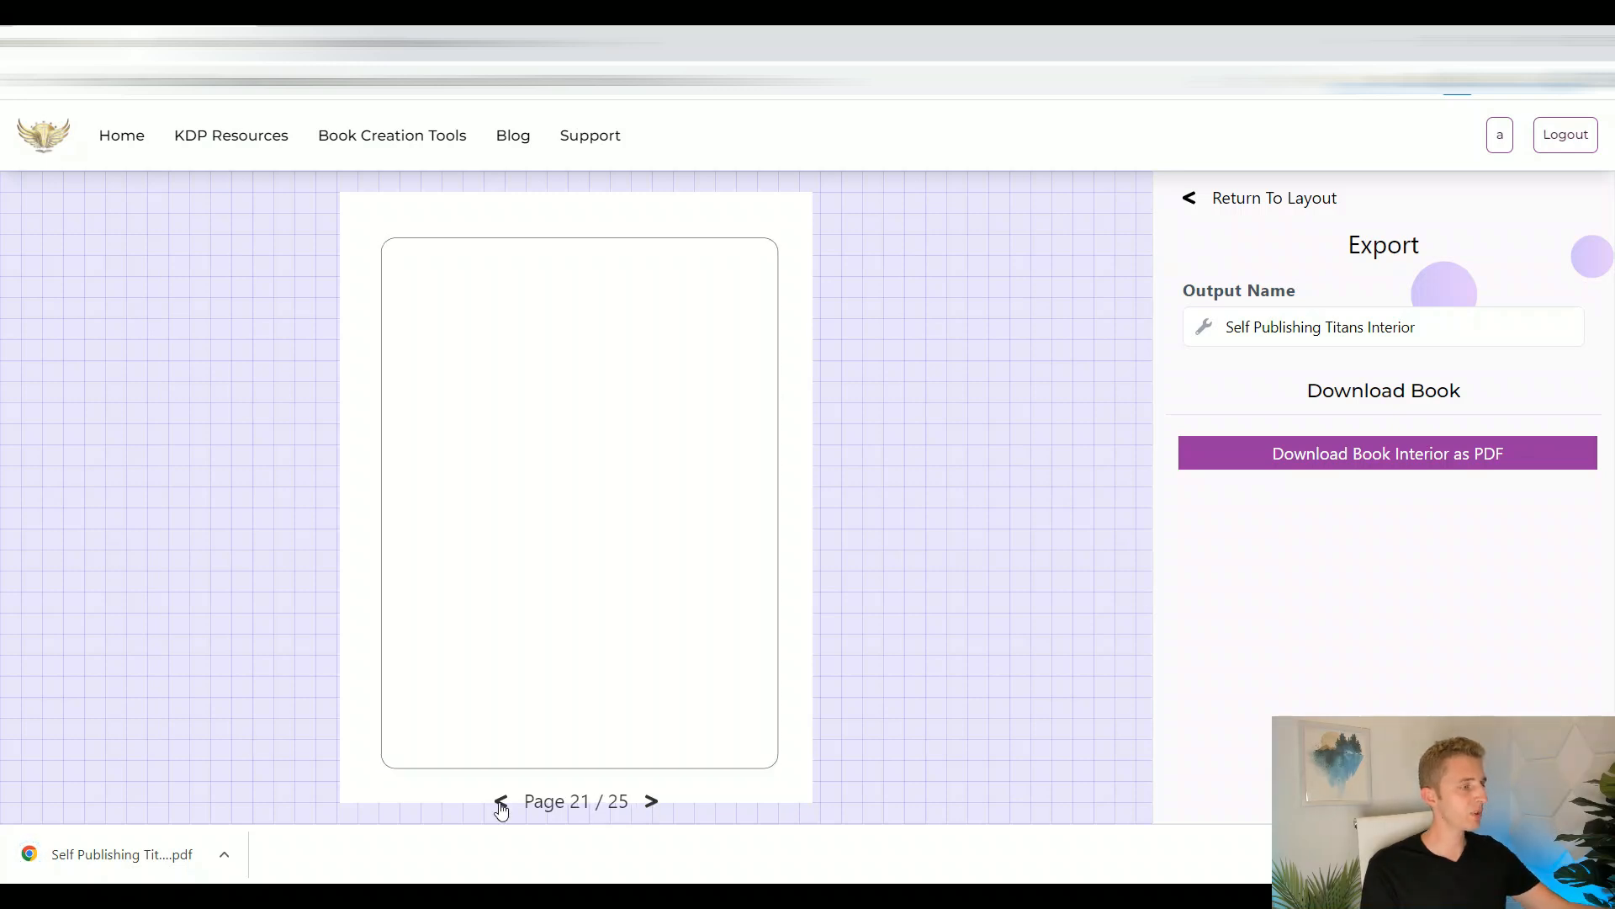
{"action": "left_click", "coordinate": [500, 800]}
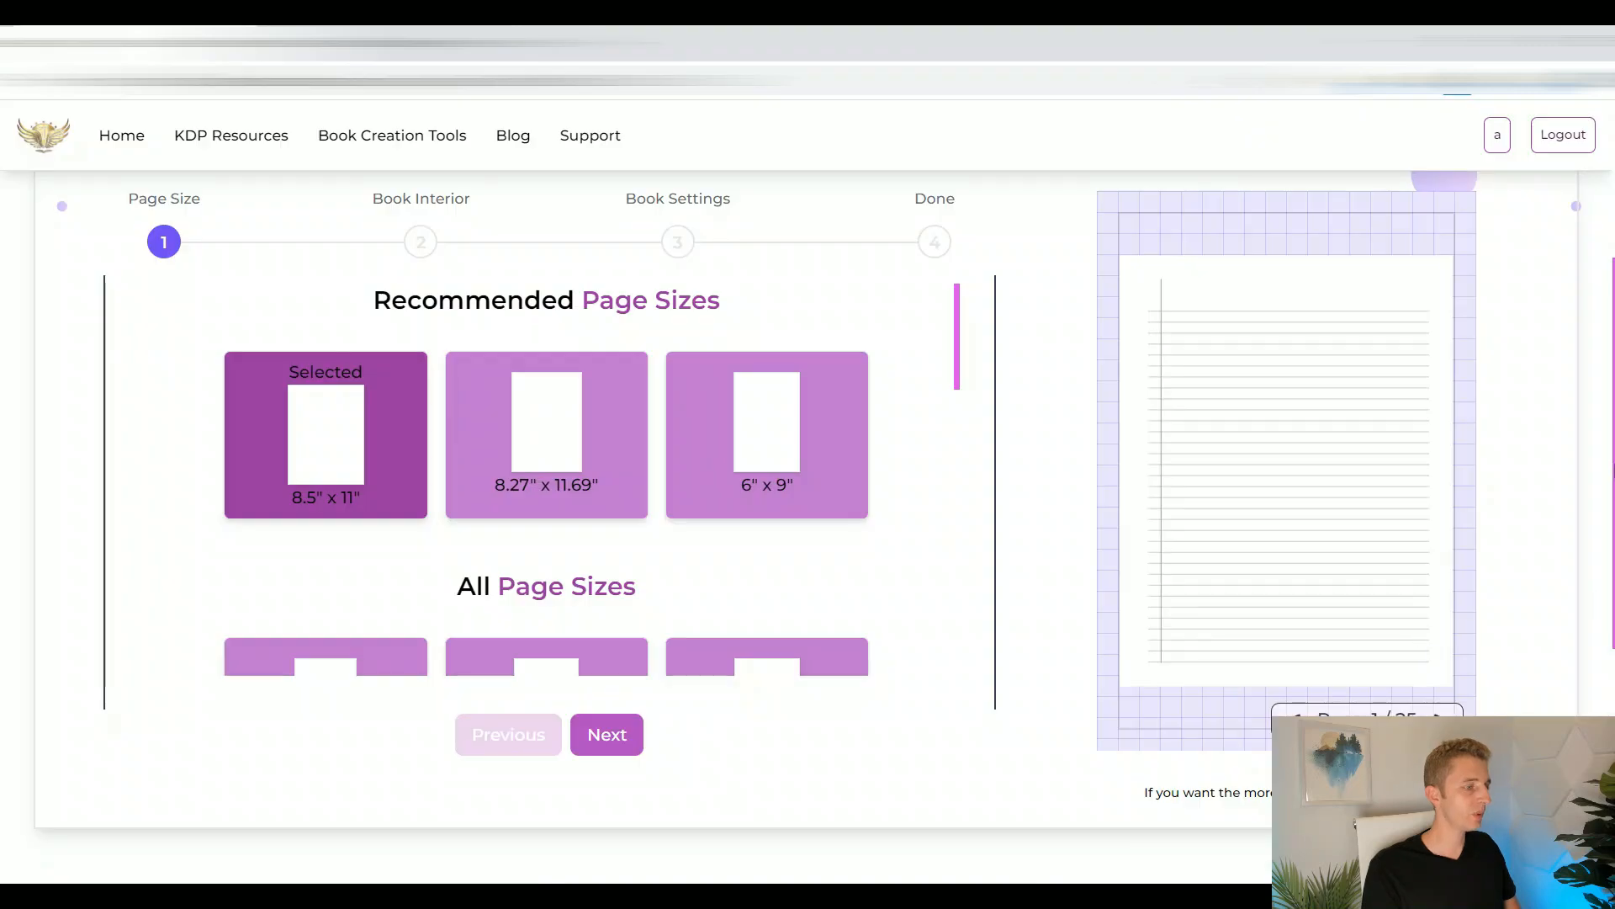
- Scroll down the Page Size step toward the advanced editor option
{"action": "scroll", "scroll_direction": "down", "scroll_amount": 3}
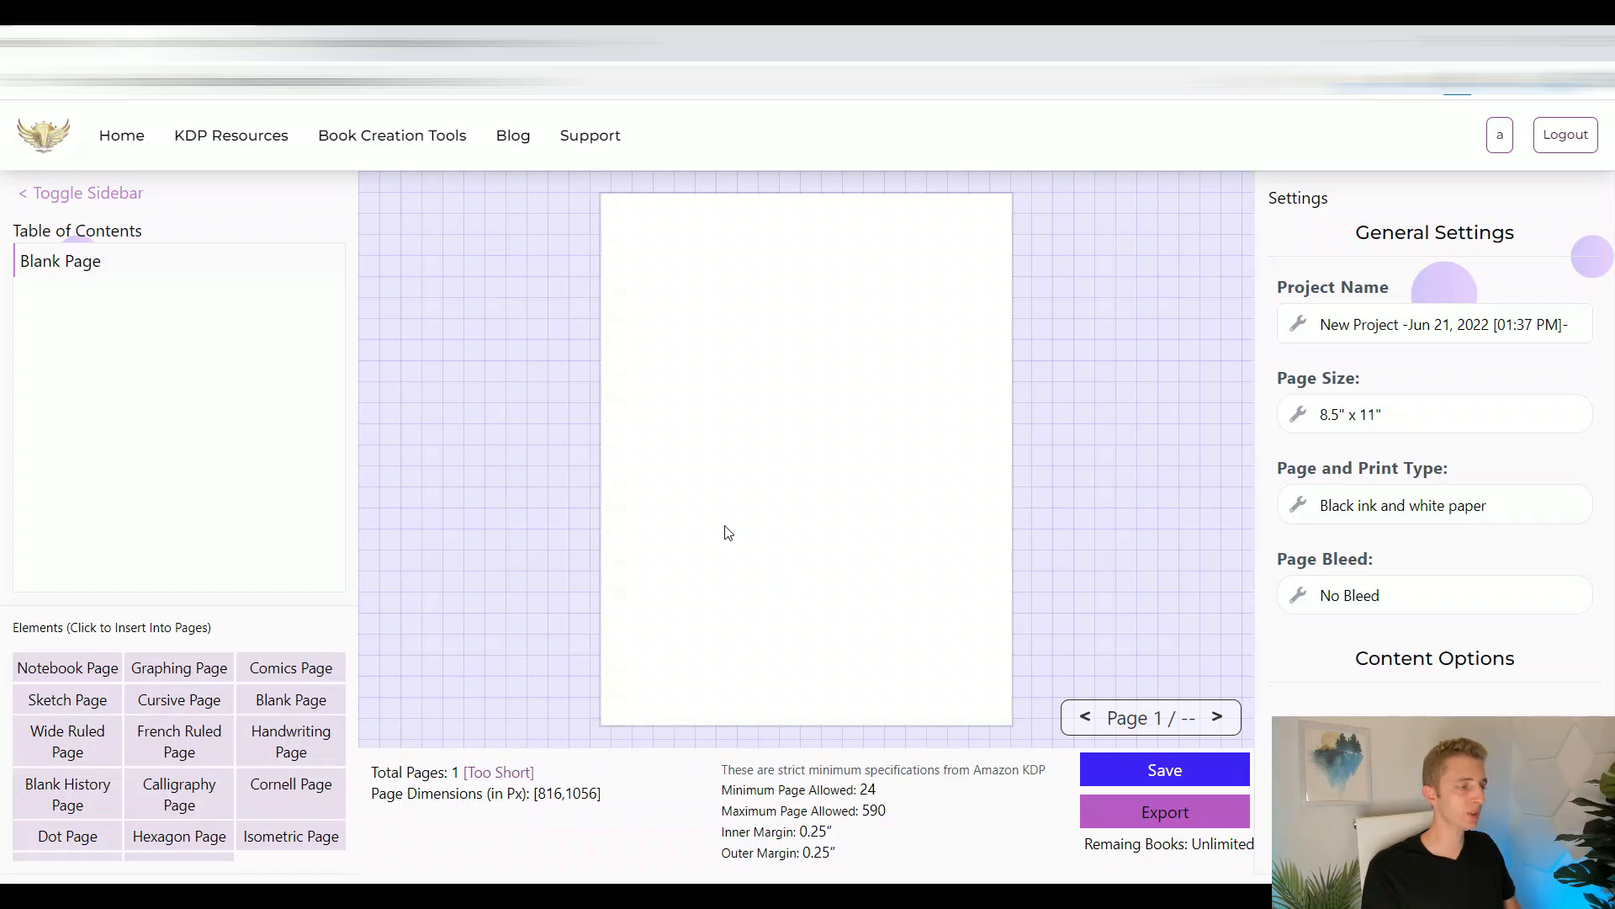
{"action": "mouse_move", "coordinate": [725, 529]}
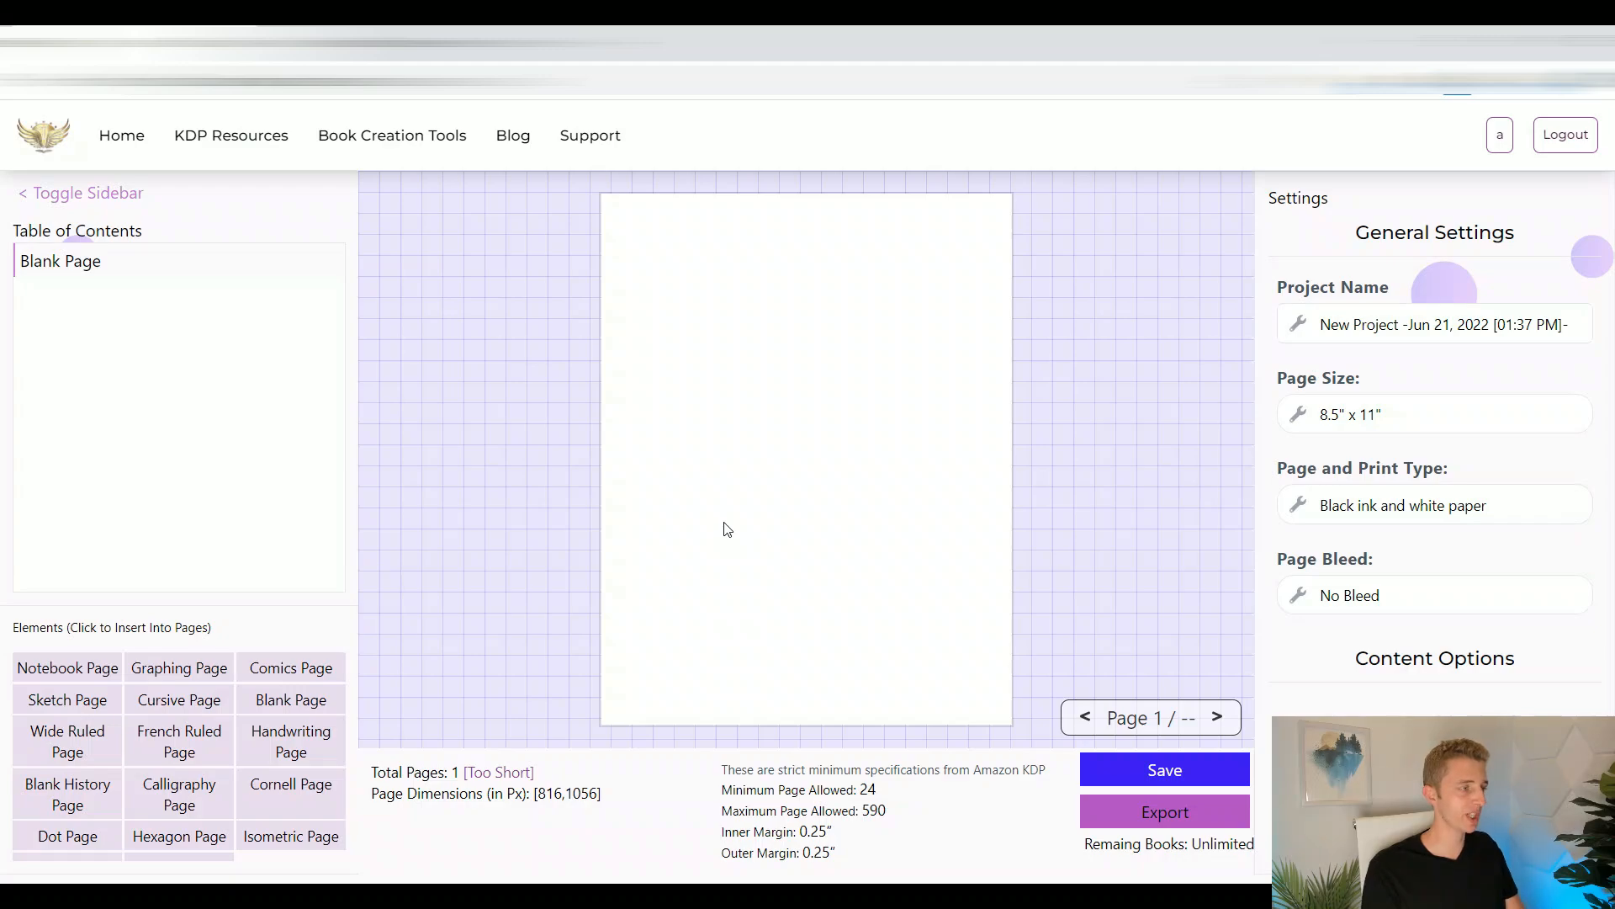